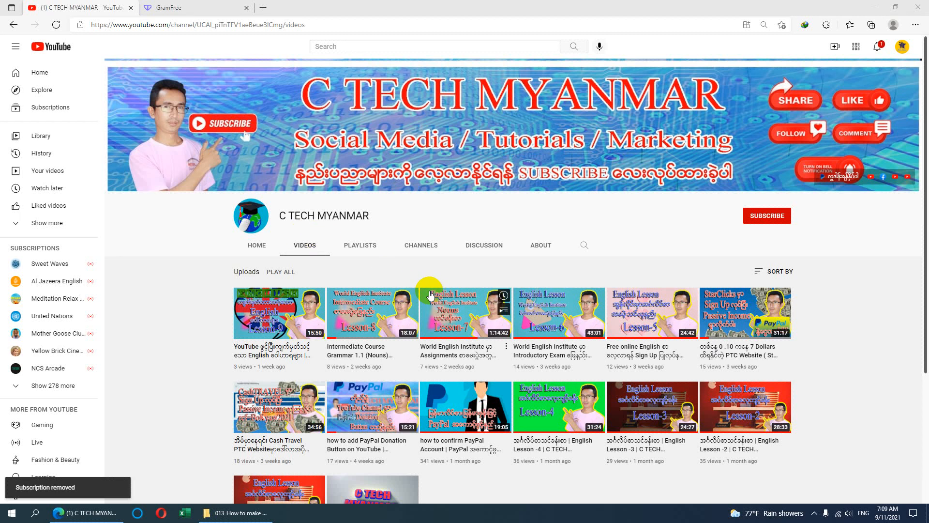
mouse_move(429, 296)
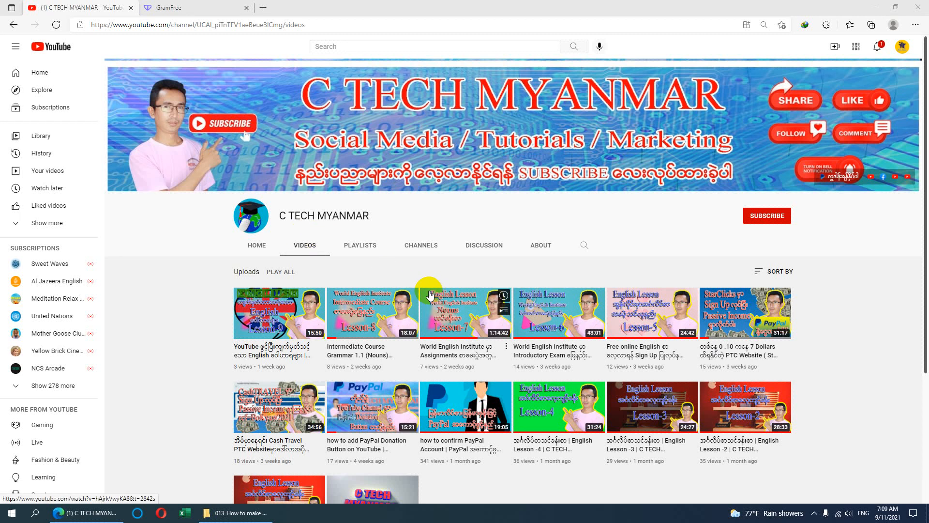
mouse_move(313, 273)
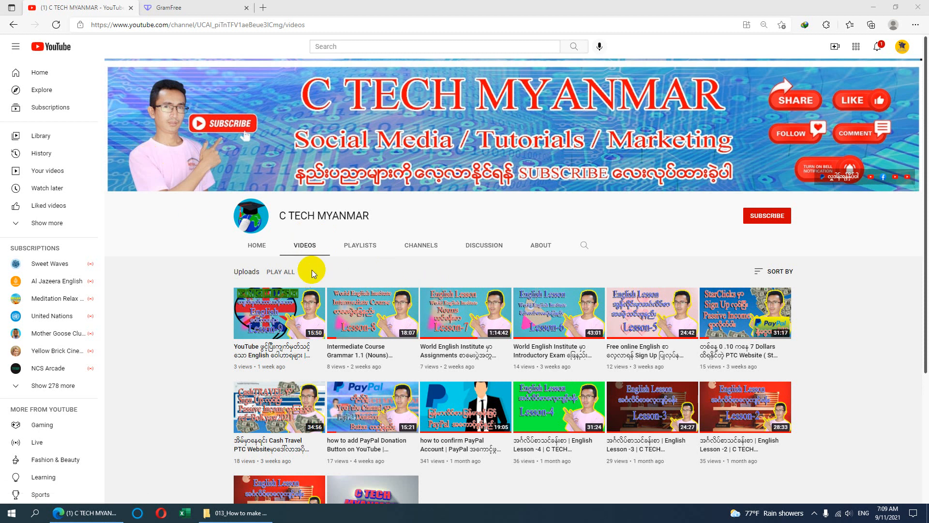
mouse_move(349, 265)
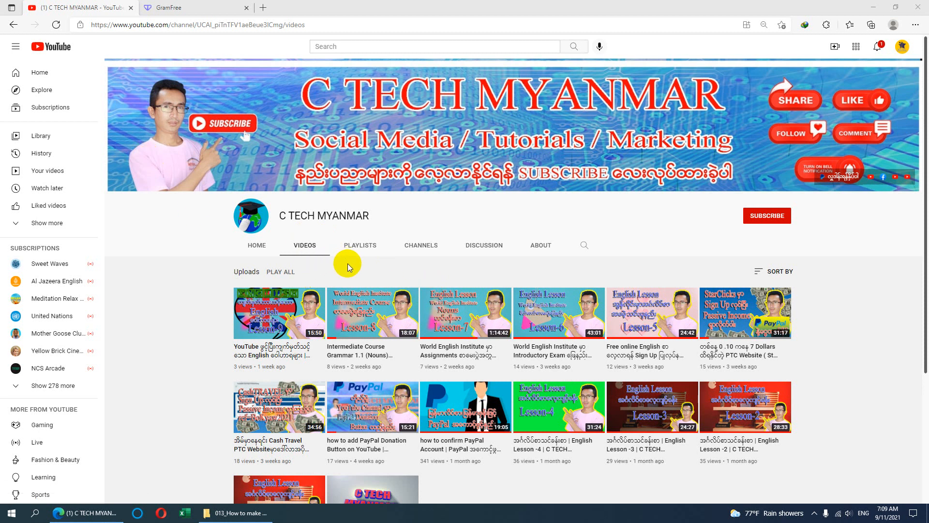
mouse_move(414, 236)
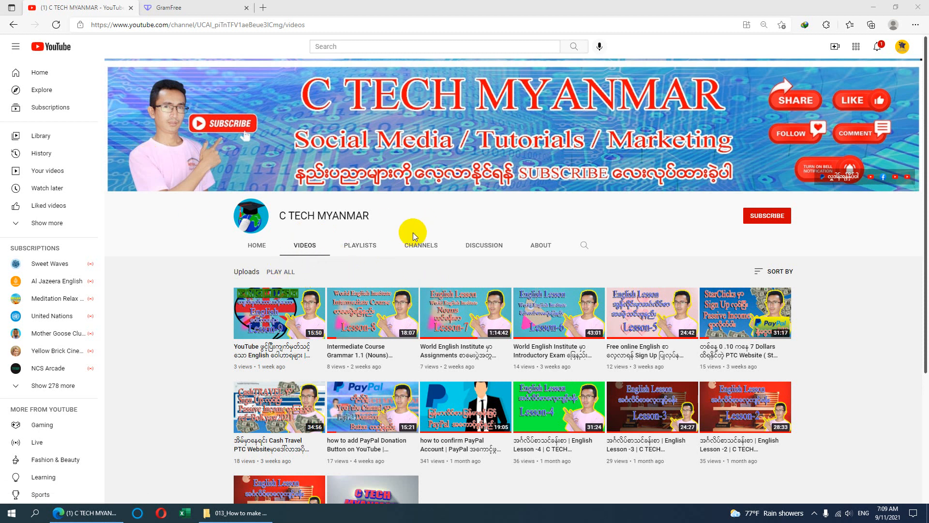
mouse_move(328, 109)
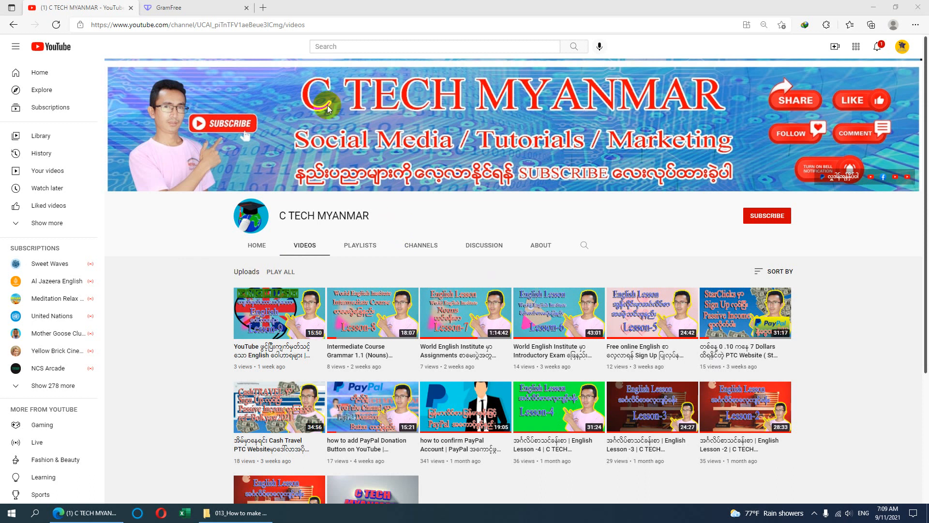
mouse_move(343, 75)
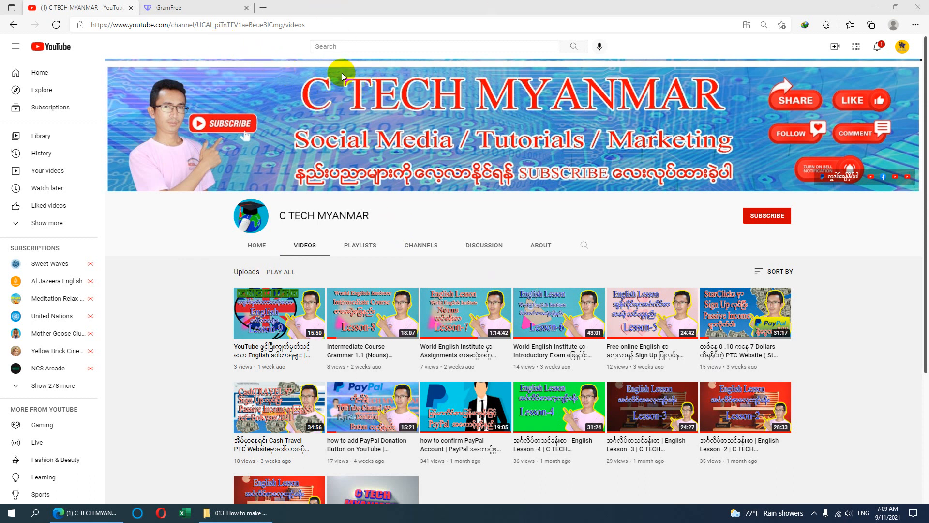
mouse_move(292, 24)
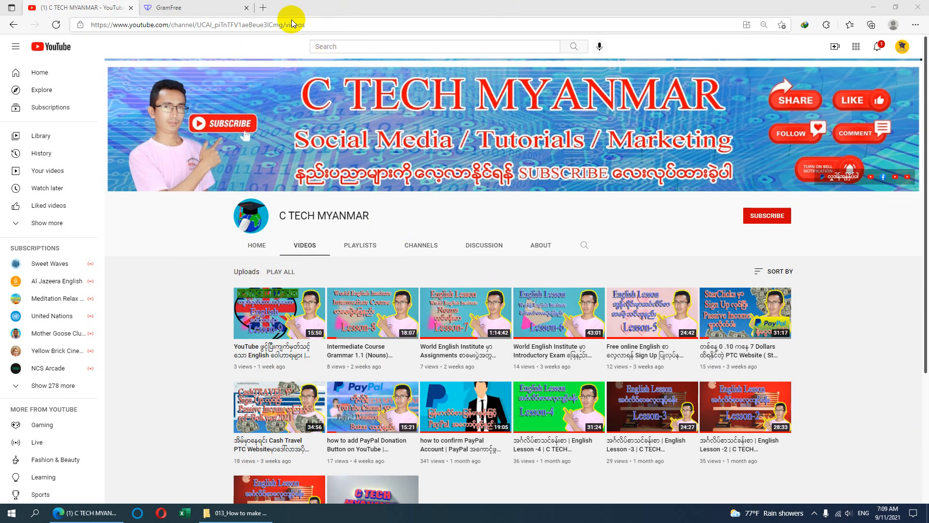
mouse_move(302, 189)
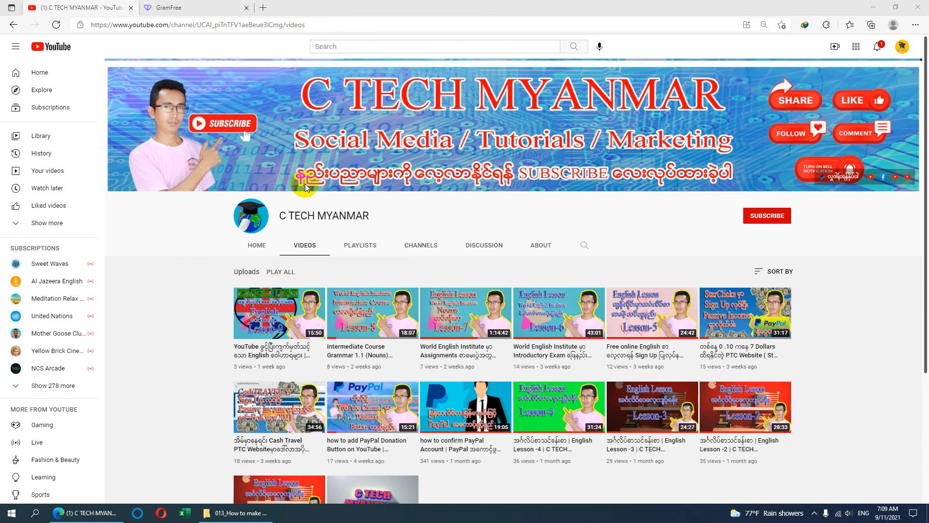
mouse_move(314, 172)
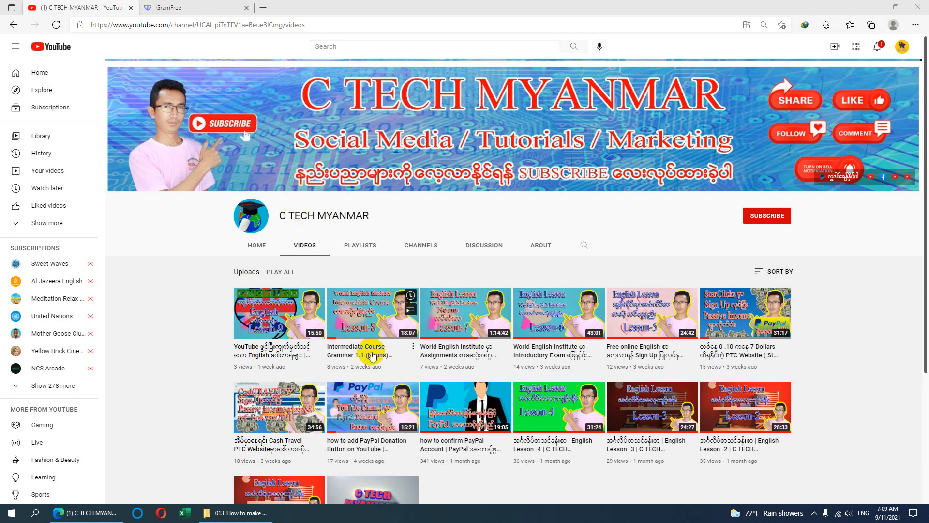
mouse_move(491, 390)
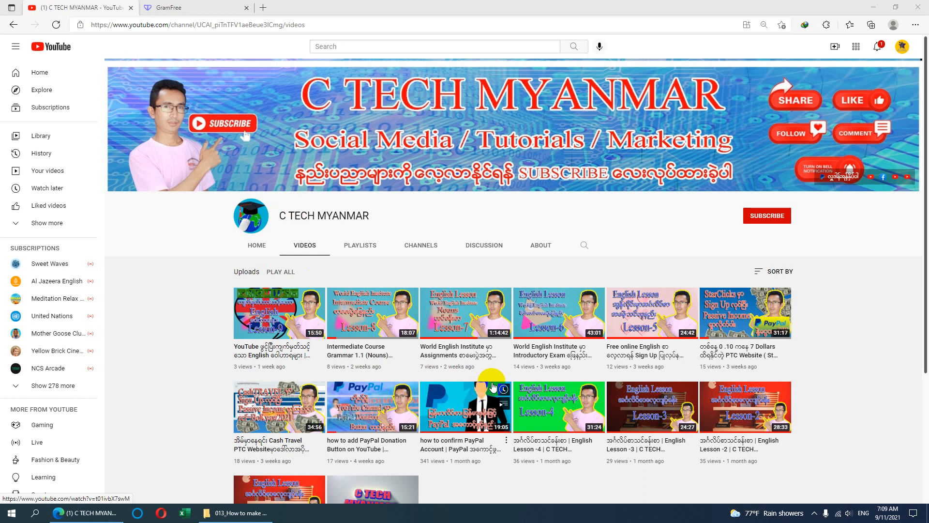
mouse_move(494, 379)
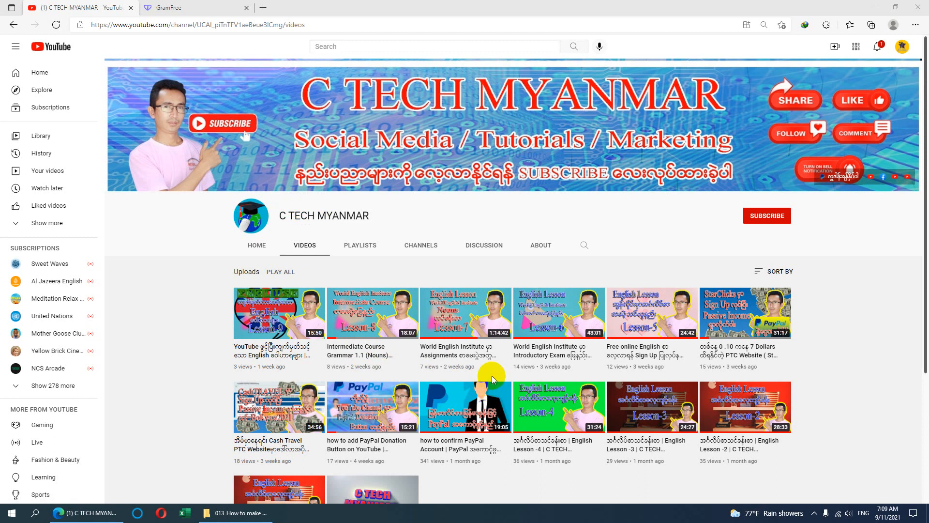
mouse_move(187, 7)
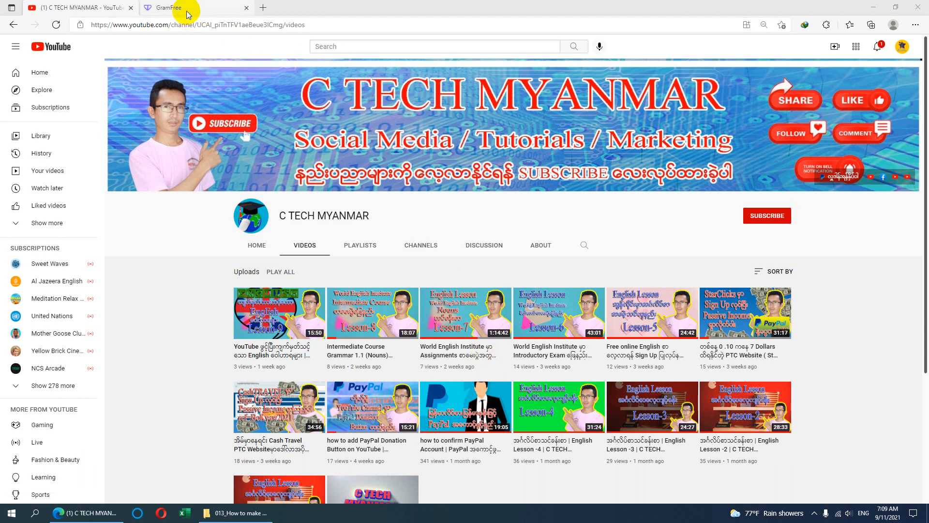
mouse_move(187, 7)
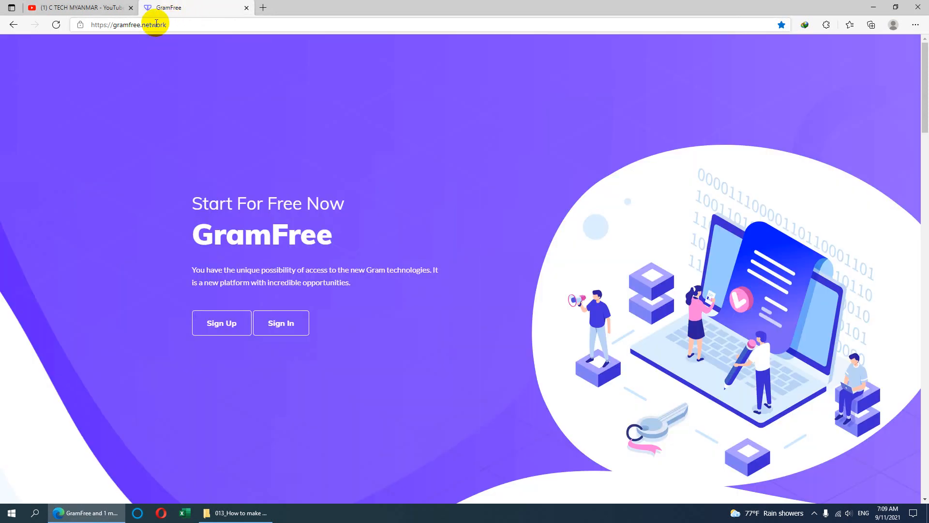
mouse_move(262, 247)
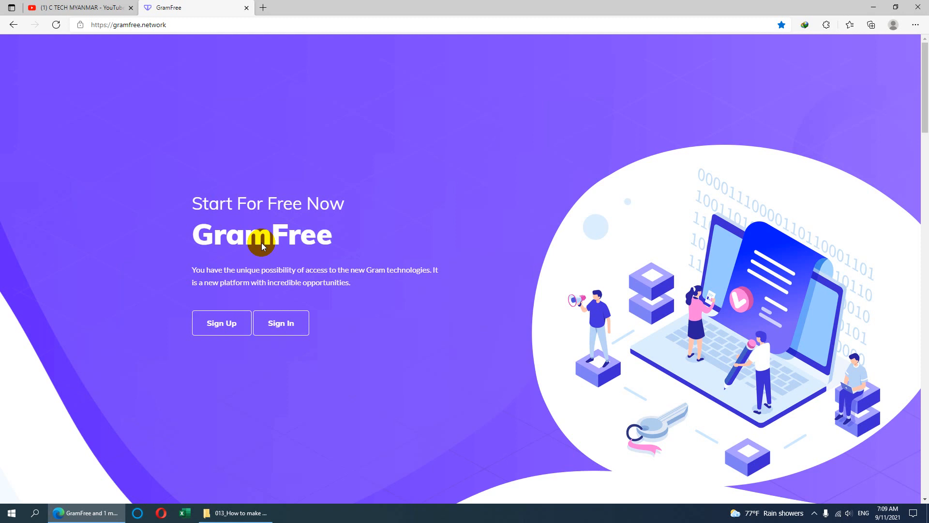
mouse_move(270, 191)
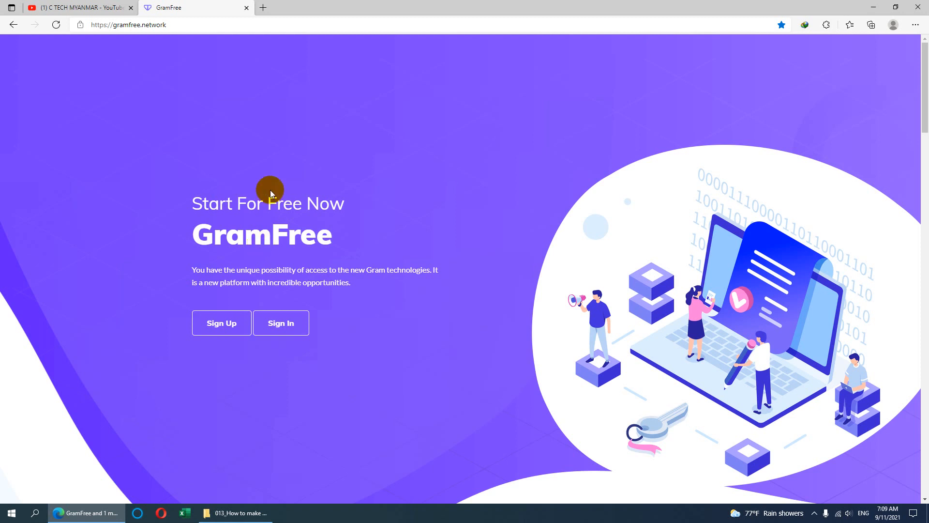
mouse_move(220, 323)
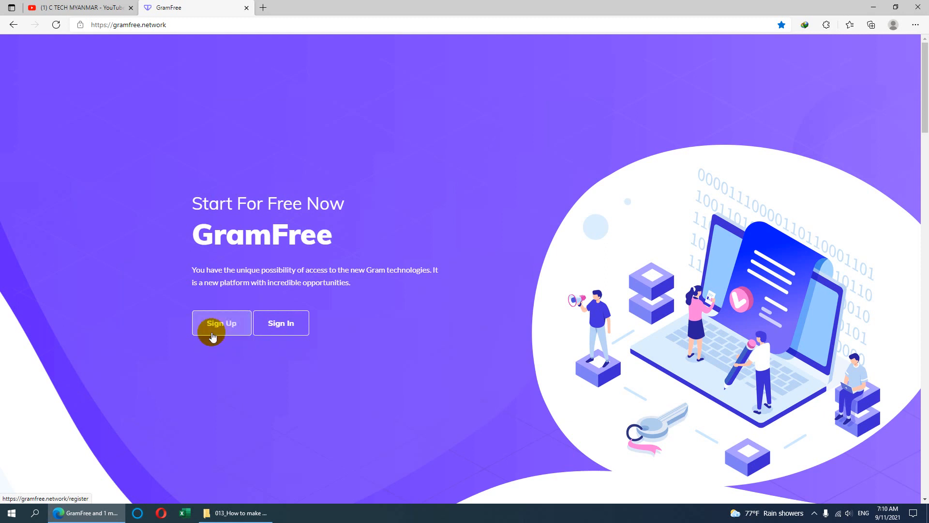
left_click(221, 323)
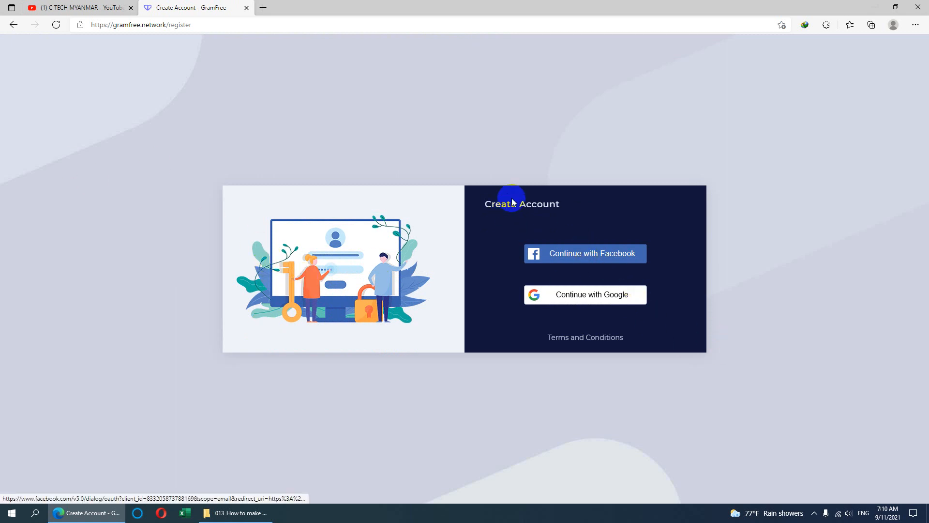
mouse_move(485, 216)
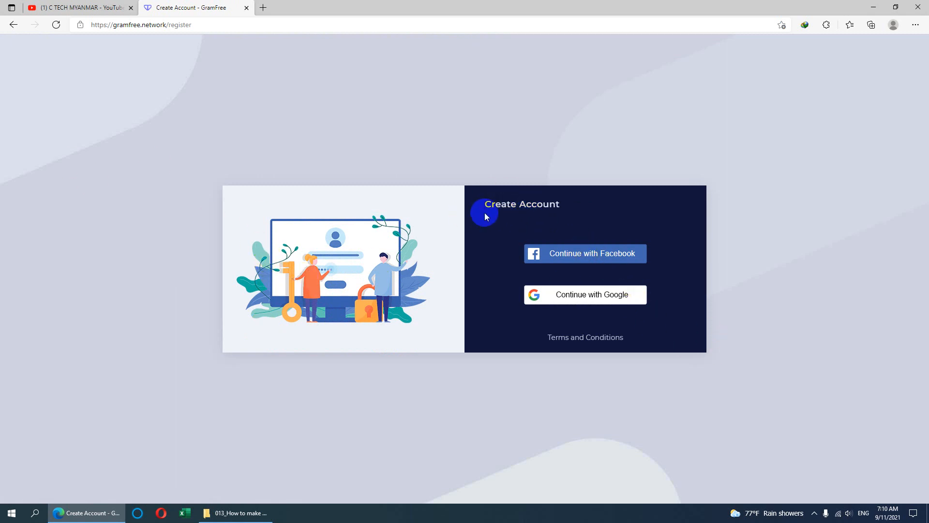
mouse_move(576, 305)
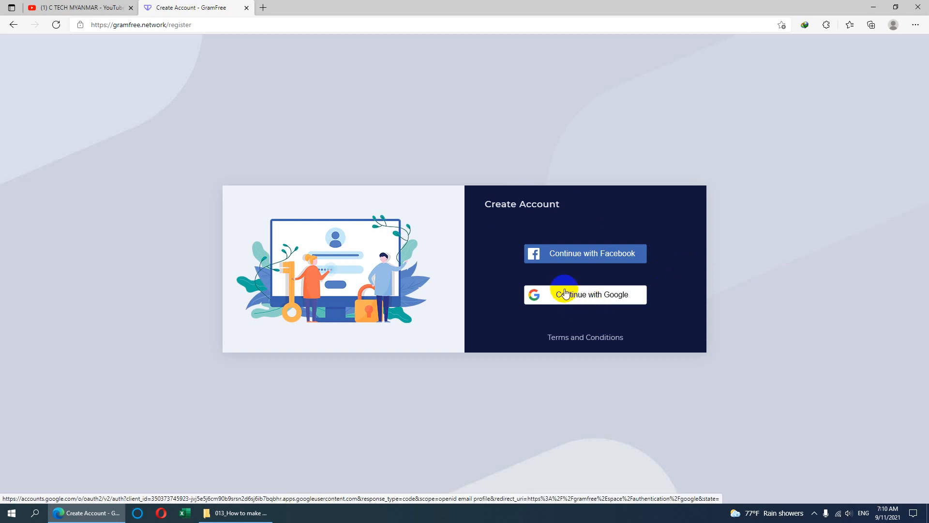
mouse_move(571, 297)
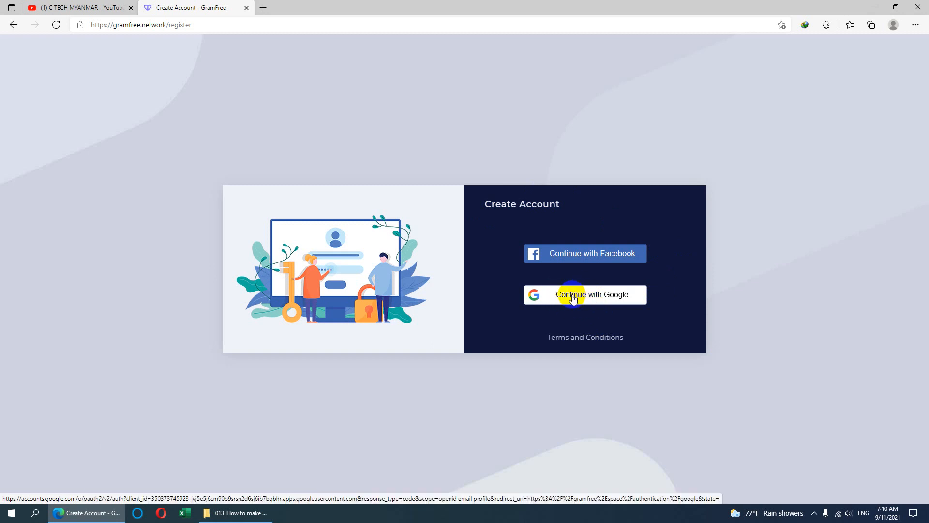
mouse_move(587, 298)
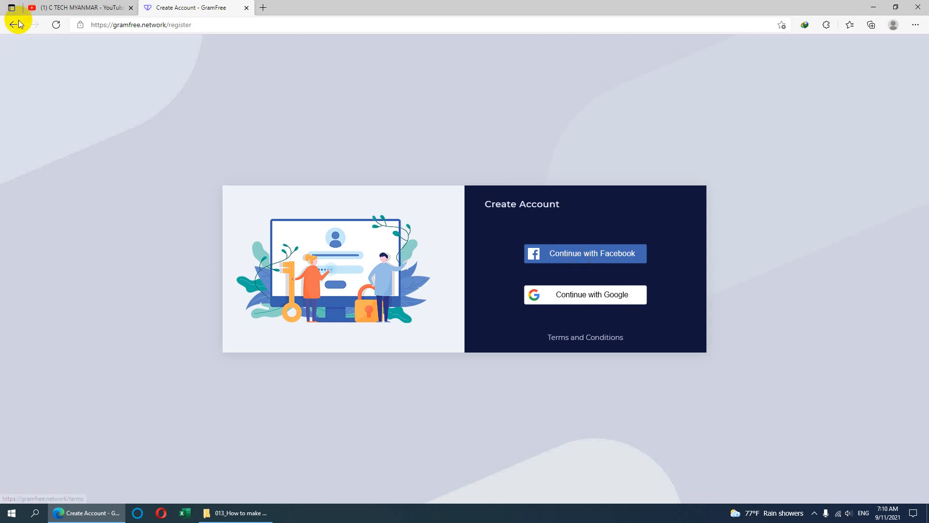
left_click(13, 24)
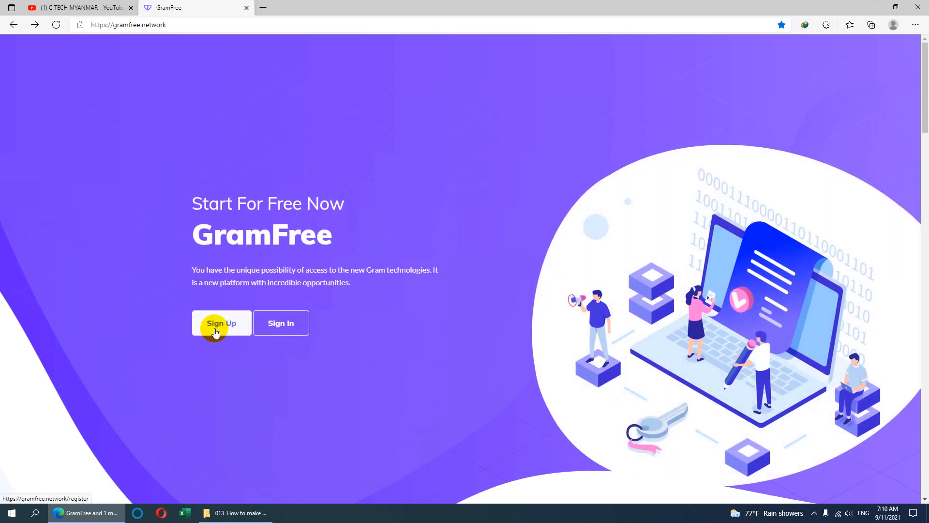
mouse_move(281, 323)
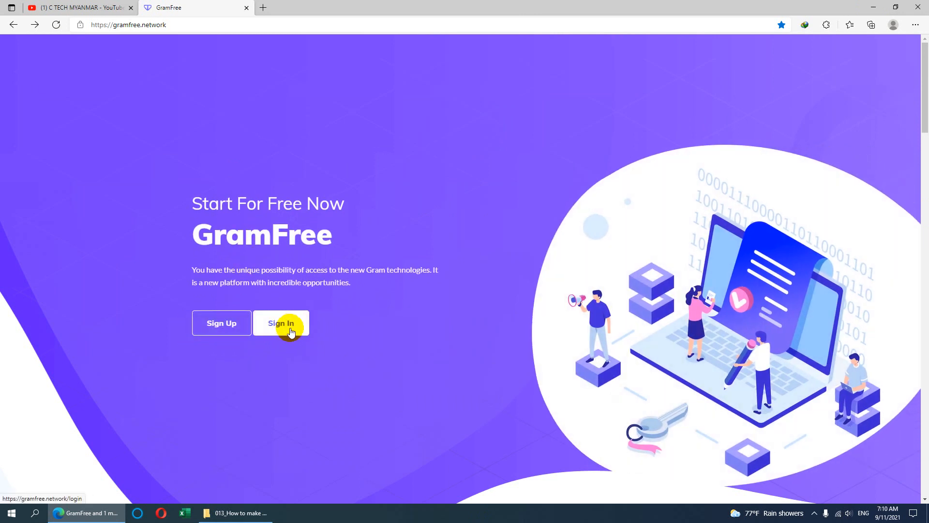
Go to the GramFree log-in page and choose to continue with Google
left_click(281, 323)
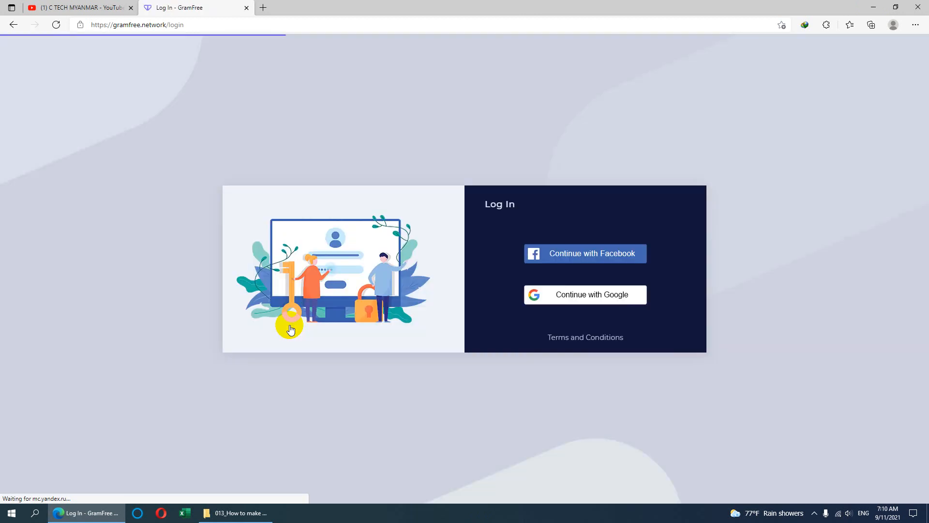
mouse_move(286, 131)
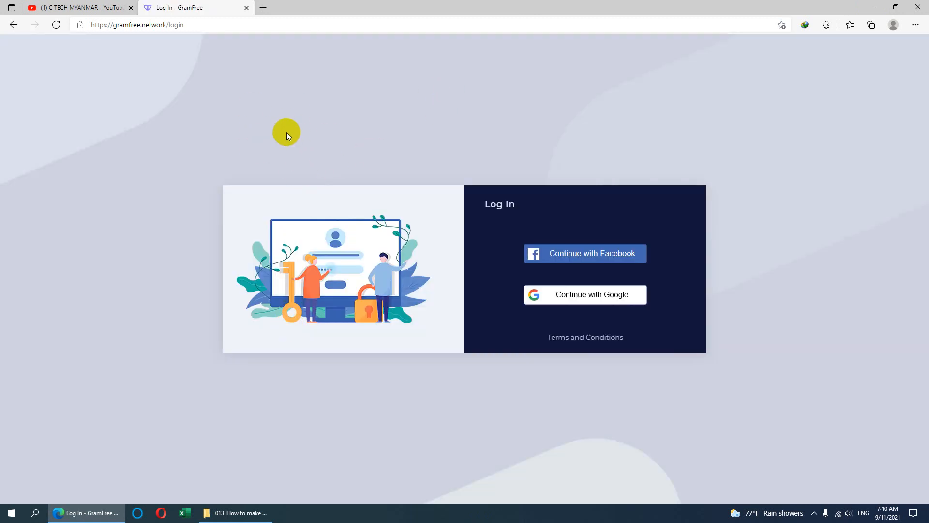
mouse_move(584, 294)
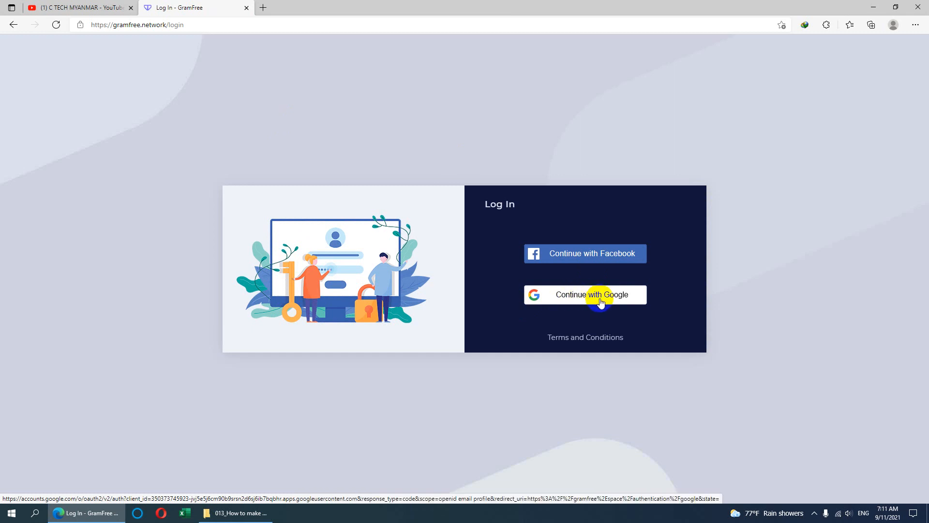
left_click(584, 294)
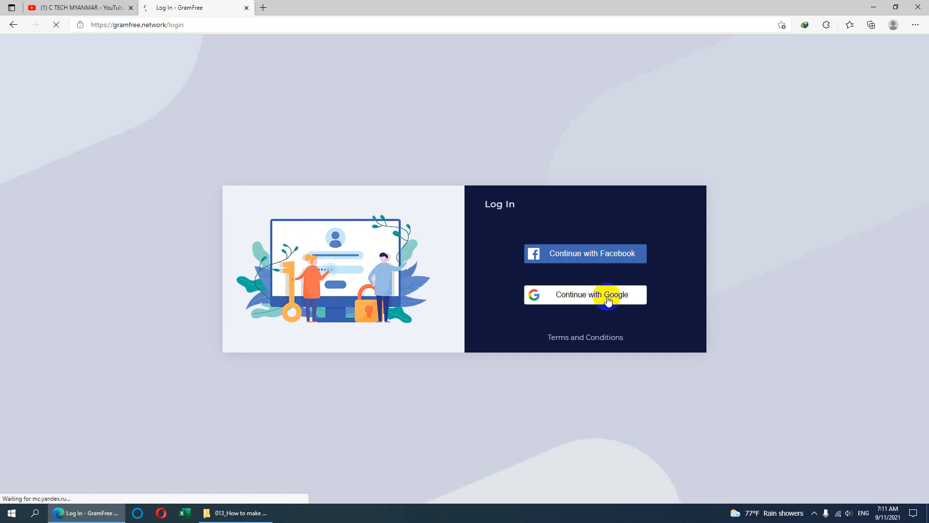
Pick the fourth listed Google account (MCK Sharing) to sign in to TON
left_click(585, 294)
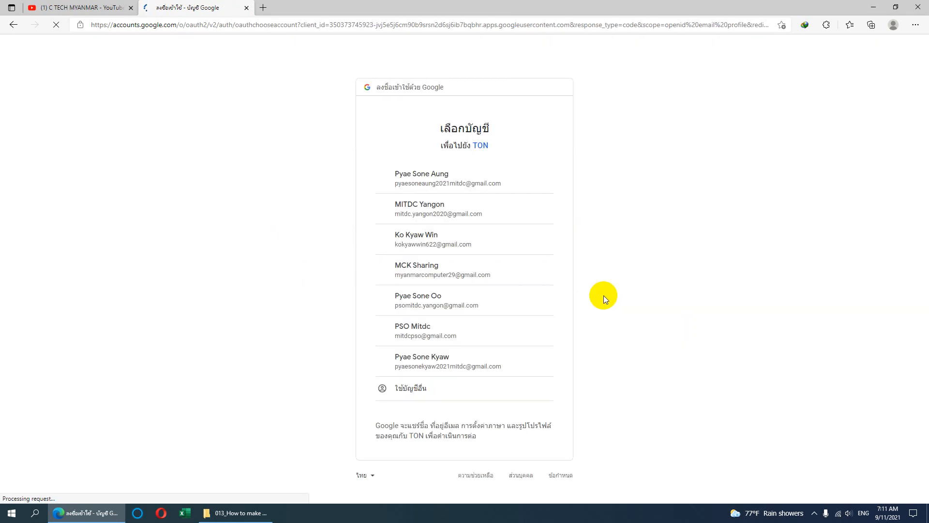
mouse_move(429, 264)
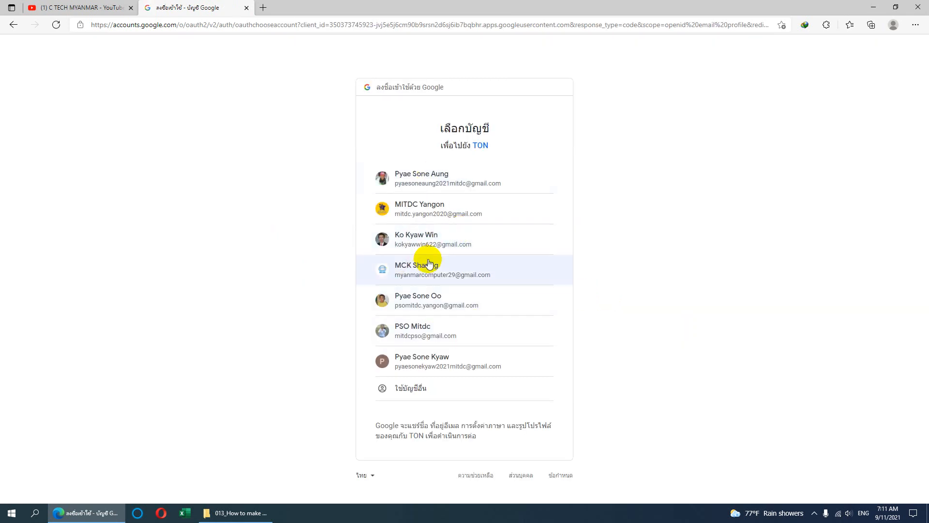
mouse_move(473, 285)
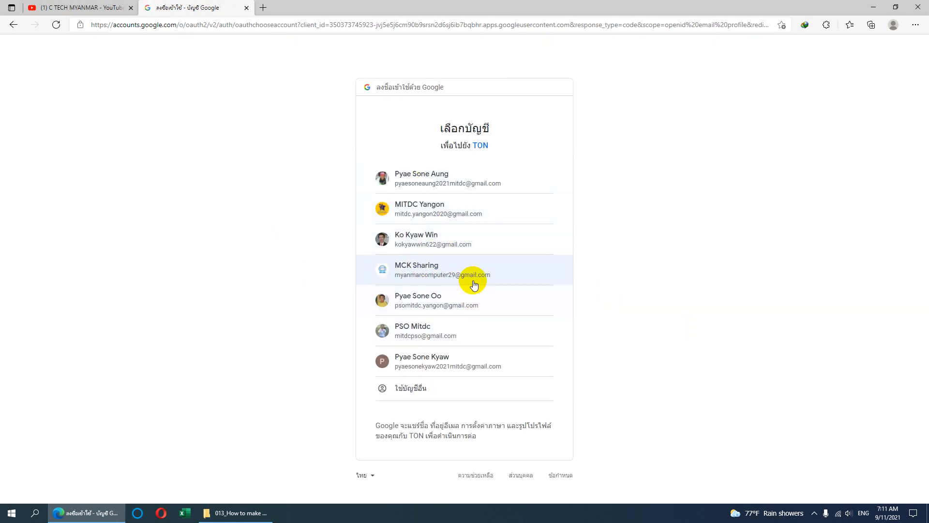
mouse_move(468, 308)
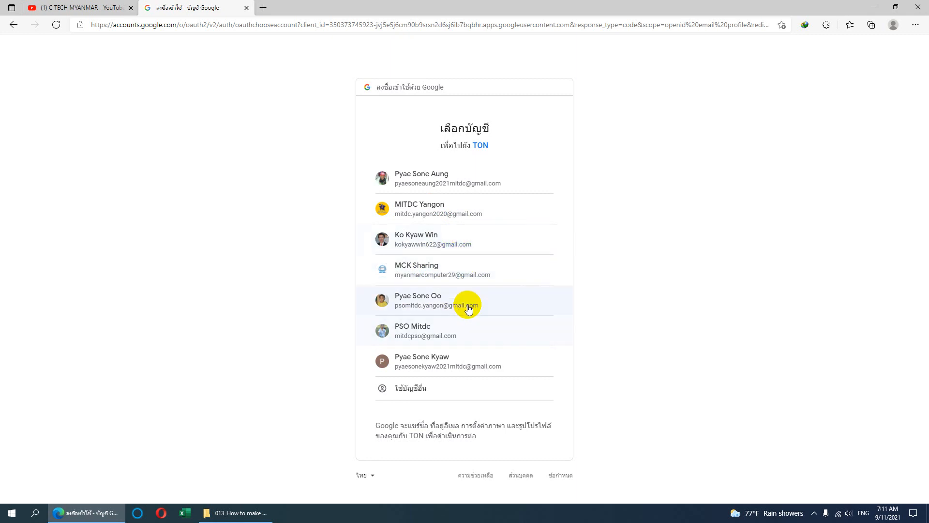
mouse_move(438, 278)
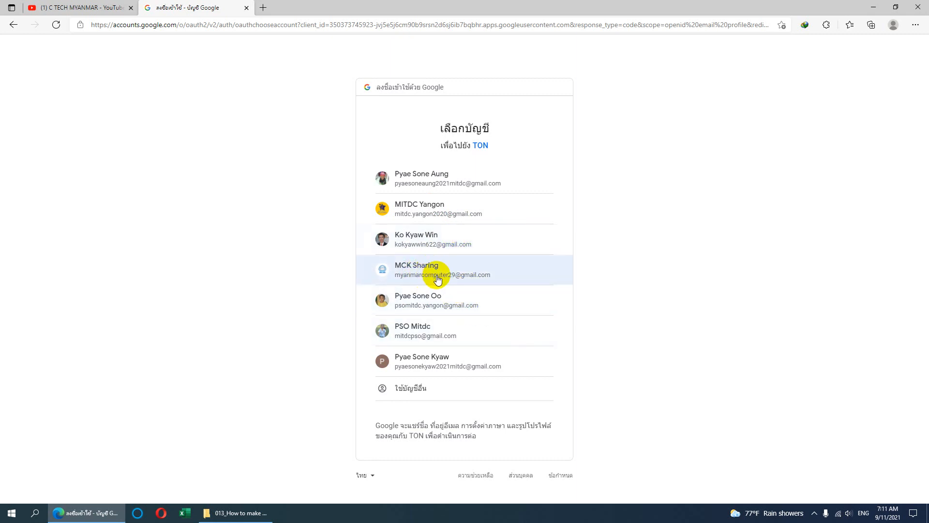
mouse_move(446, 271)
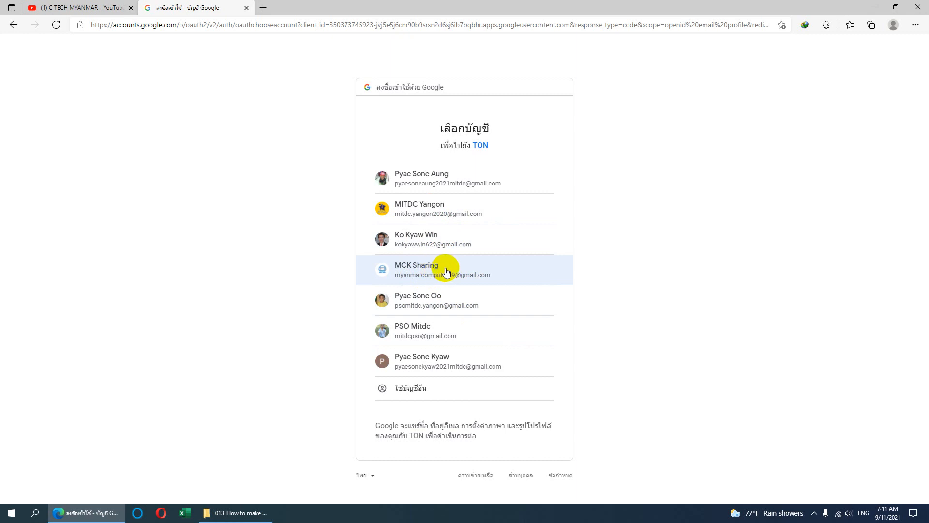
mouse_move(423, 274)
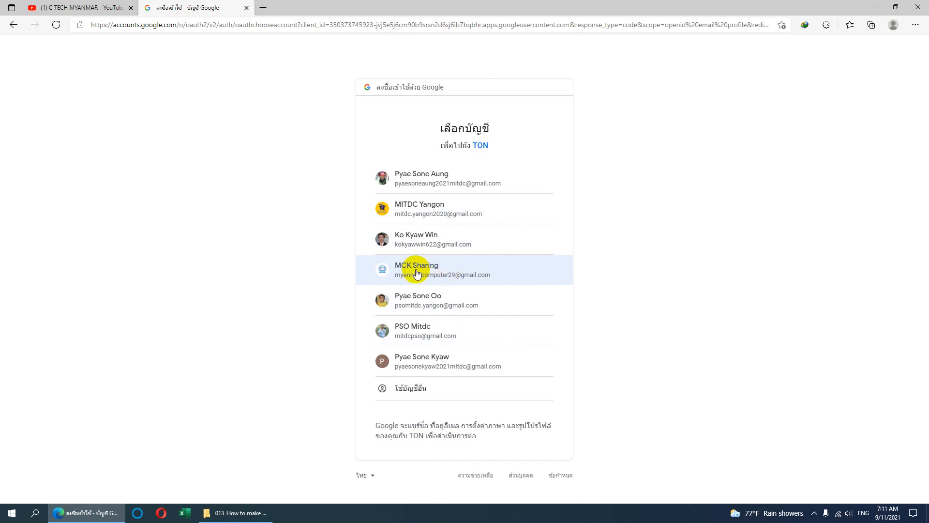
left_click(416, 269)
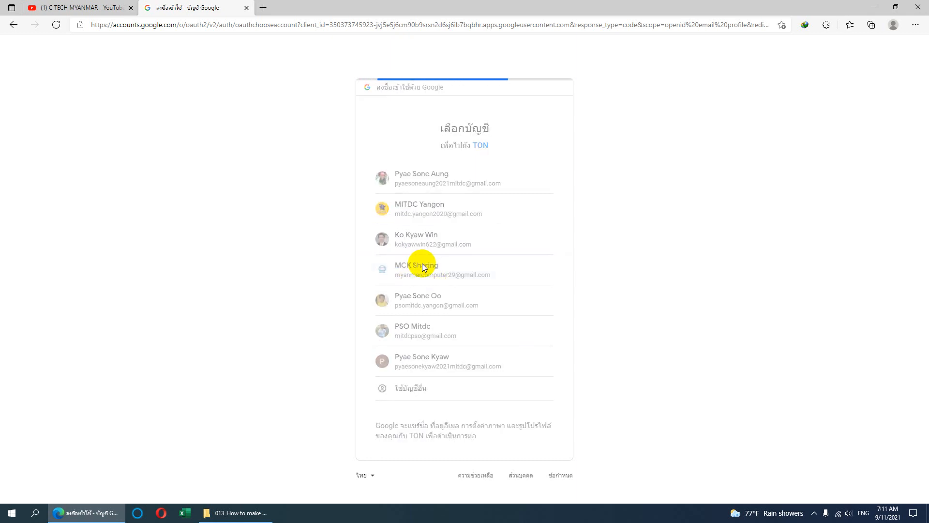
left_click(421, 269)
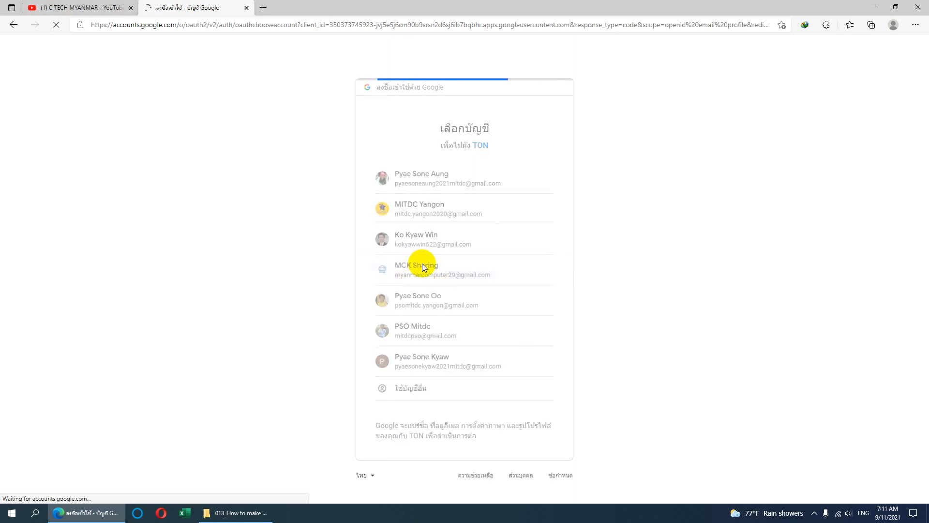
From the dashboard showing 122 rolls and 29.7 Gram, go to the Free roll page
left_click(416, 269)
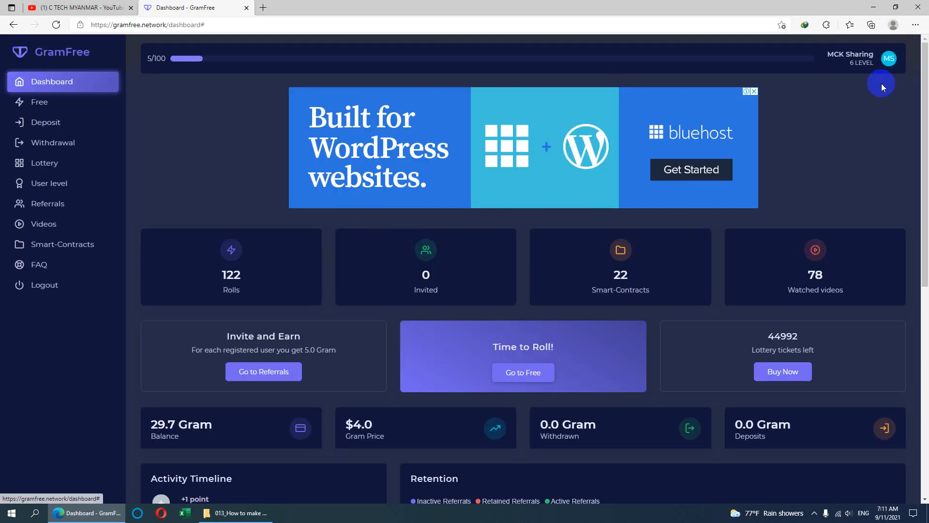
mouse_move(57, 82)
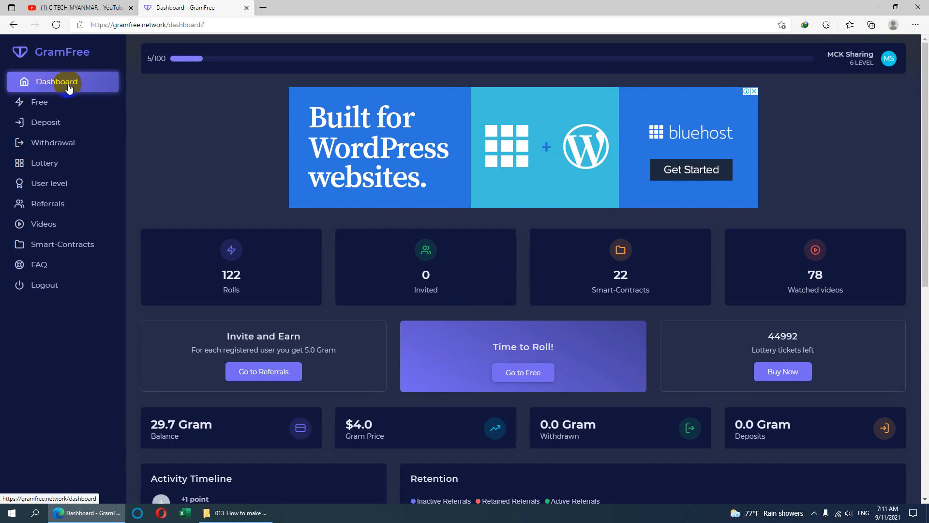
mouse_move(279, 131)
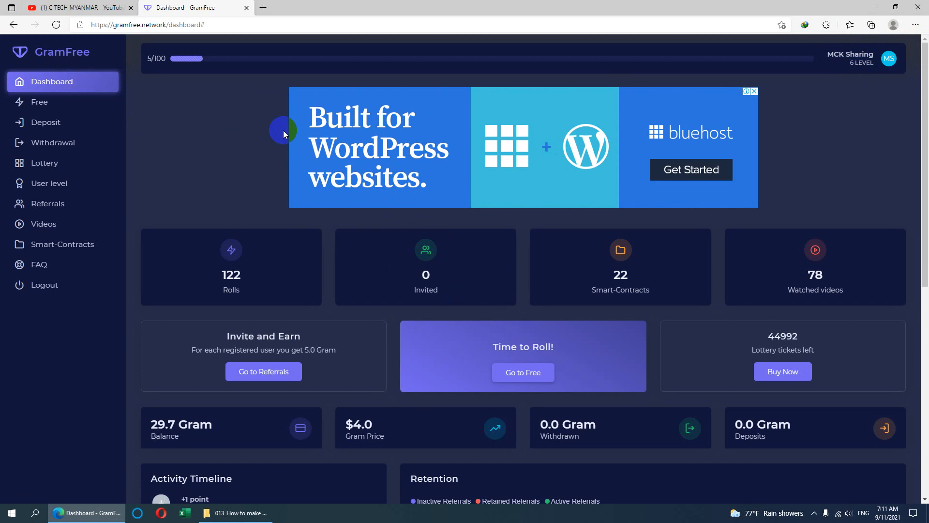
mouse_move(458, 181)
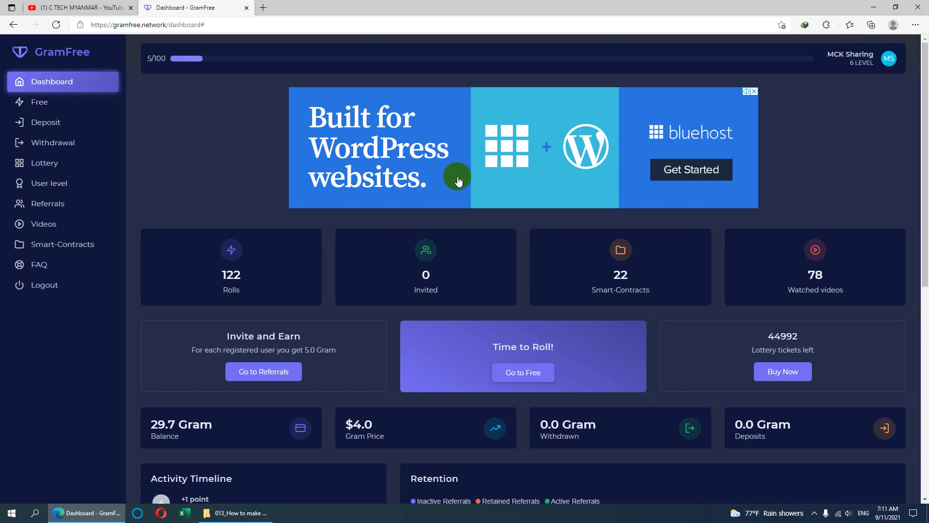
mouse_move(860, 76)
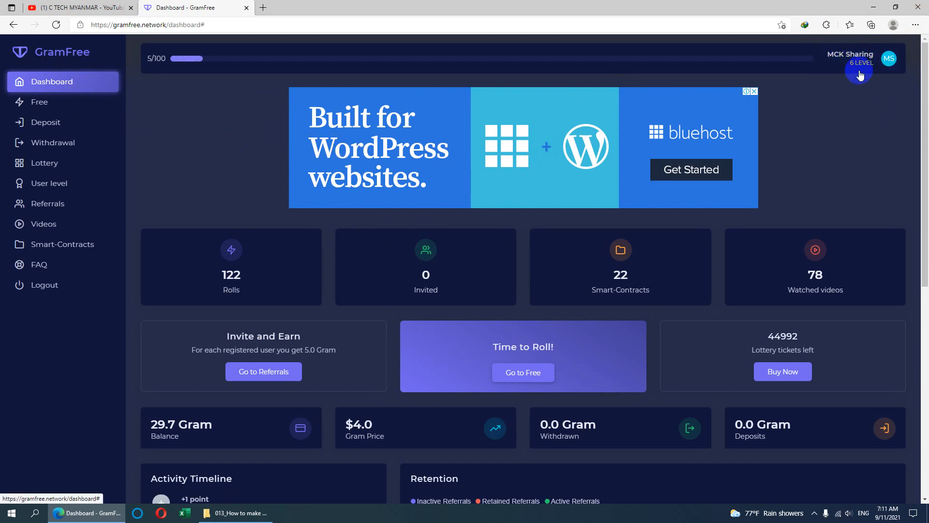
mouse_move(839, 65)
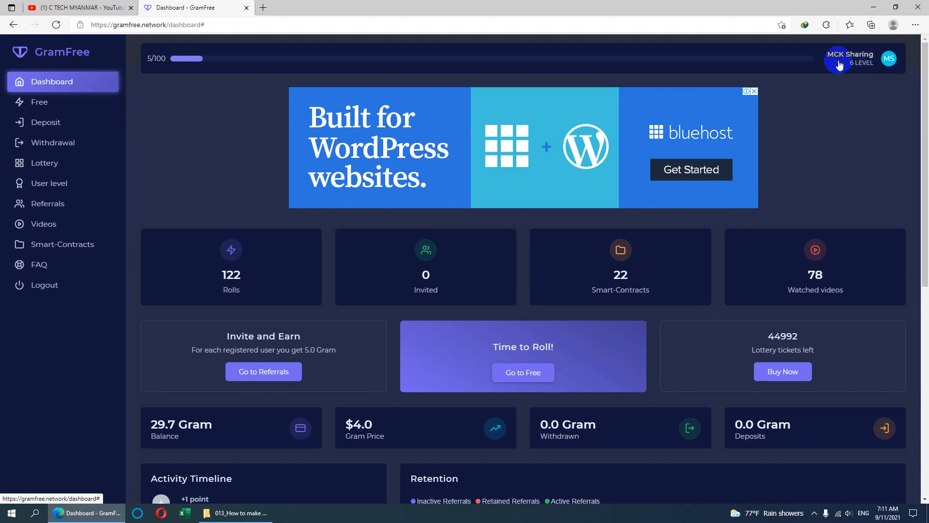
mouse_move(466, 218)
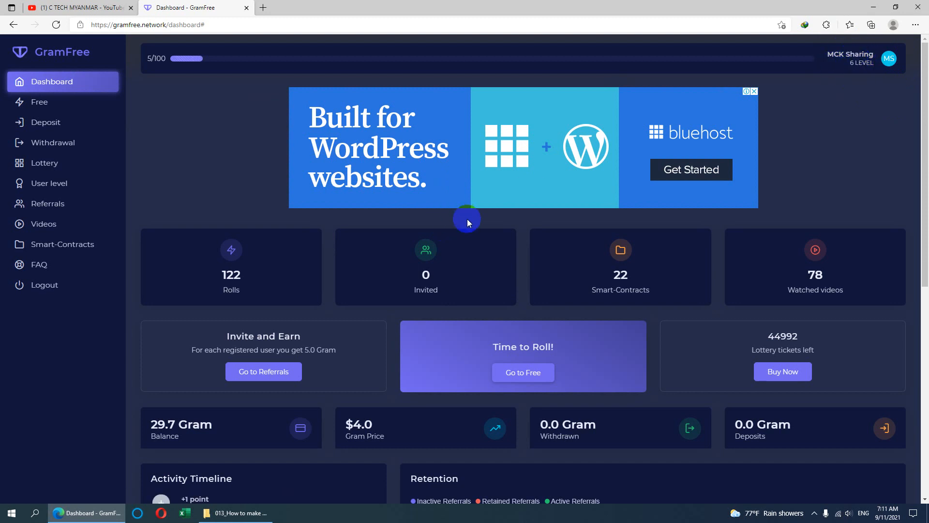
mouse_move(325, 200)
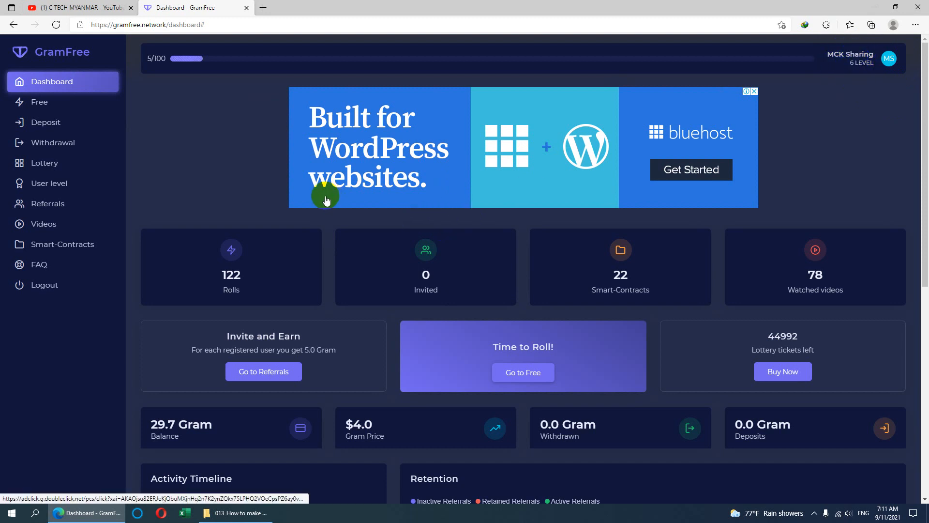
mouse_move(310, 190)
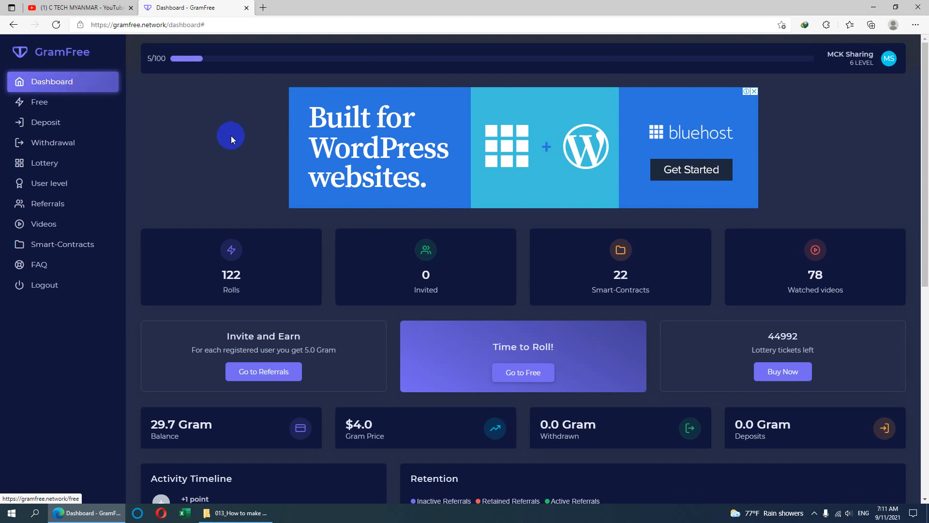
mouse_move(678, 109)
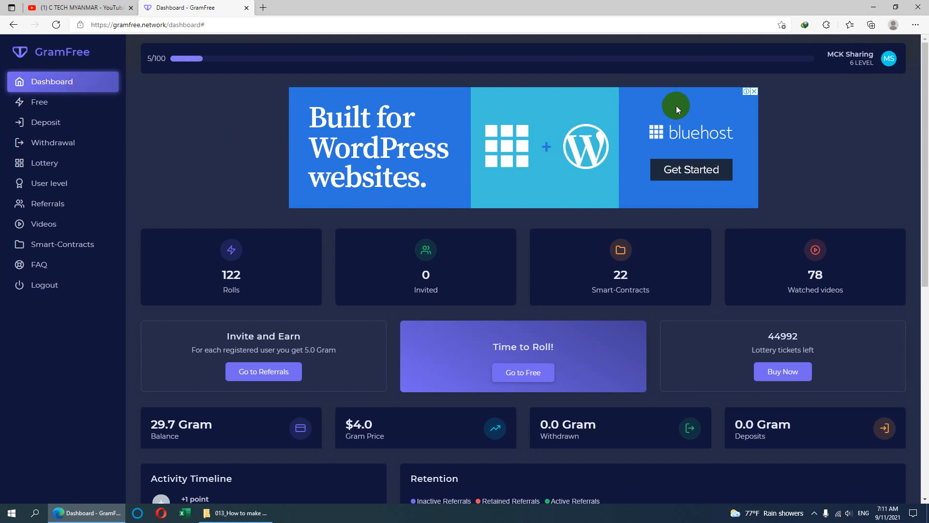
mouse_move(854, 69)
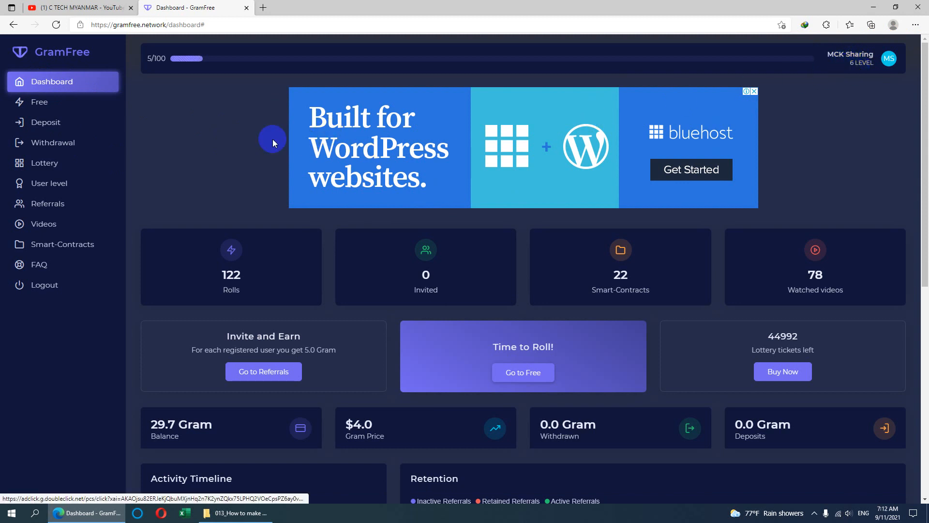
mouse_move(537, 355)
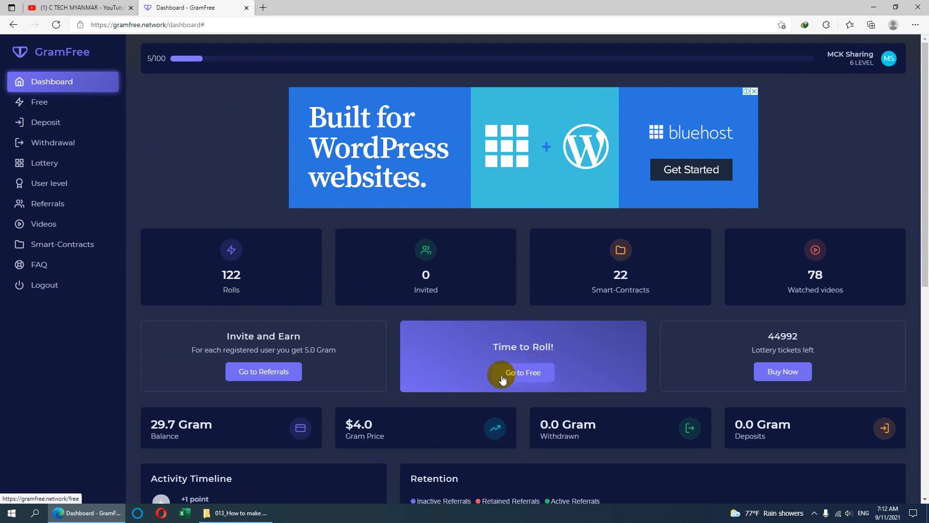
mouse_move(522, 377)
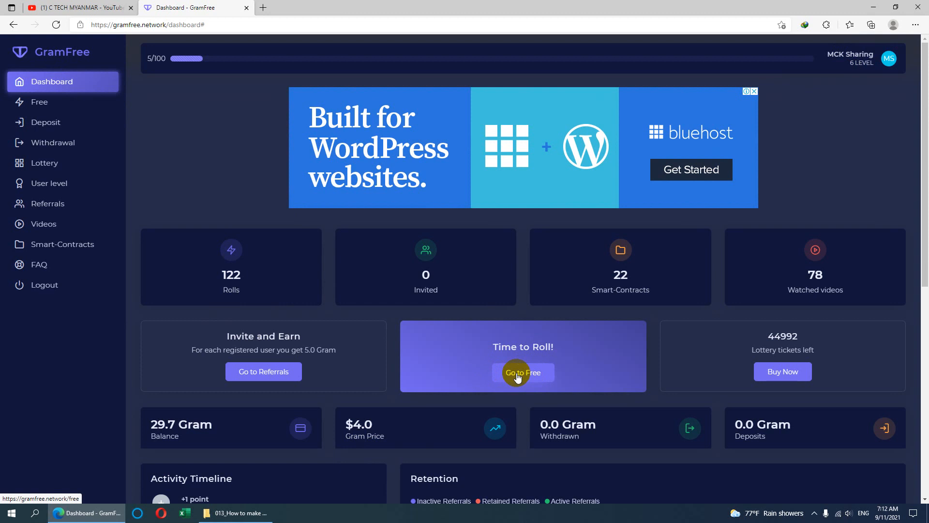
mouse_move(158, 58)
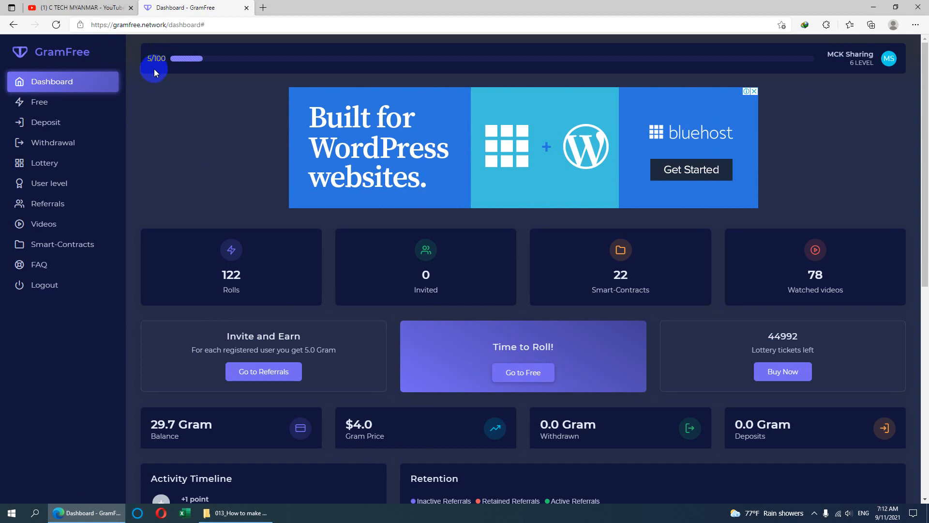
mouse_move(854, 57)
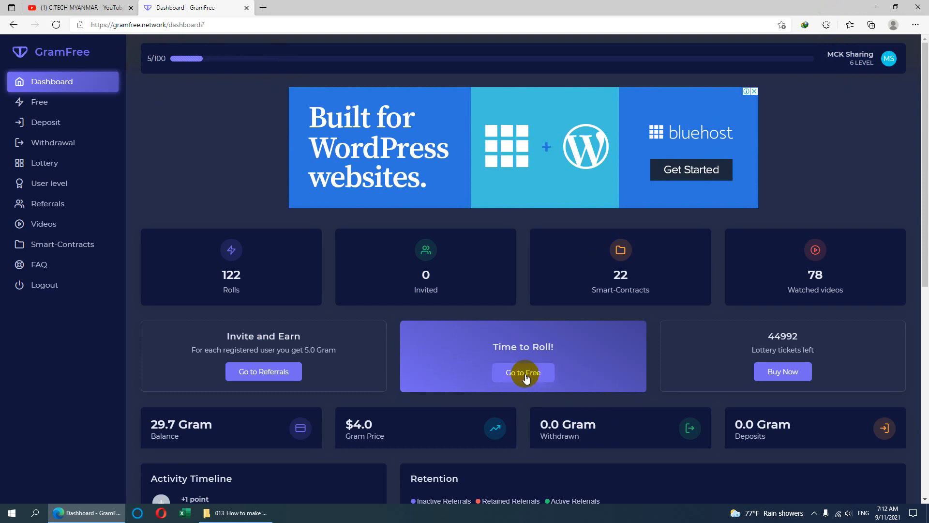
left_click(523, 372)
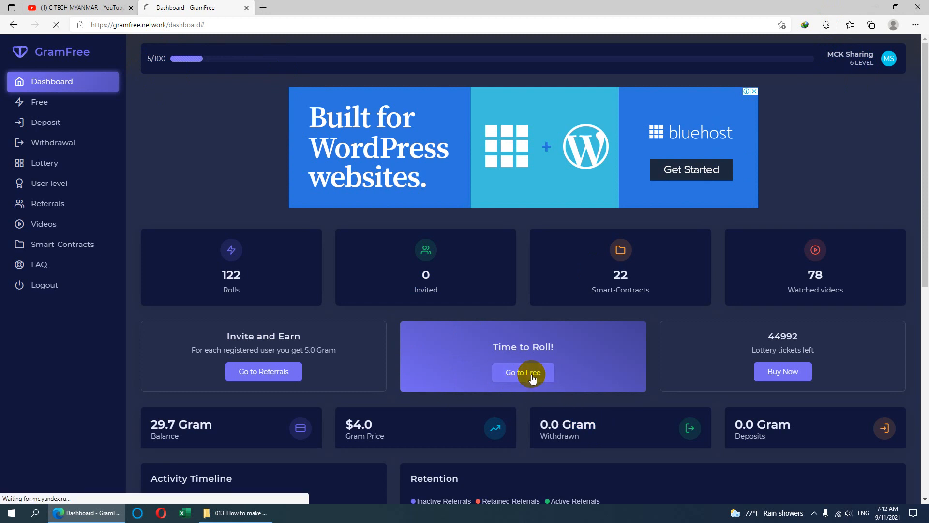
Roll for free Gram (won 0.1 Gram, rolls now 123), then head to the Lottery page
left_click(521, 372)
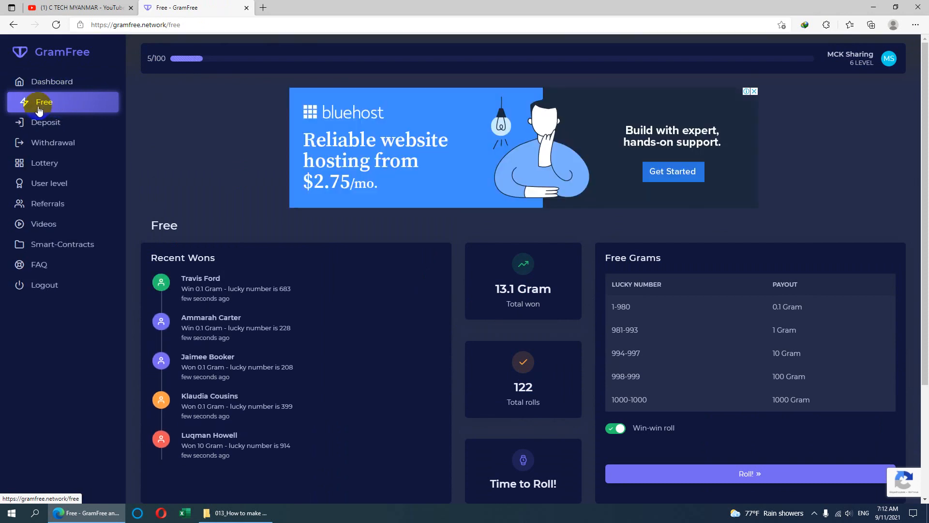
scroll("down", 3)
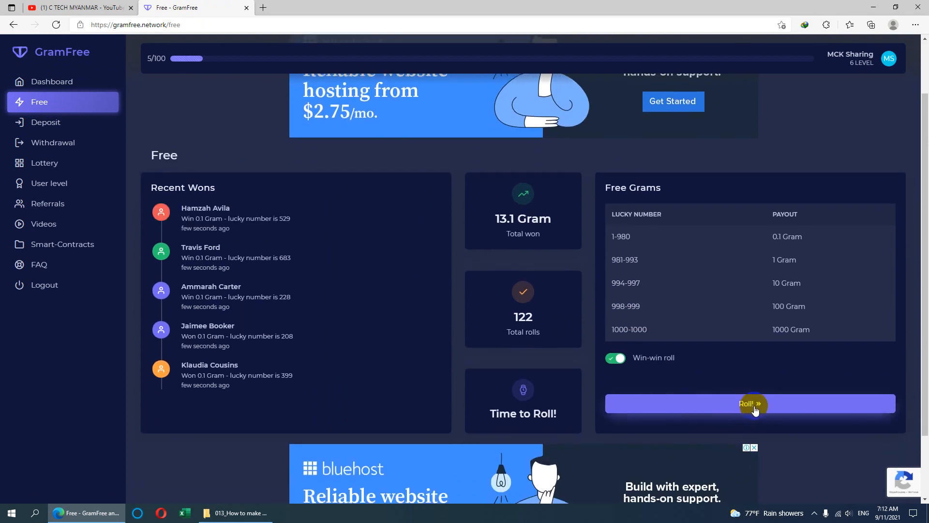
left_click(750, 403)
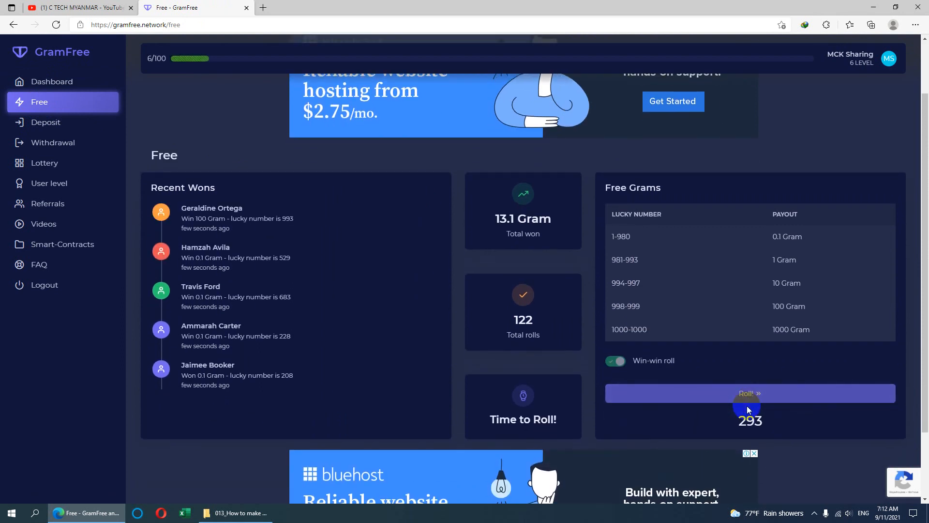
left_click(750, 393)
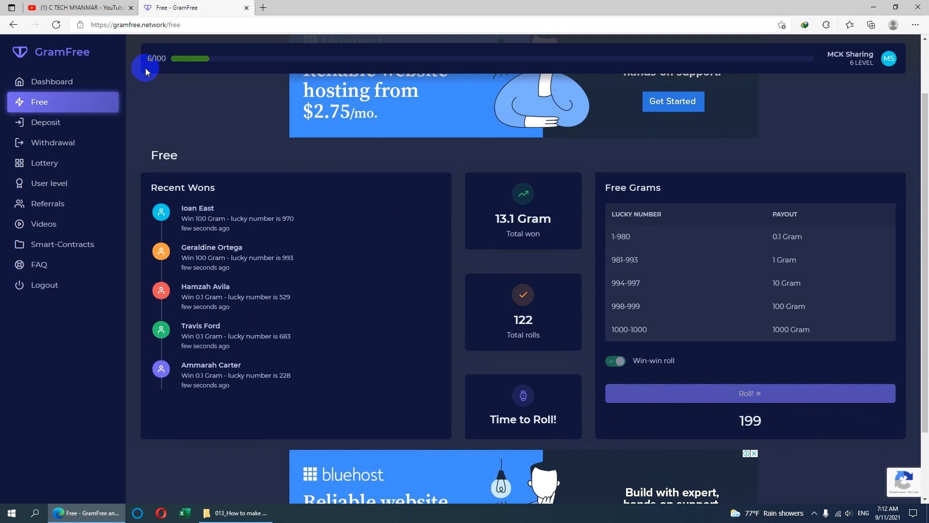
left_click(749, 393)
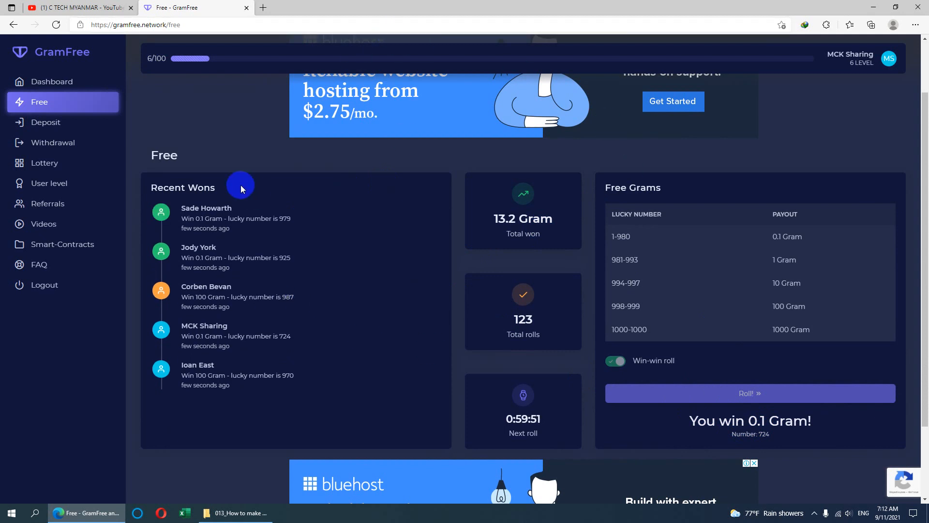
mouse_move(247, 172)
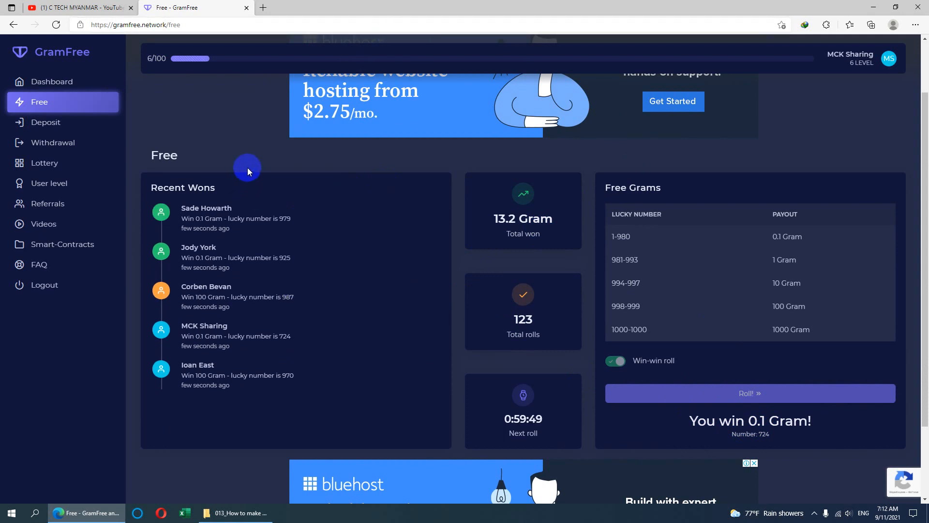
left_click(50, 162)
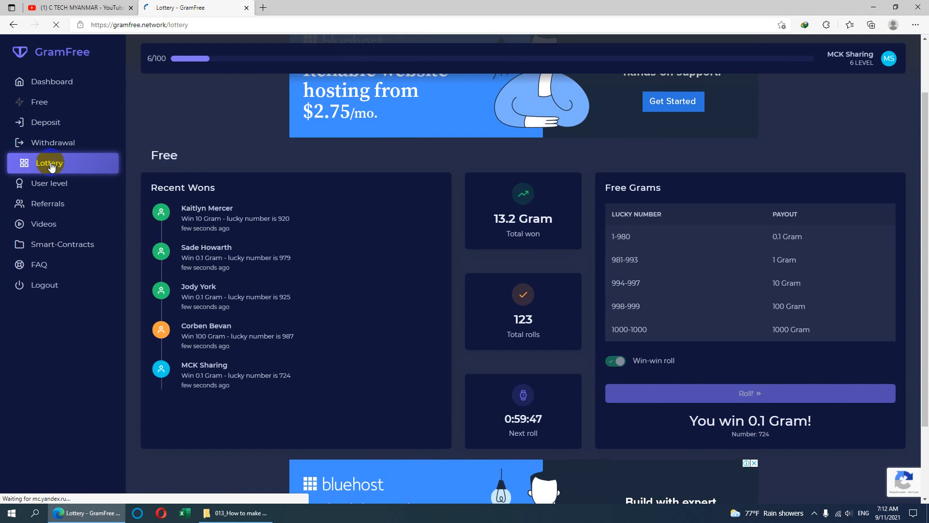
left_click(49, 162)
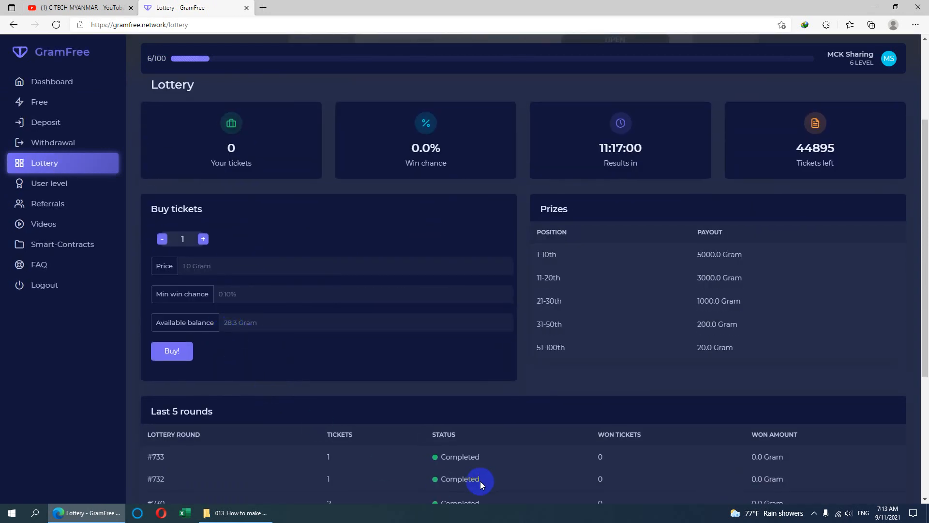
scroll("down", 3)
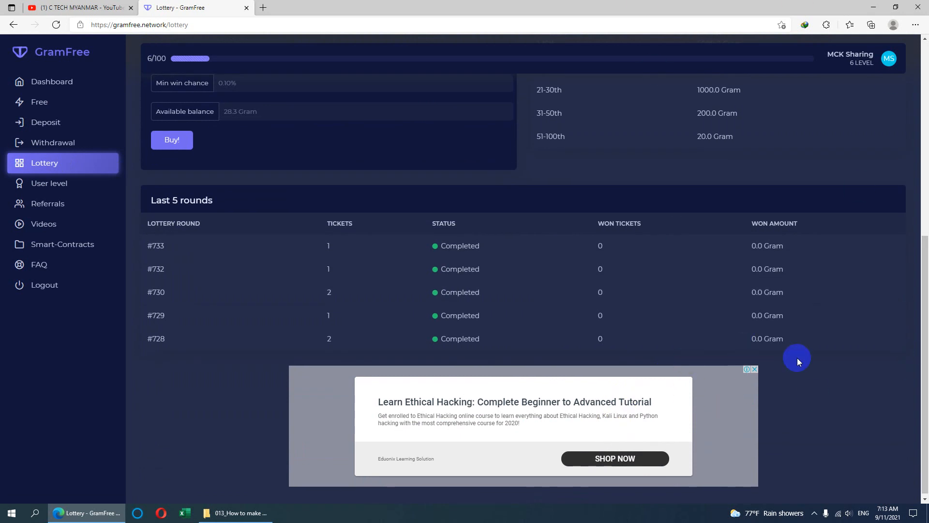
mouse_move(335, 278)
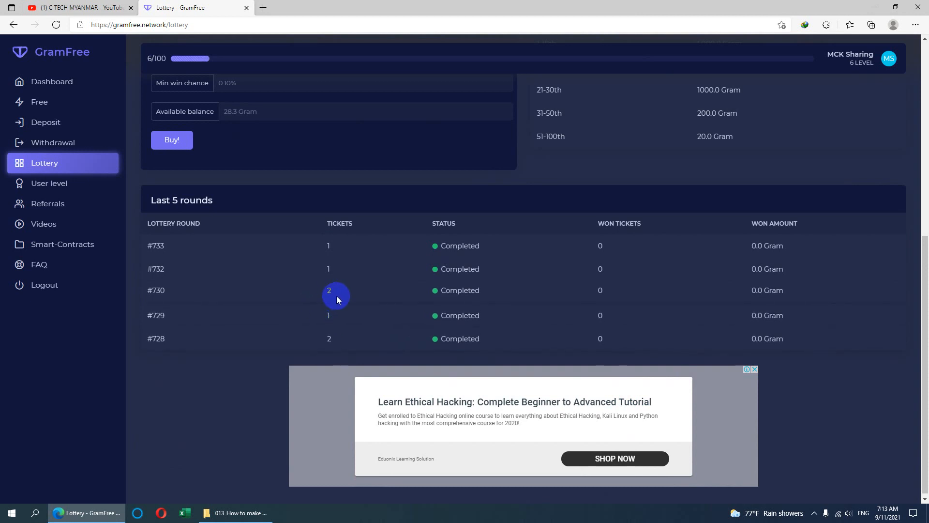
mouse_move(456, 282)
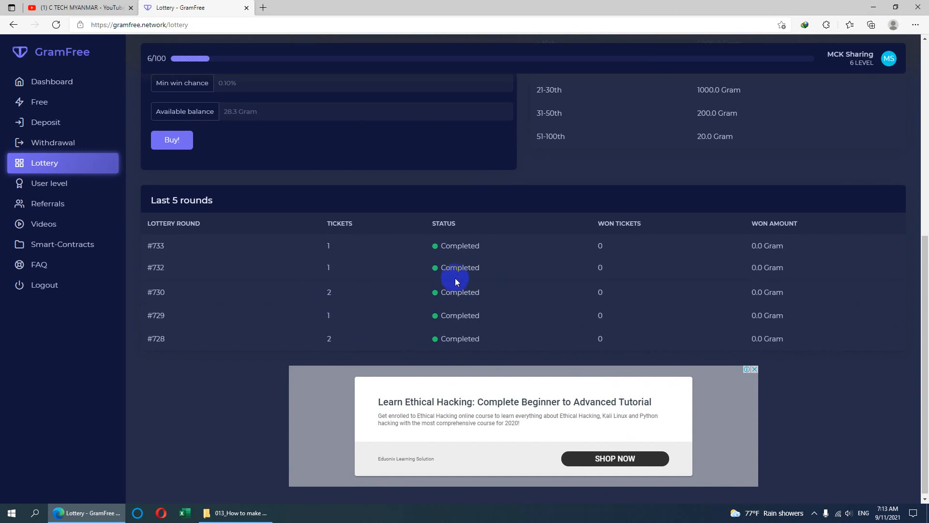
mouse_move(601, 262)
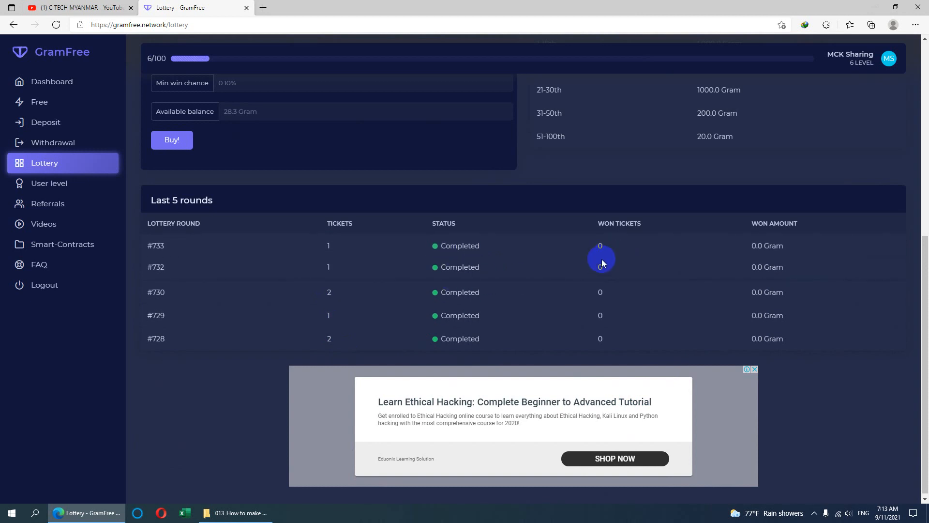
mouse_move(506, 244)
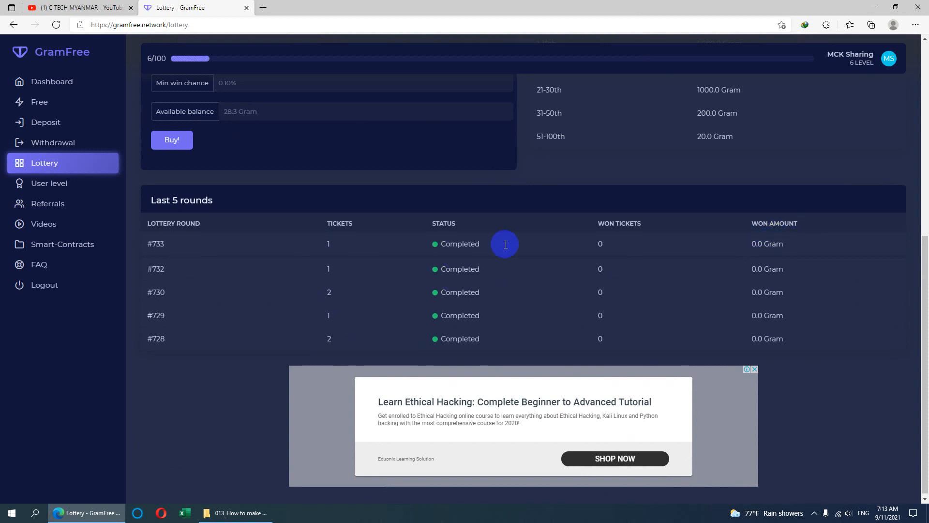
mouse_move(720, 274)
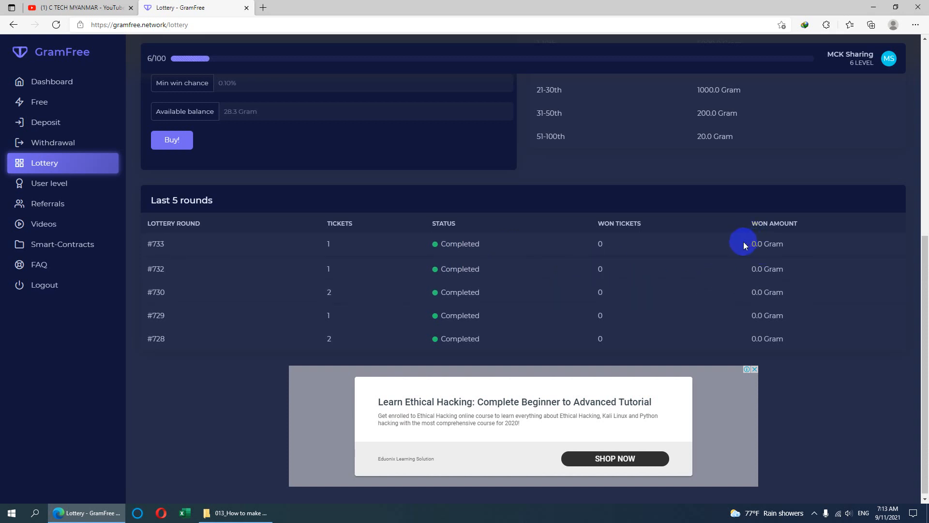
mouse_move(731, 254)
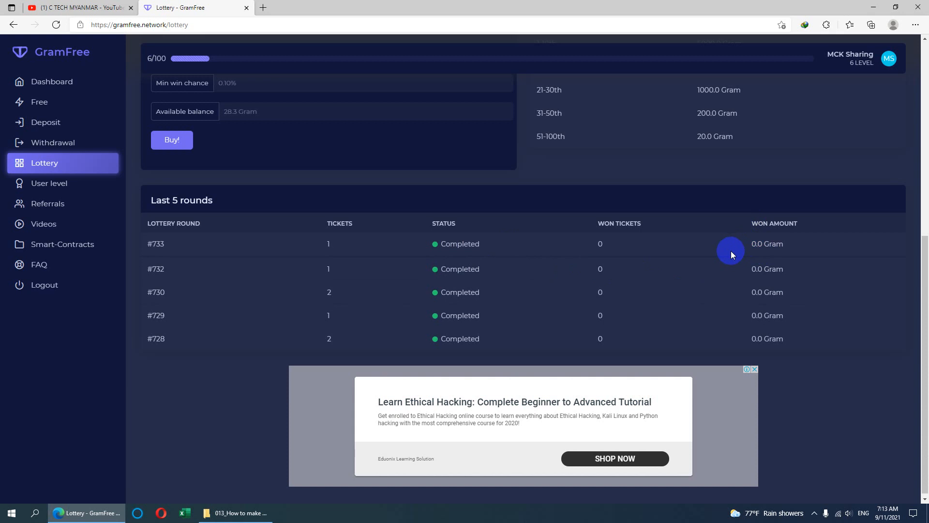
scroll("up", 3)
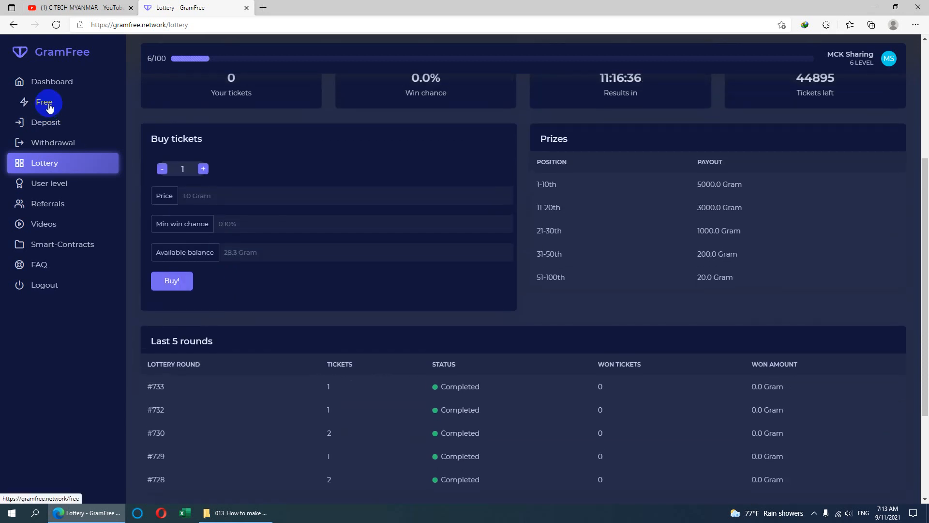
mouse_move(42, 146)
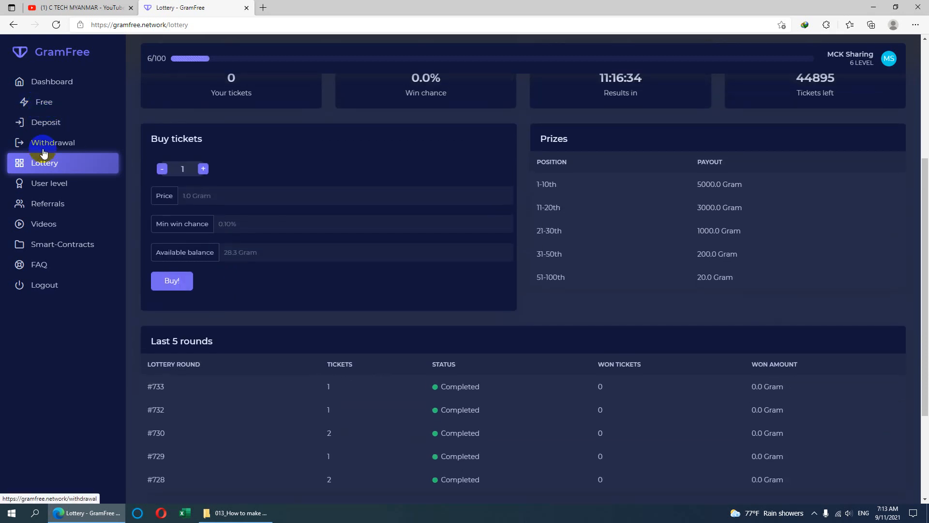
mouse_move(219, 238)
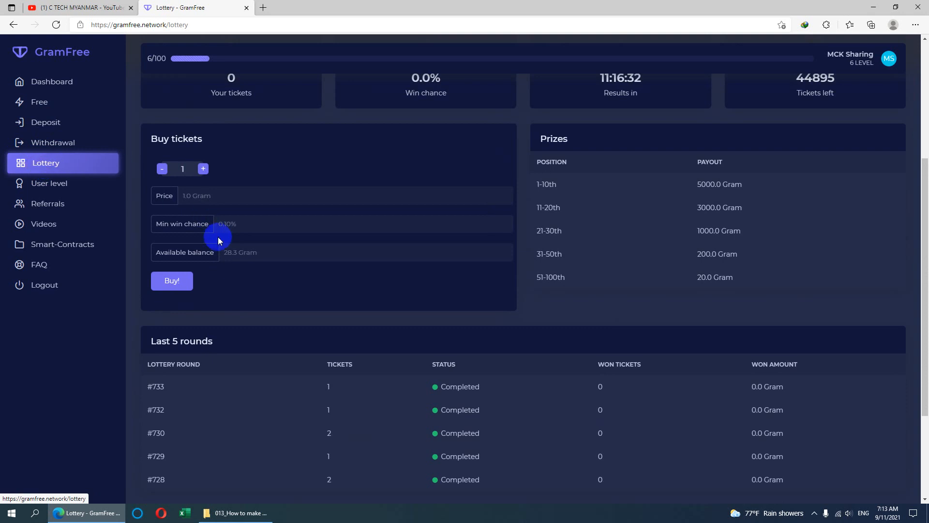
mouse_move(45, 167)
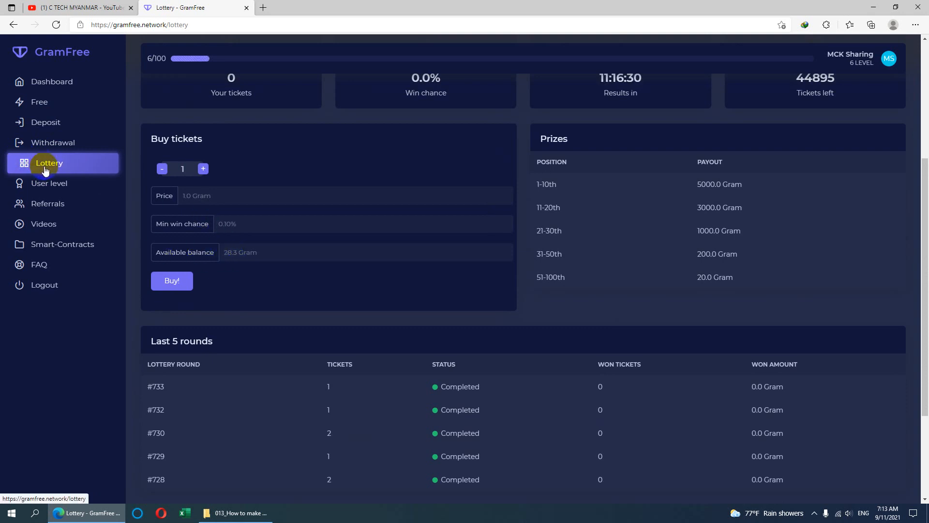
mouse_move(224, 262)
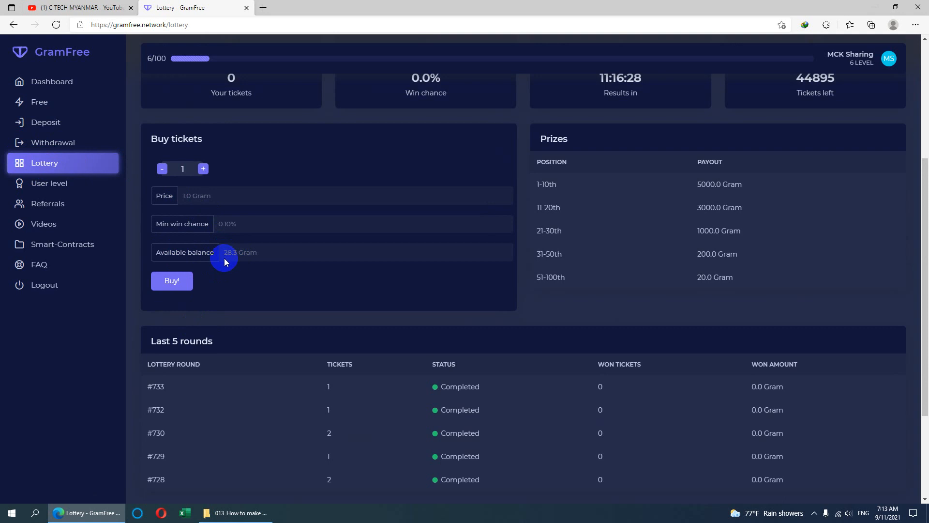
mouse_move(220, 262)
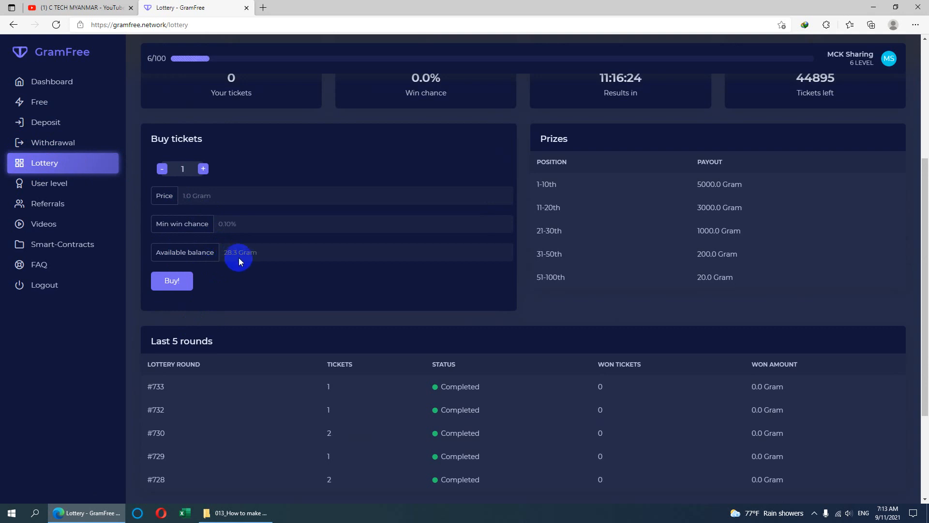
mouse_move(237, 259)
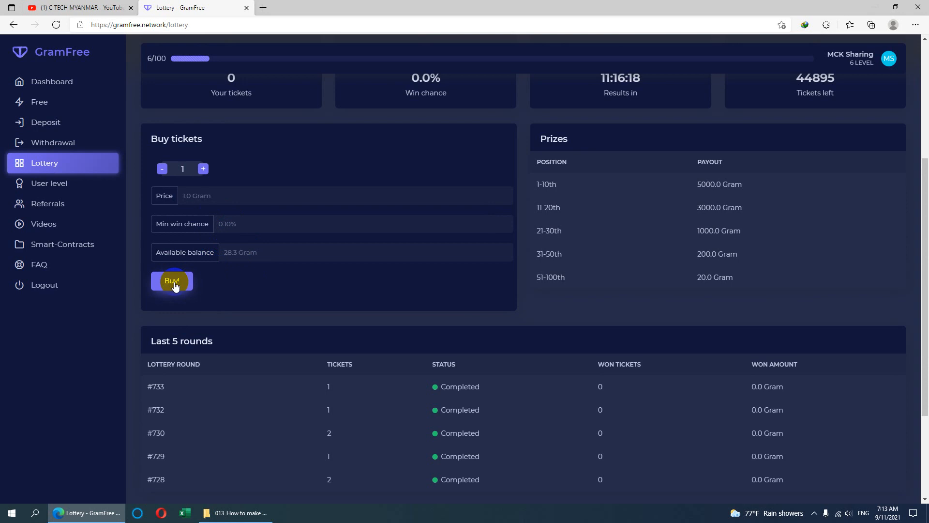
mouse_move(196, 195)
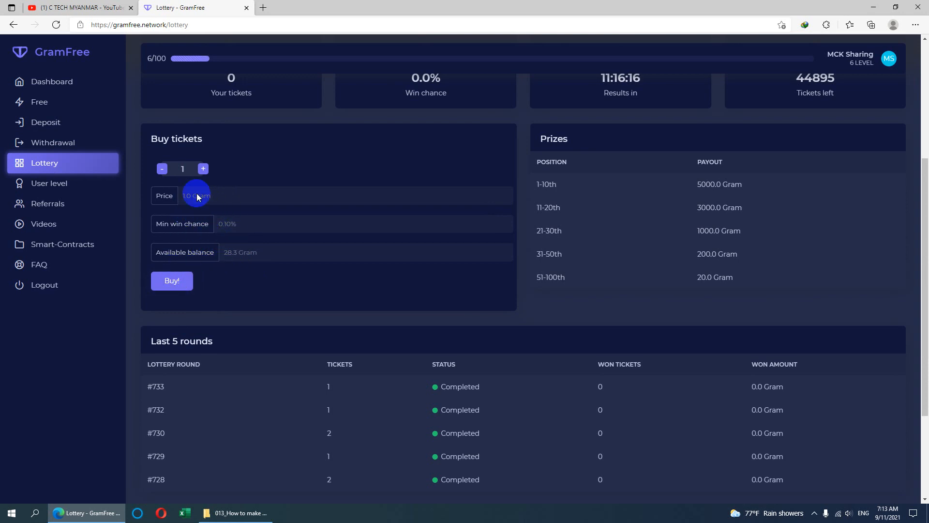
mouse_move(187, 212)
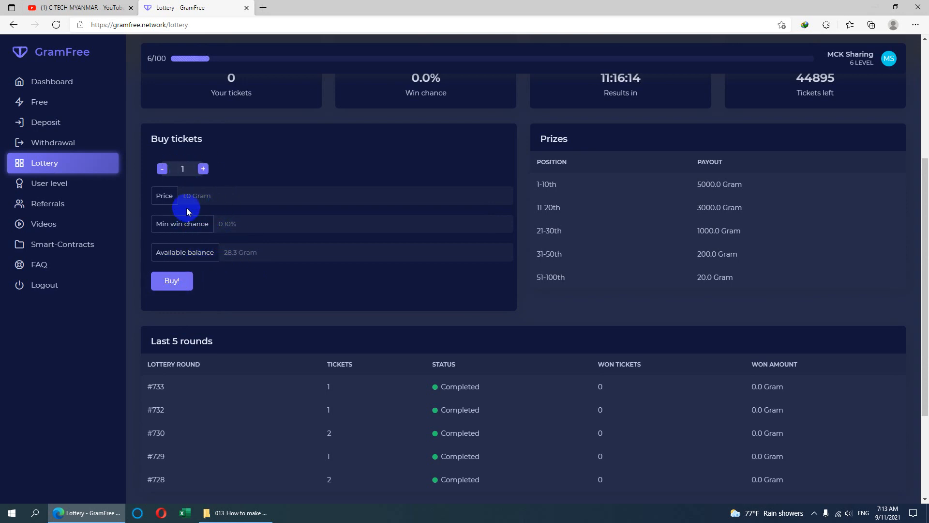
Buy one lottery ticket, leaving 27.3 Gram, then go to the Smart Contracts page
left_click(172, 281)
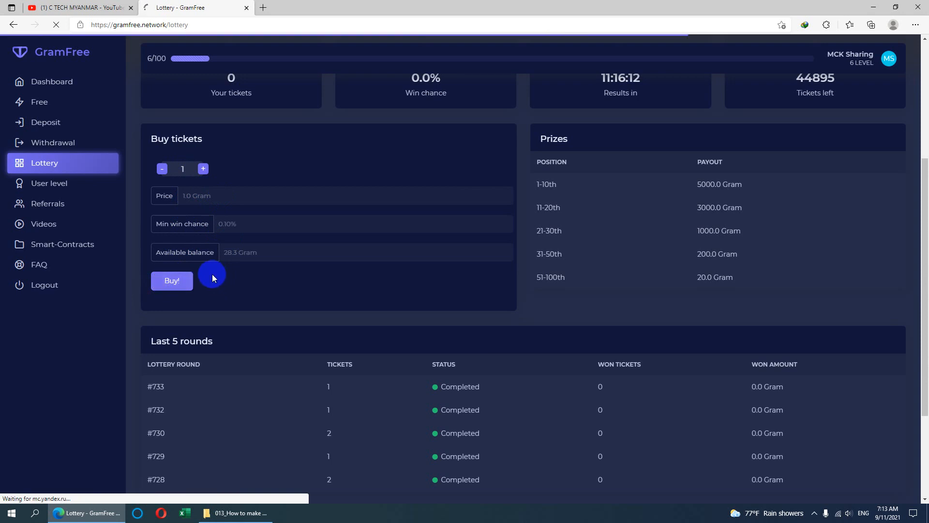
left_click(171, 280)
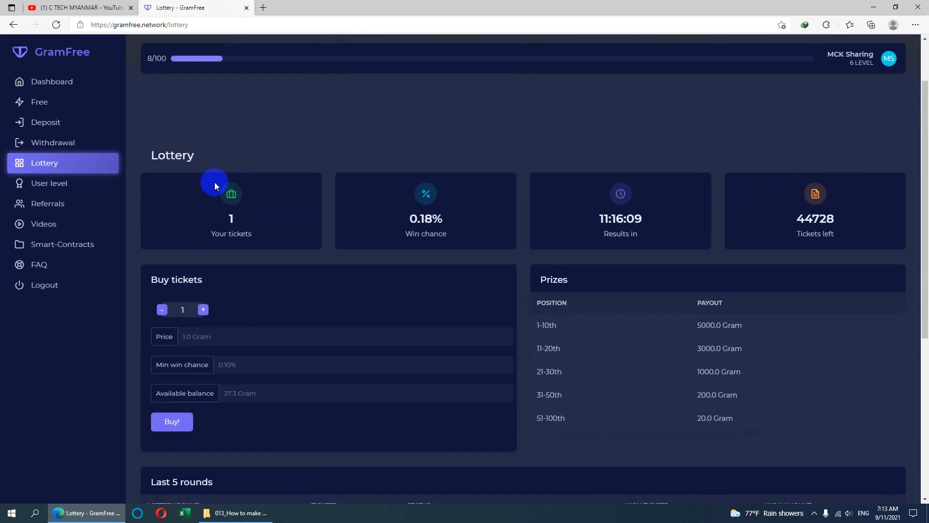
scroll("down", 3)
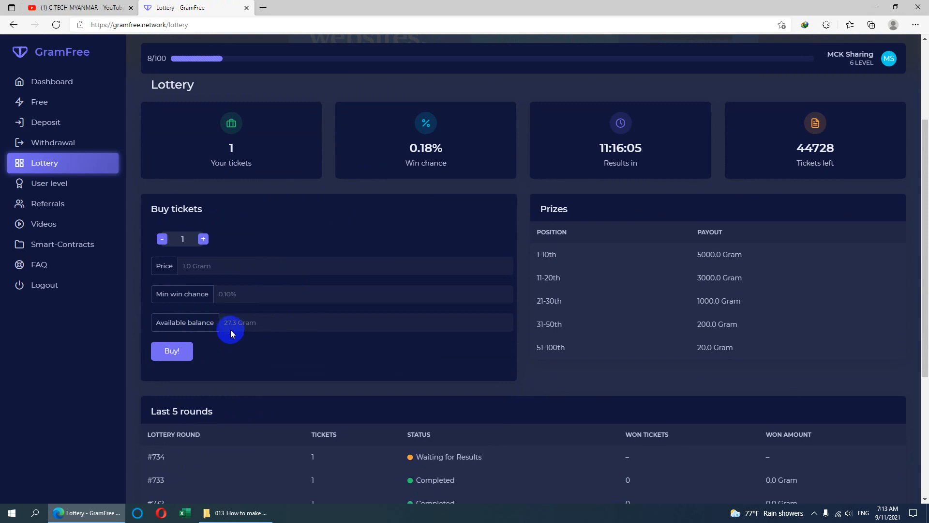
mouse_move(448, 463)
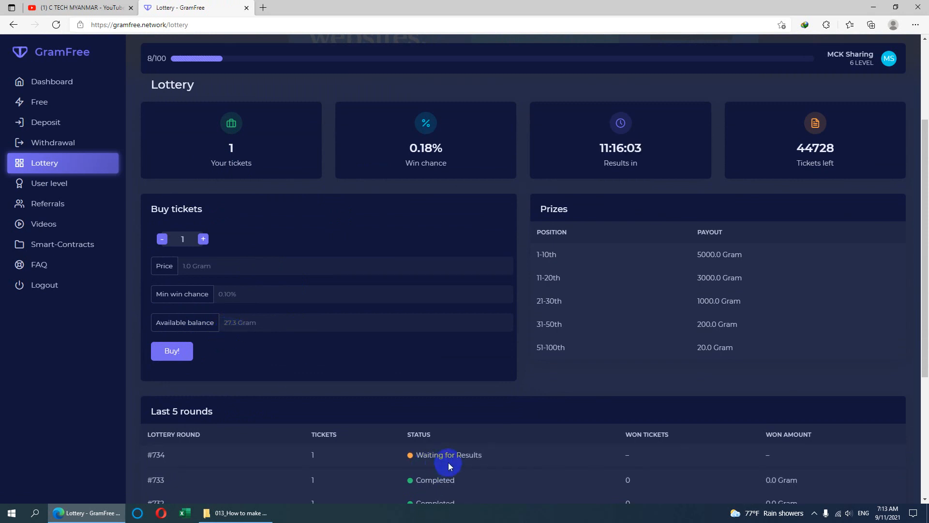
scroll("down", 3)
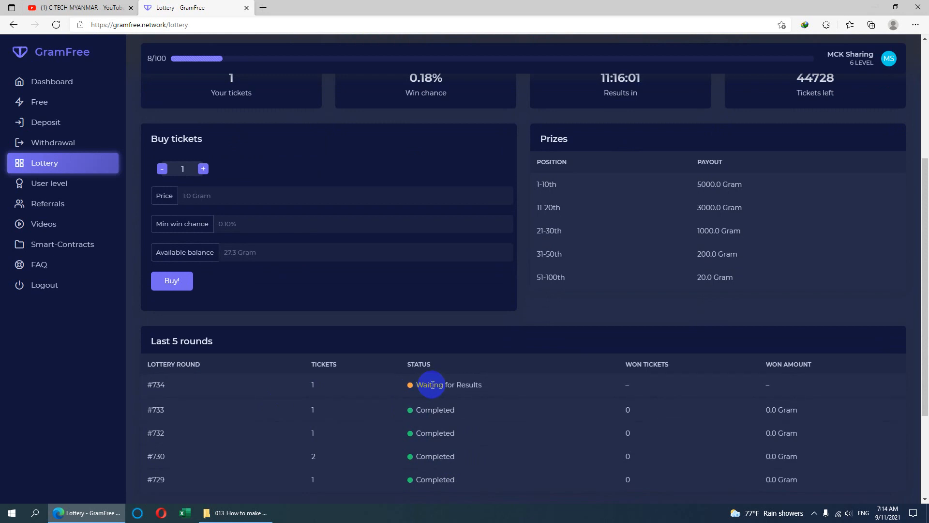
mouse_move(624, 373)
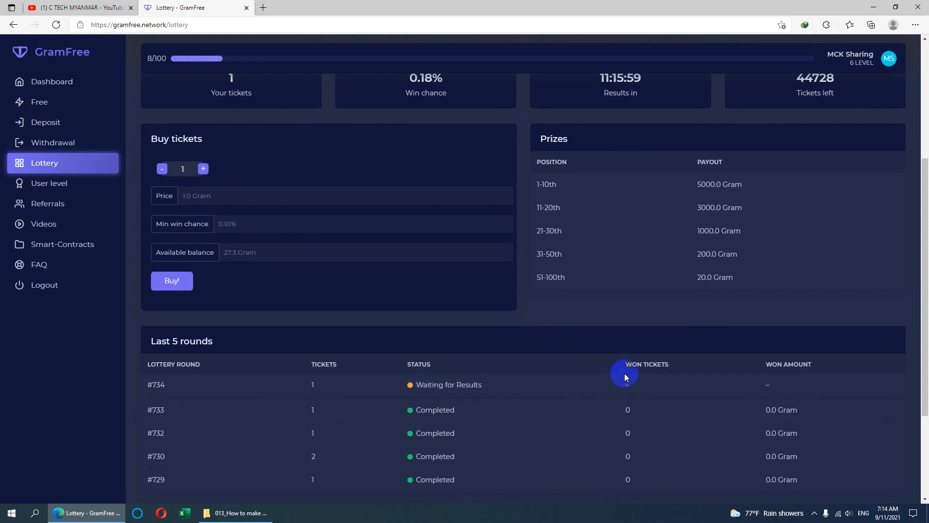
mouse_move(767, 382)
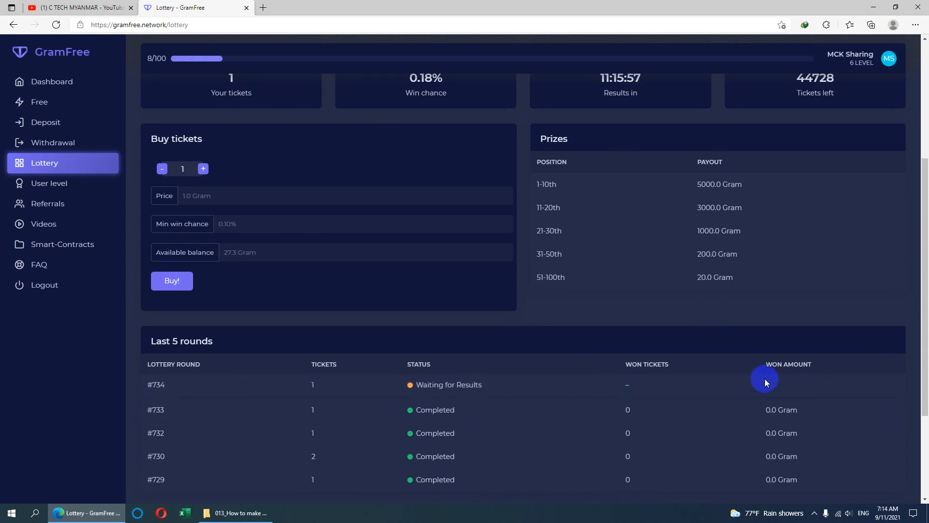
mouse_move(735, 390)
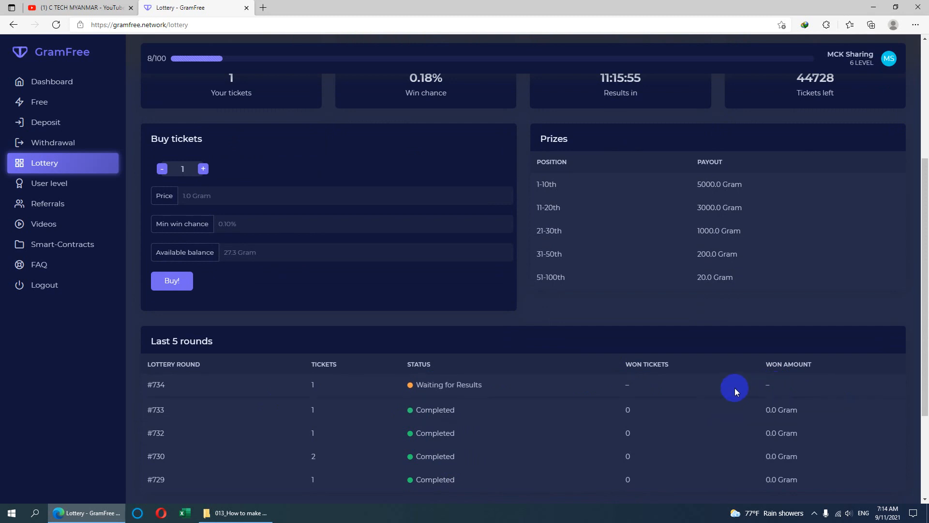
scroll("up", 3)
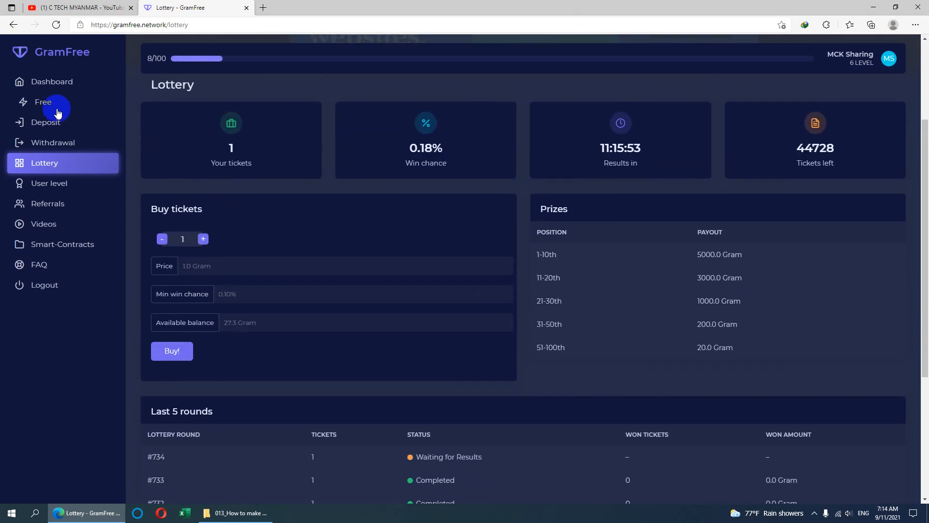
mouse_move(49, 162)
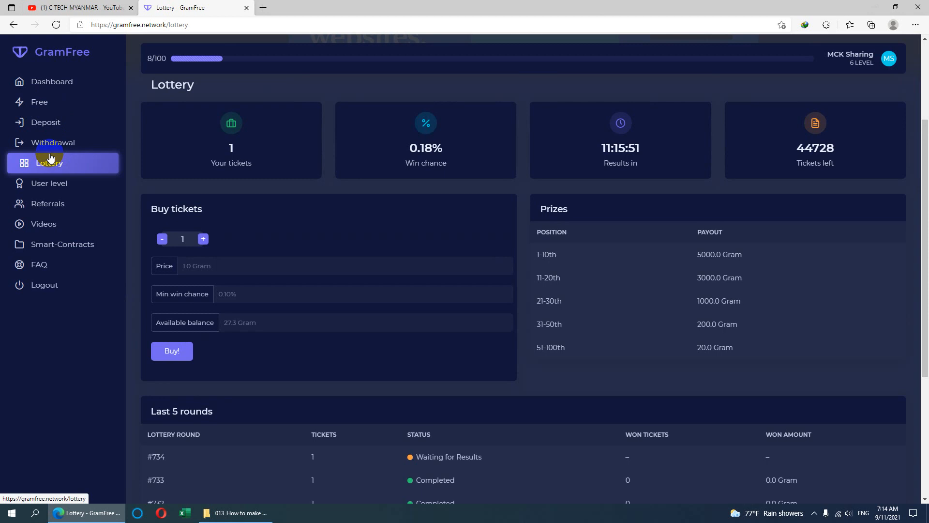
mouse_move(38, 248)
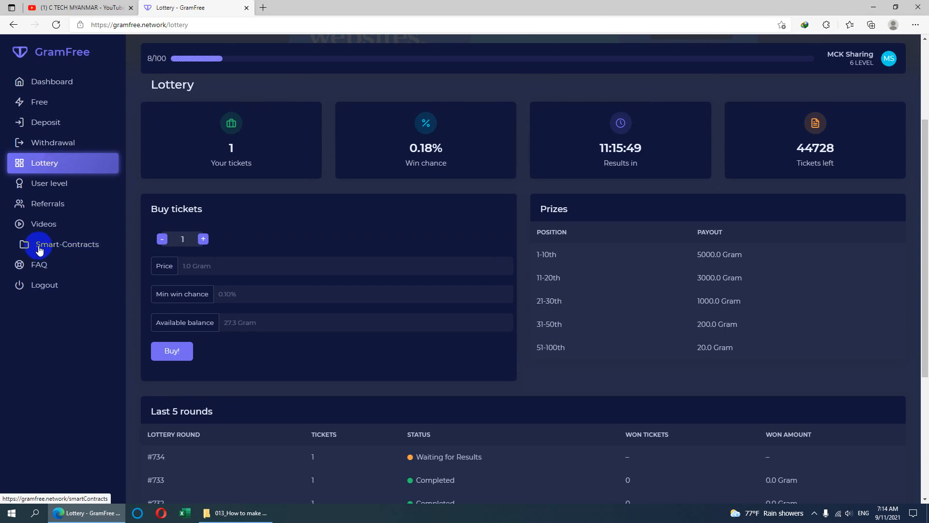
mouse_move(53, 248)
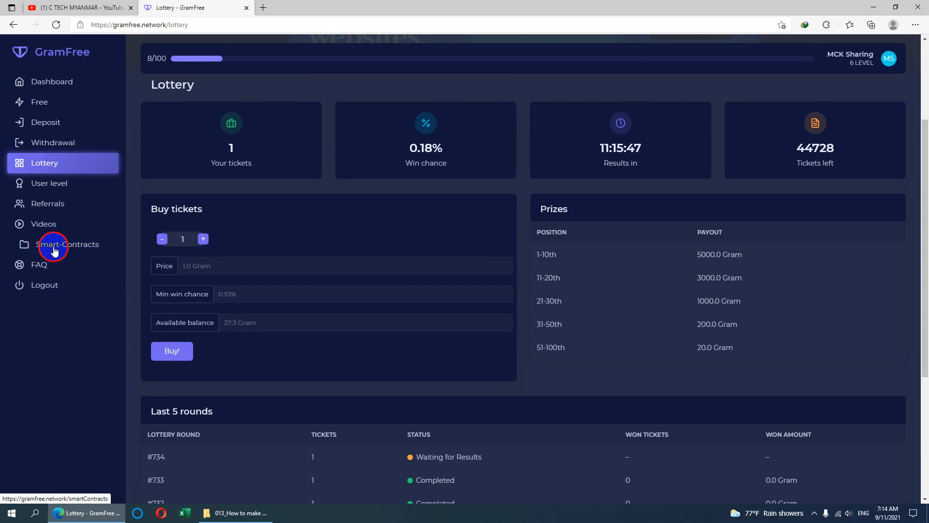
left_click(68, 244)
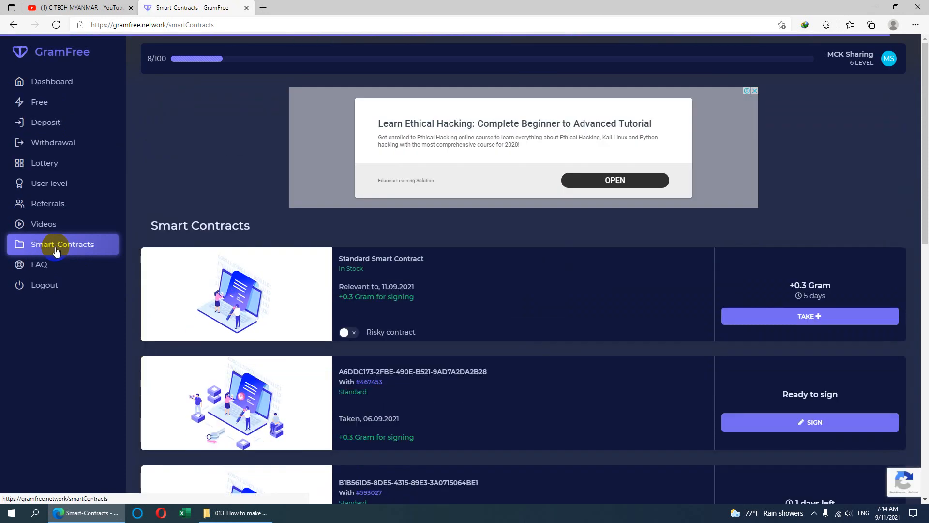
mouse_move(166, 58)
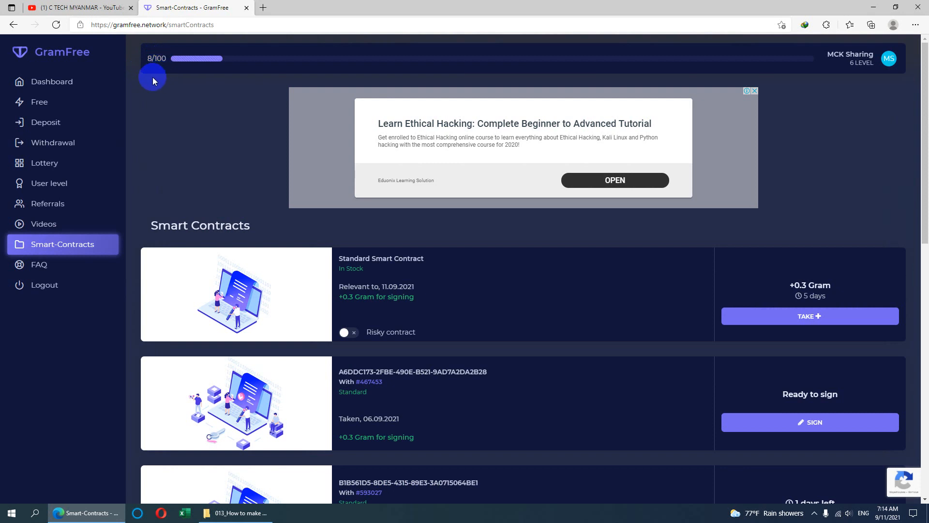
mouse_move(286, 128)
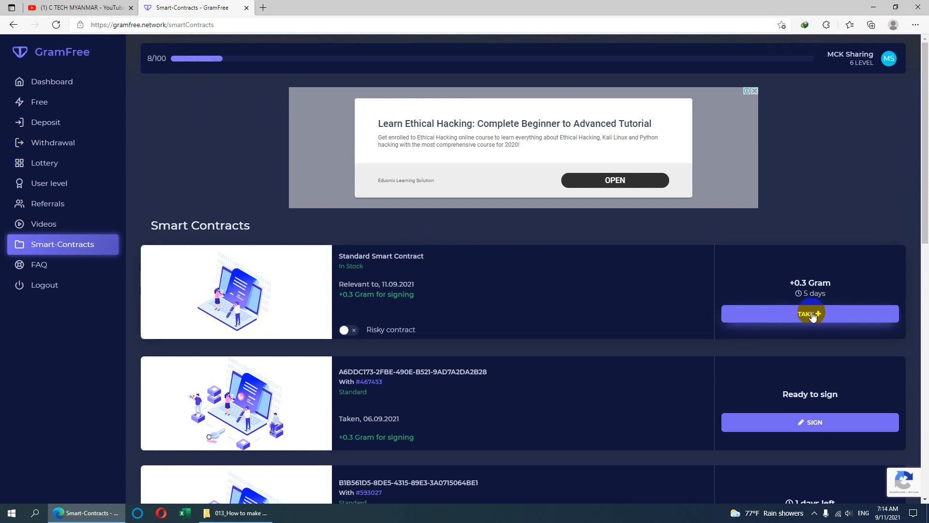
mouse_move(190, 92)
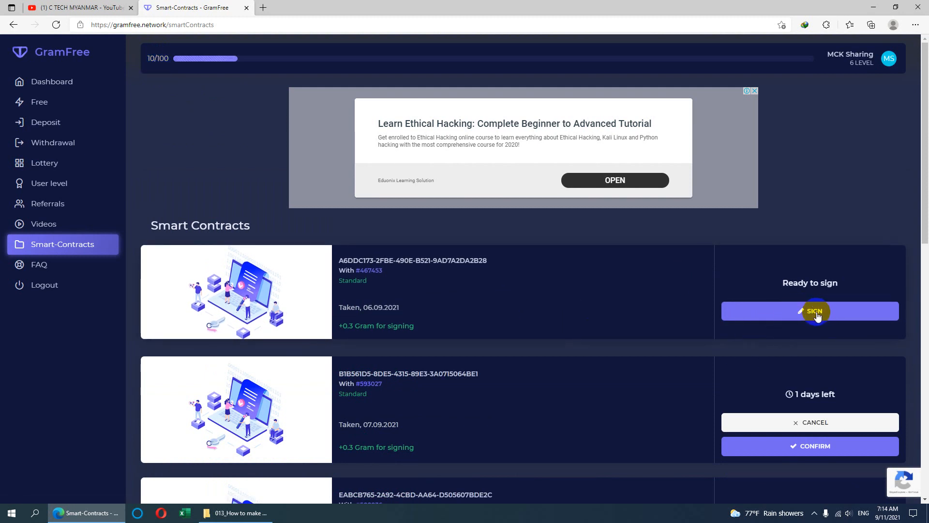
Sign the ready contract and confirm the contracts taken on 07.09.2021 and 08.09.2021
left_click(814, 311)
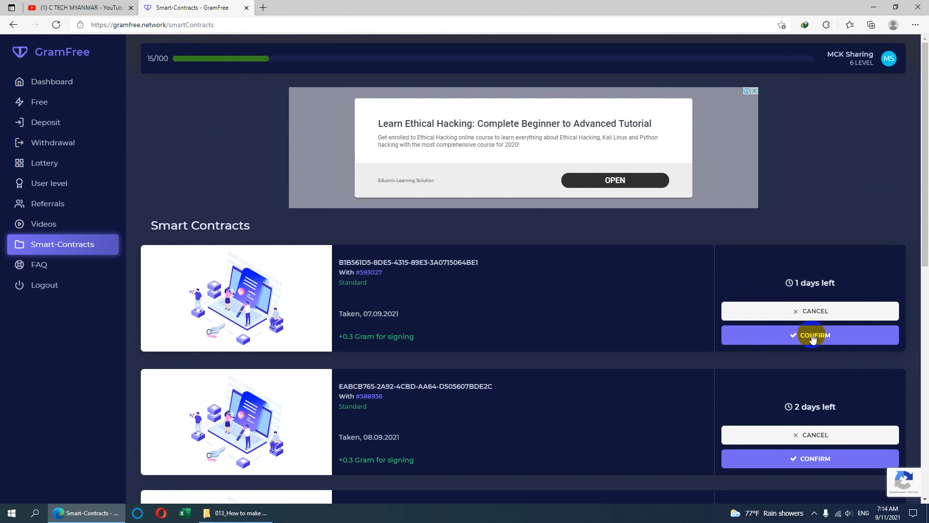
left_click(809, 335)
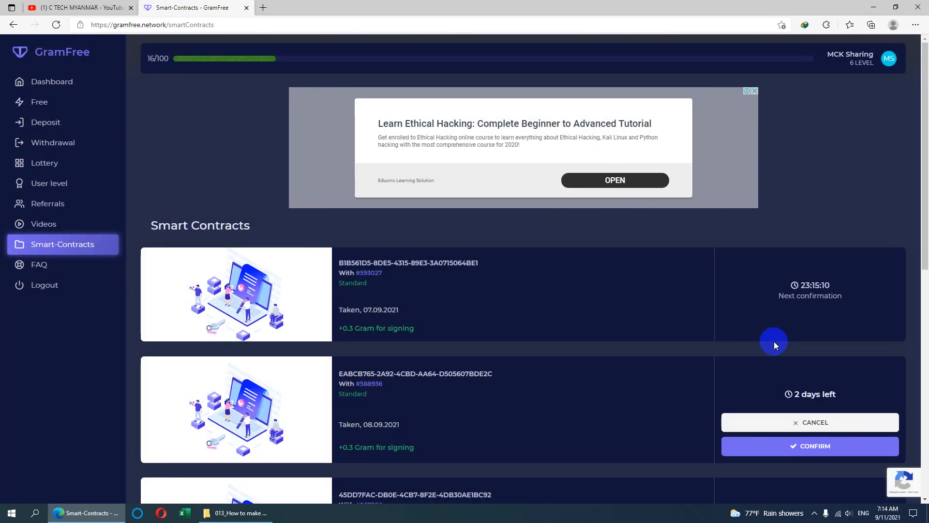
left_click(809, 445)
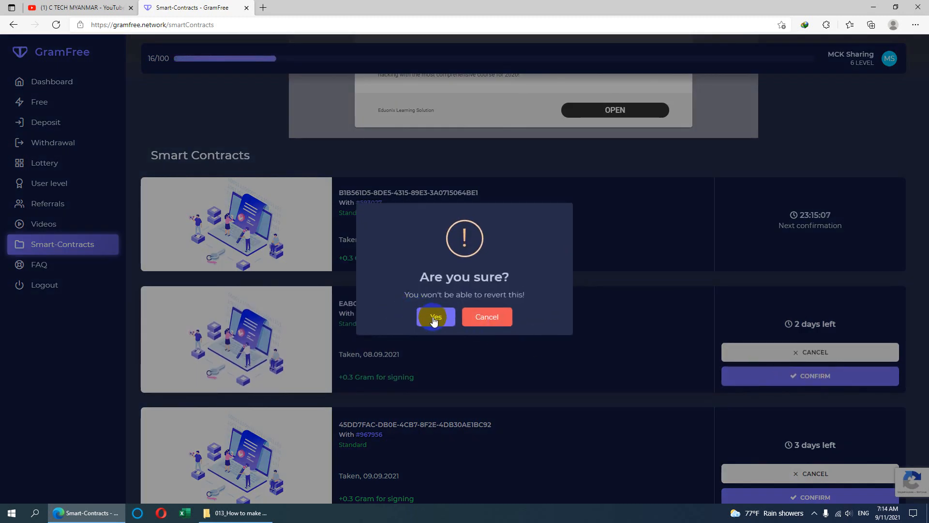
left_click(435, 317)
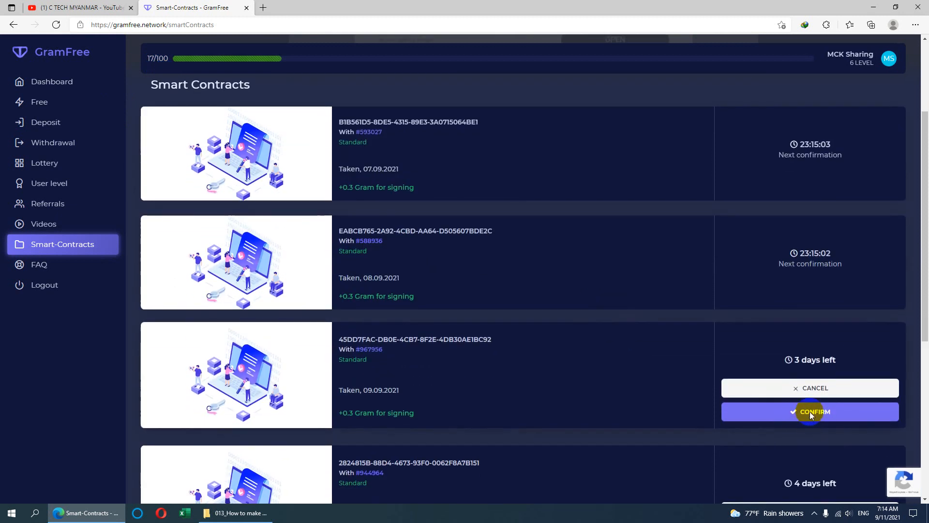
Confirm the contracts taken on 09.09.2021 and 10.09.2021, approving the irreversible dialog
left_click(810, 412)
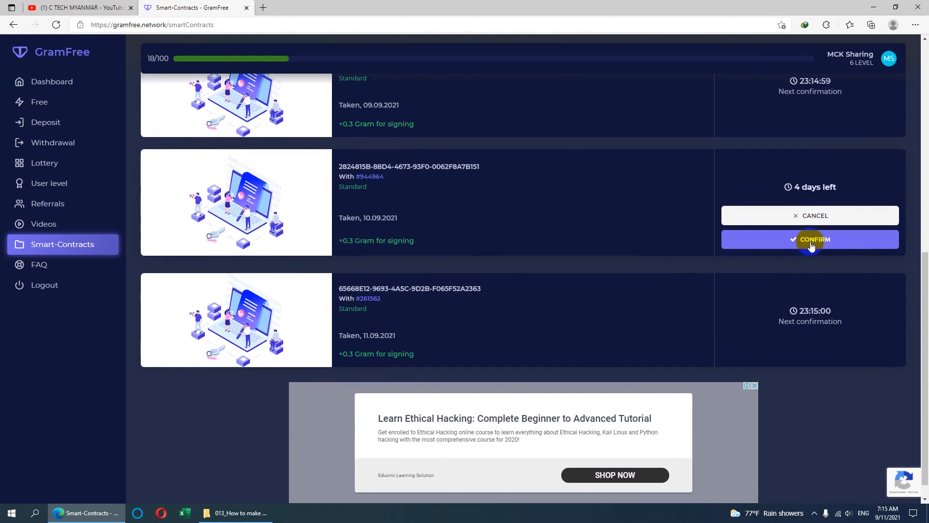
left_click(810, 240)
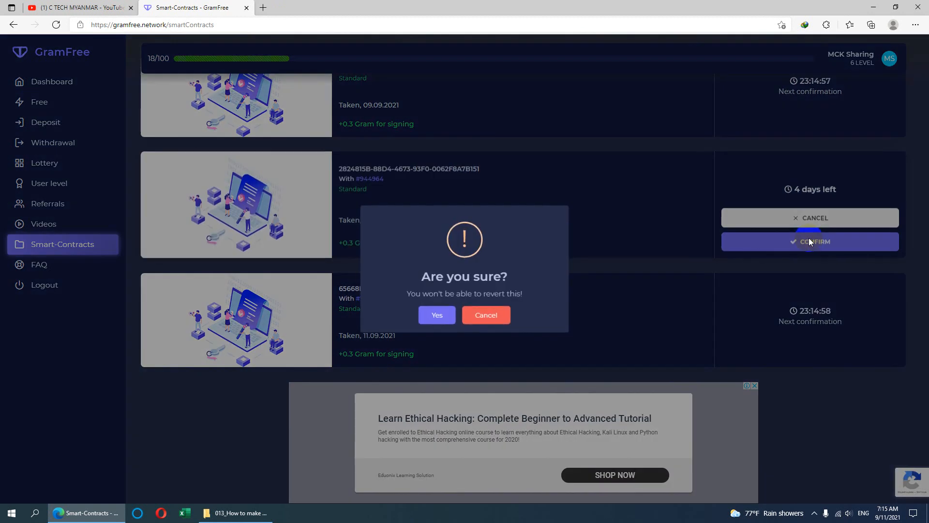
left_click(436, 314)
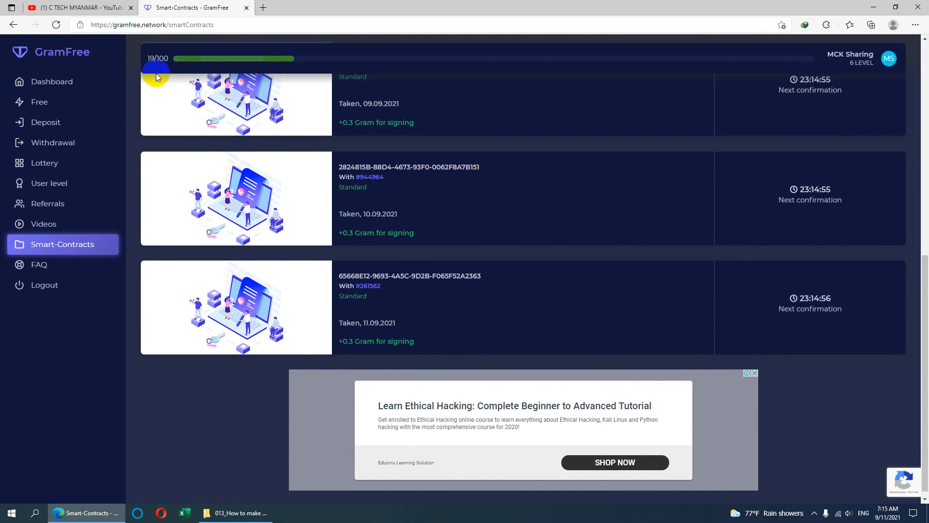
scroll("up", 3)
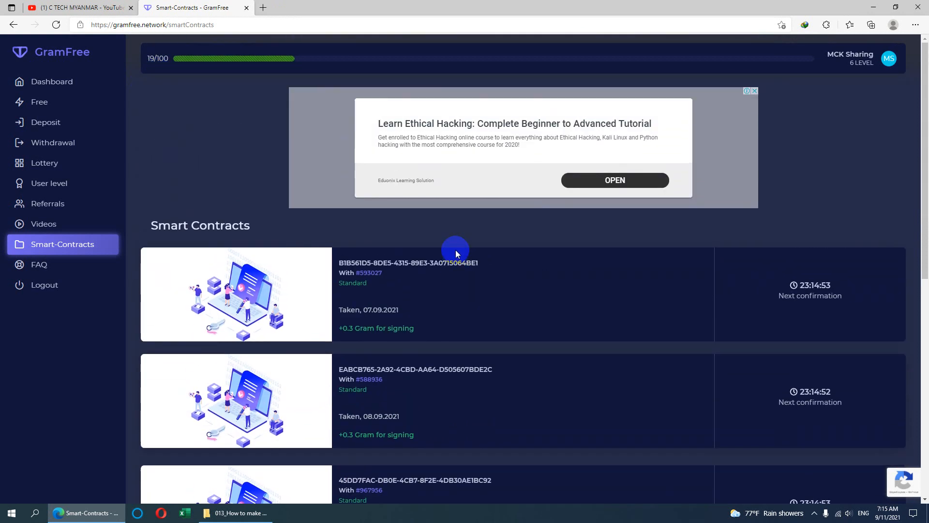
scroll("down", 3)
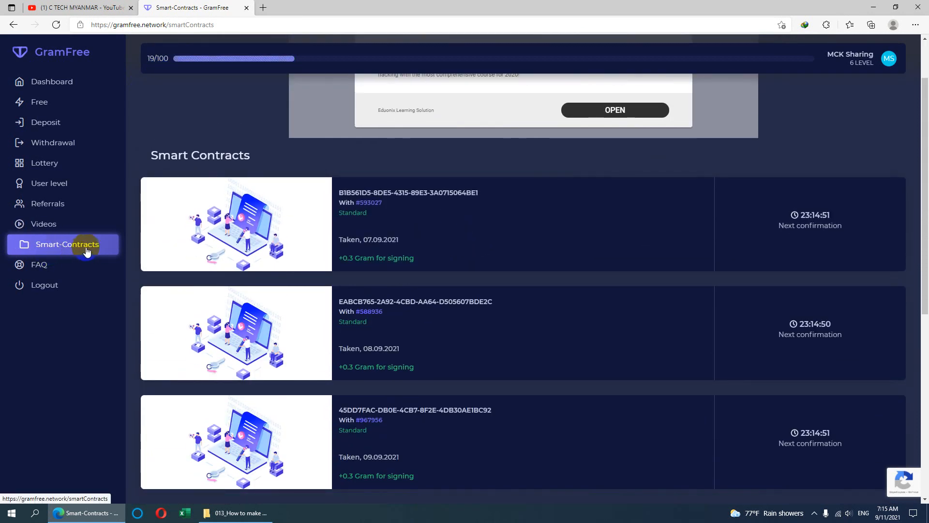
scroll("down", 3)
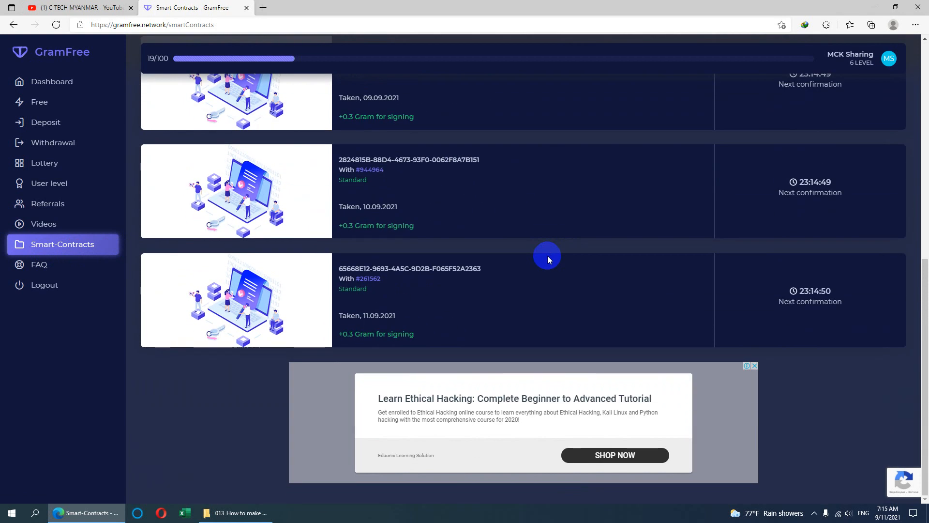
scroll("up", 3)
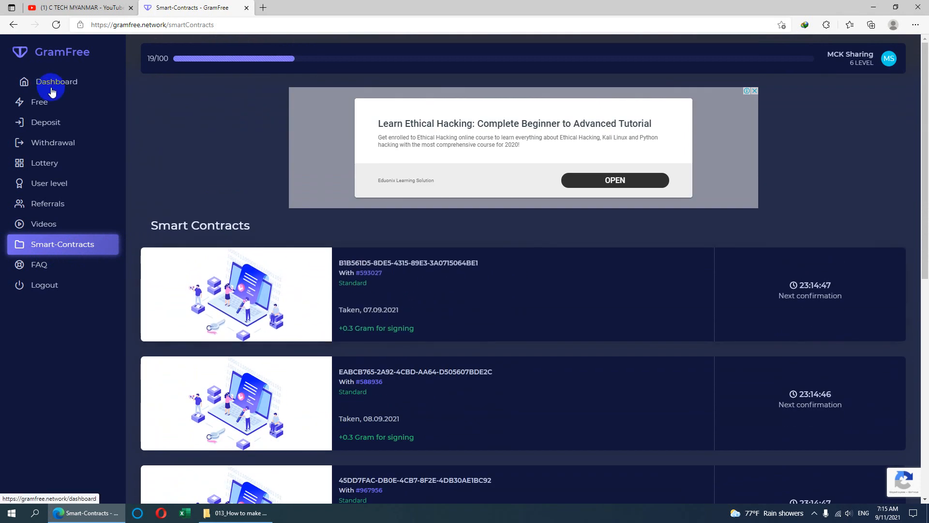
mouse_move(43, 101)
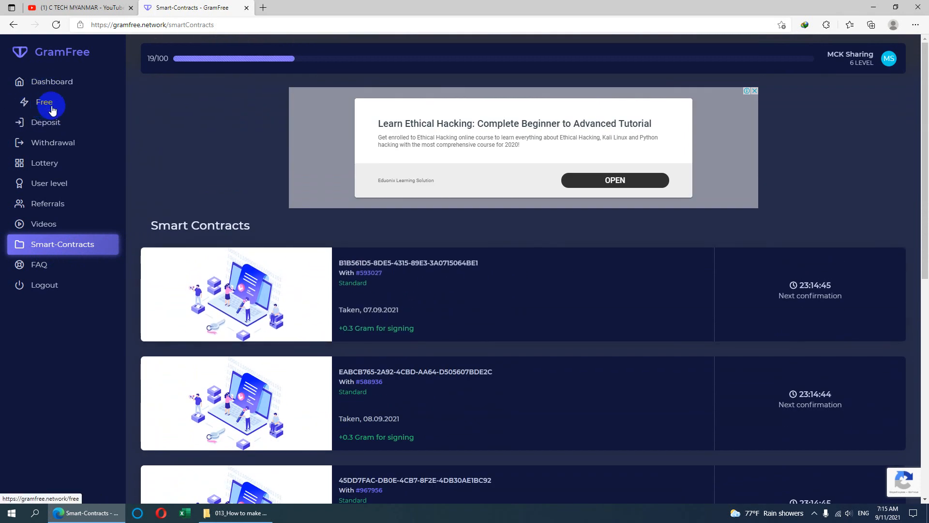
mouse_move(50, 171)
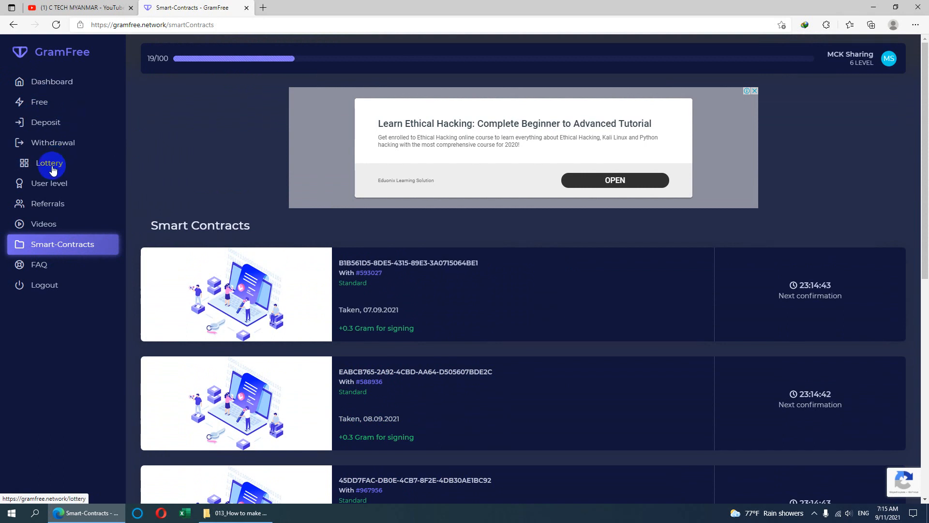
mouse_move(64, 246)
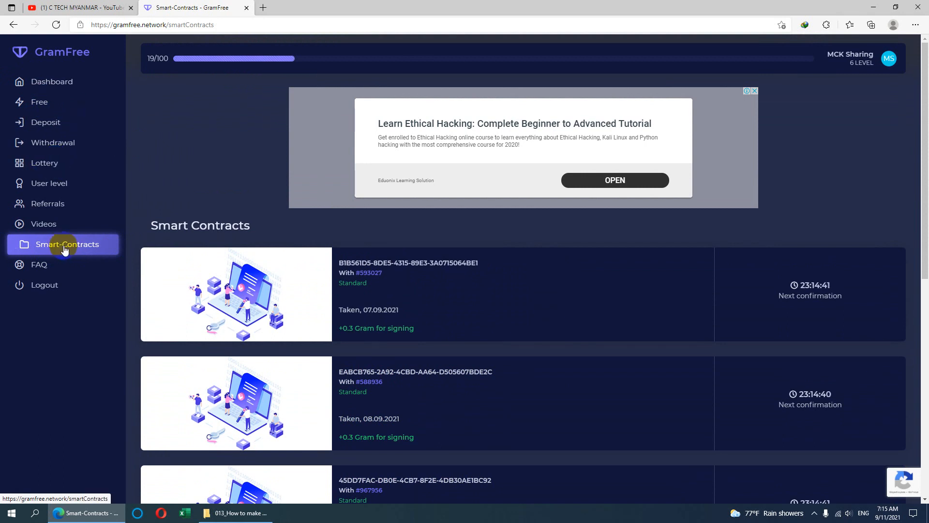
mouse_move(48, 224)
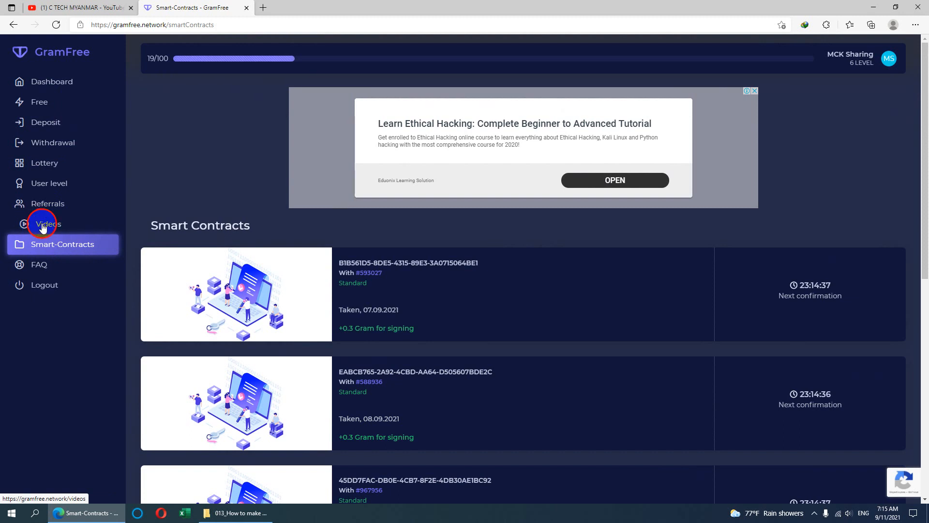
Show the Videos page listing three new 0.1 Gram promo videos and the 5.0 Gram submission form
left_click(46, 223)
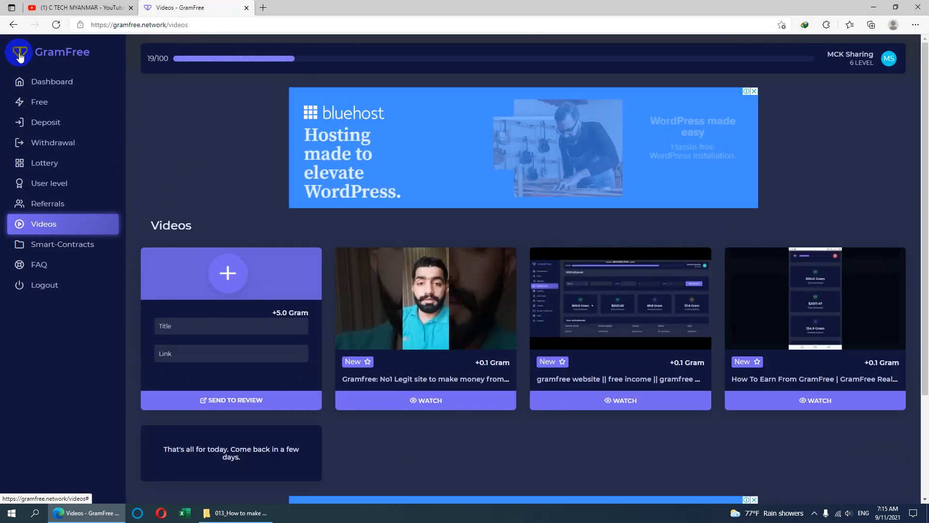
mouse_move(300, 140)
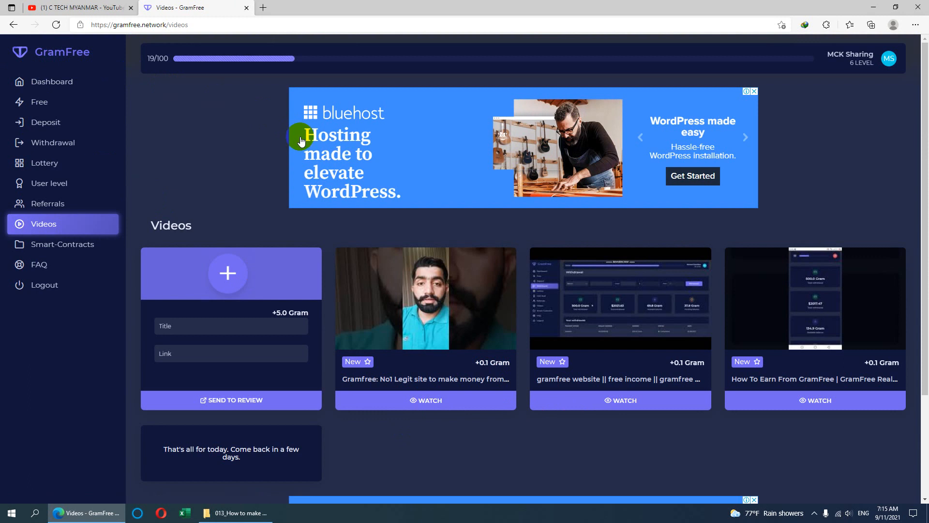
mouse_move(357, 250)
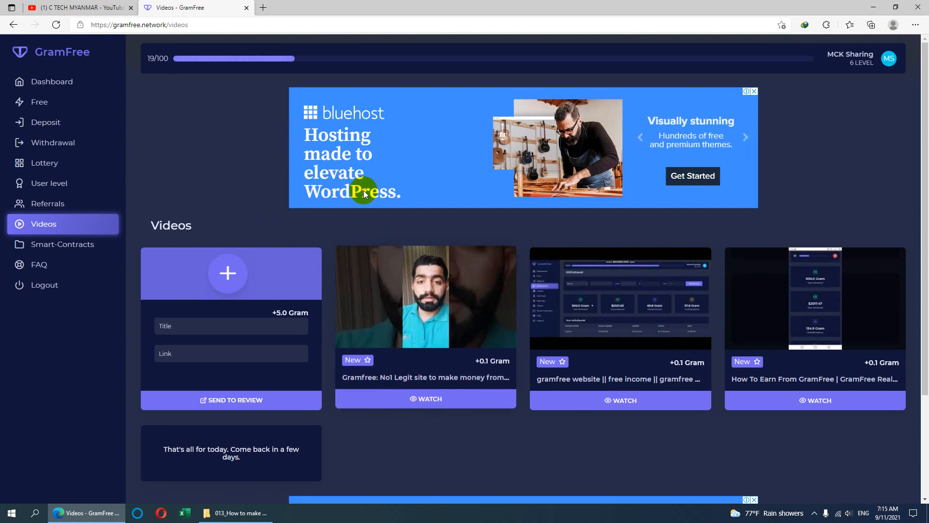
mouse_move(444, 349)
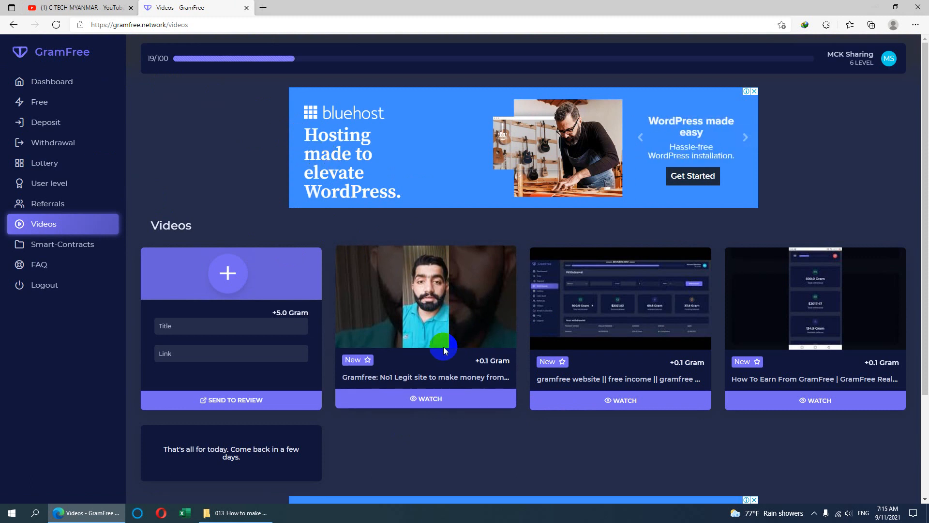
mouse_move(416, 360)
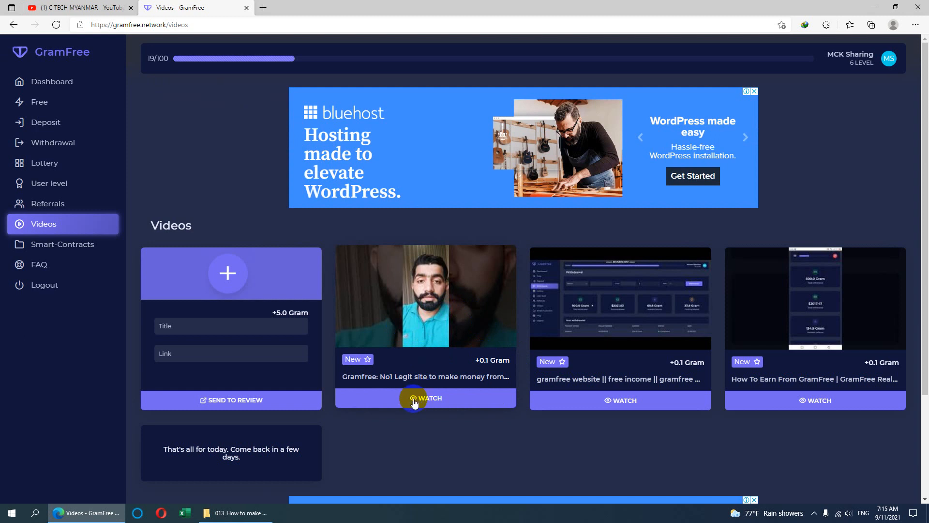
scroll("down", 3)
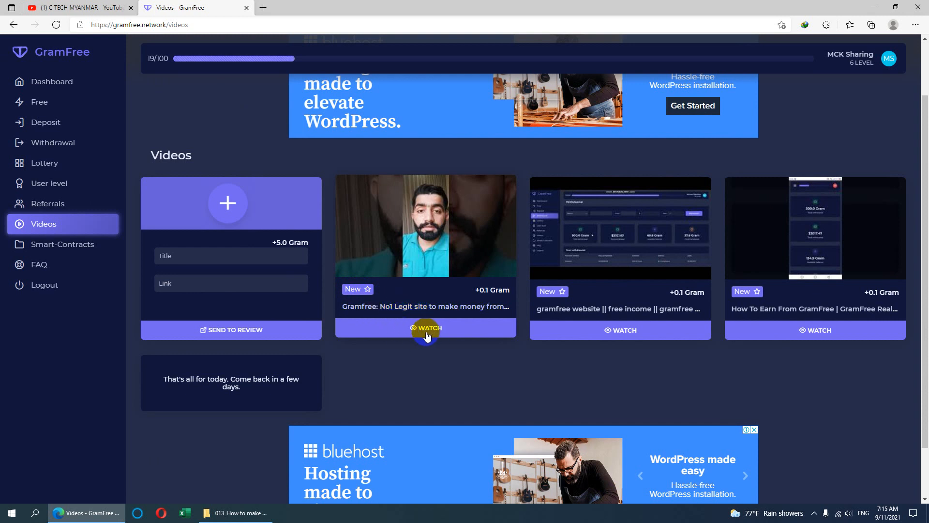
mouse_move(499, 301)
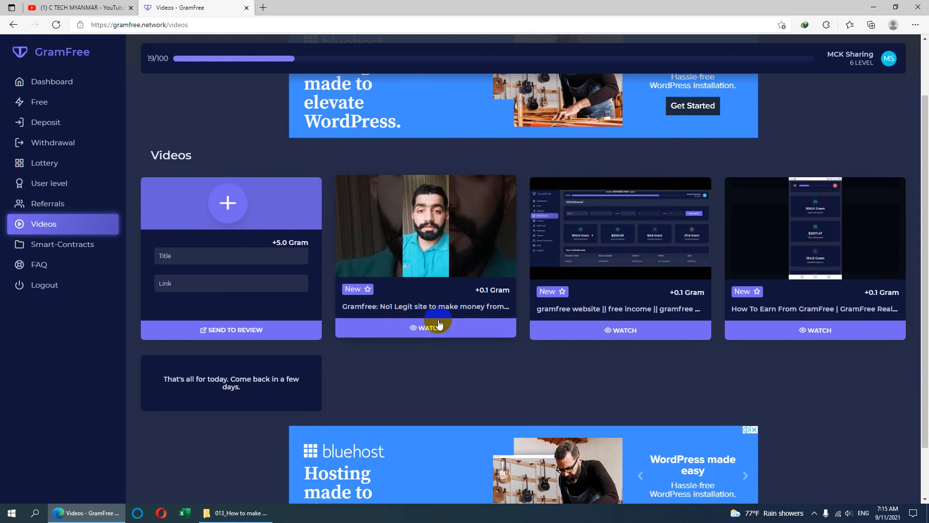
Play the first promo video 'Gramfree: No1 Legit site' fullscreen through to its end
left_click(426, 329)
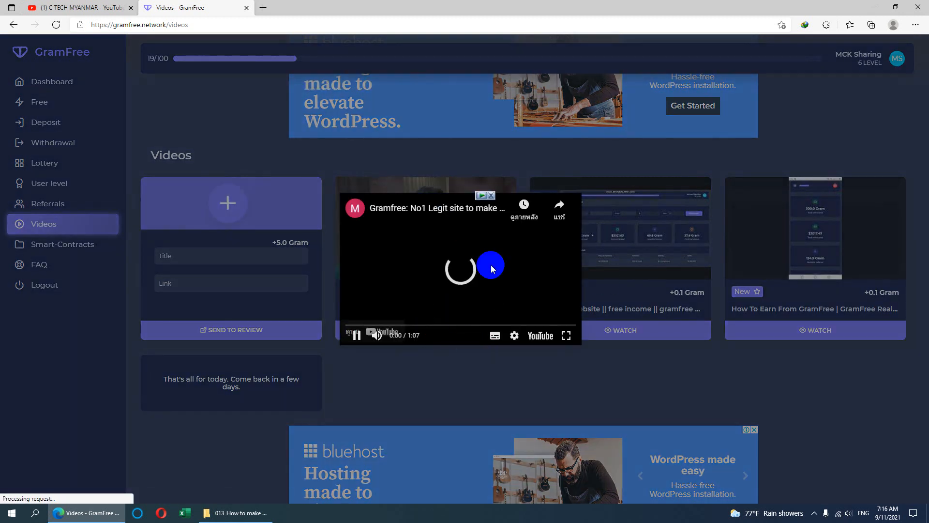
left_click(490, 264)
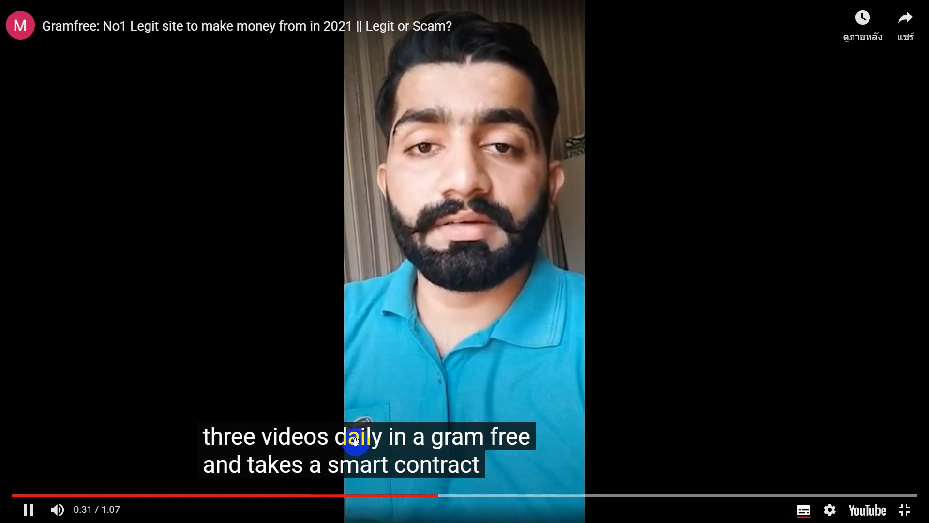
mouse_move(245, 66)
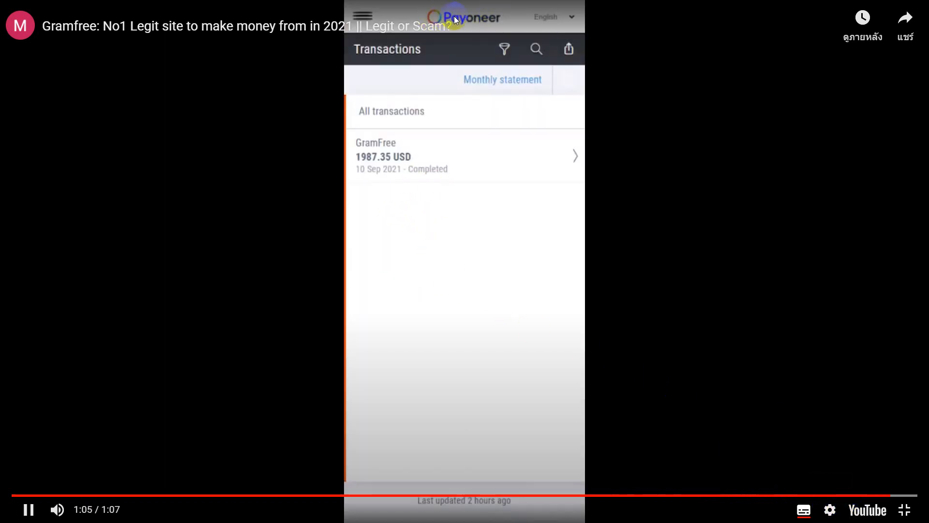
mouse_move(384, 177)
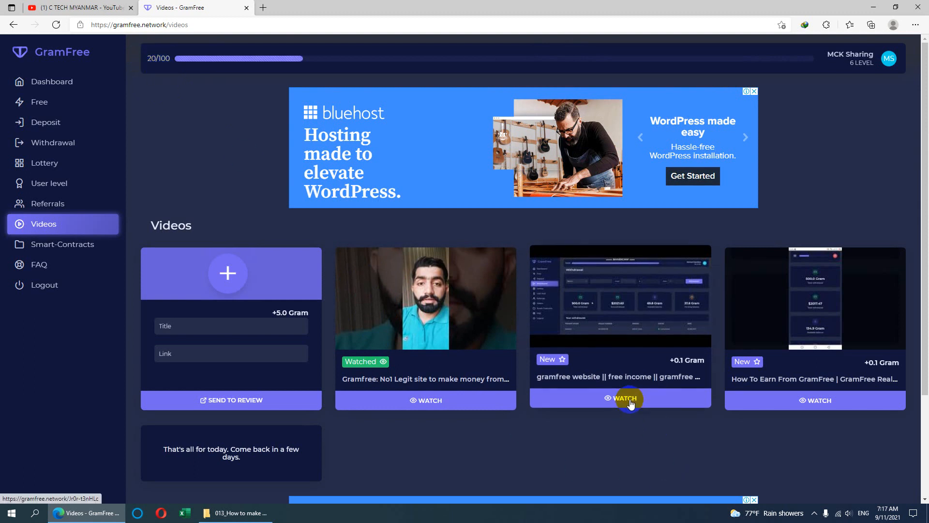
Play the second promo video fullscreen, dismissing suggestions, until it is marked Watched
left_click(621, 400)
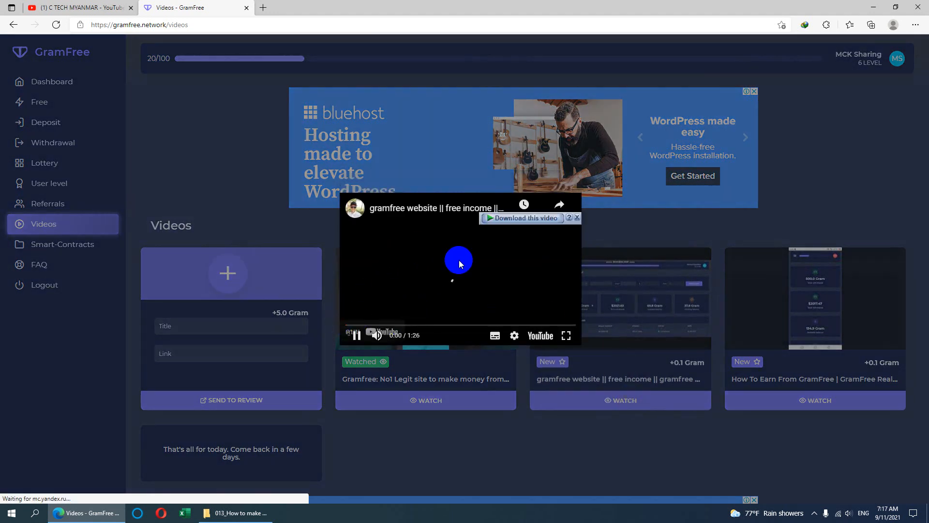
left_click(567, 335)
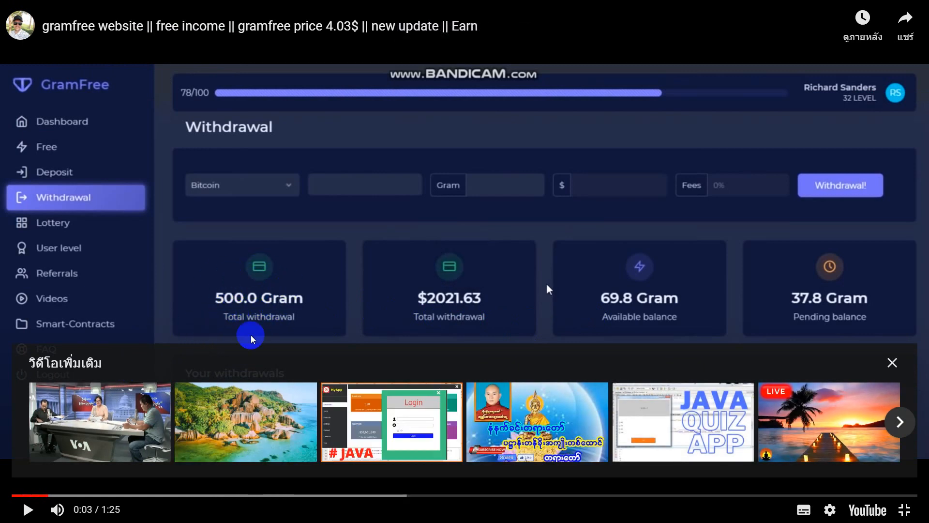
mouse_move(202, 294)
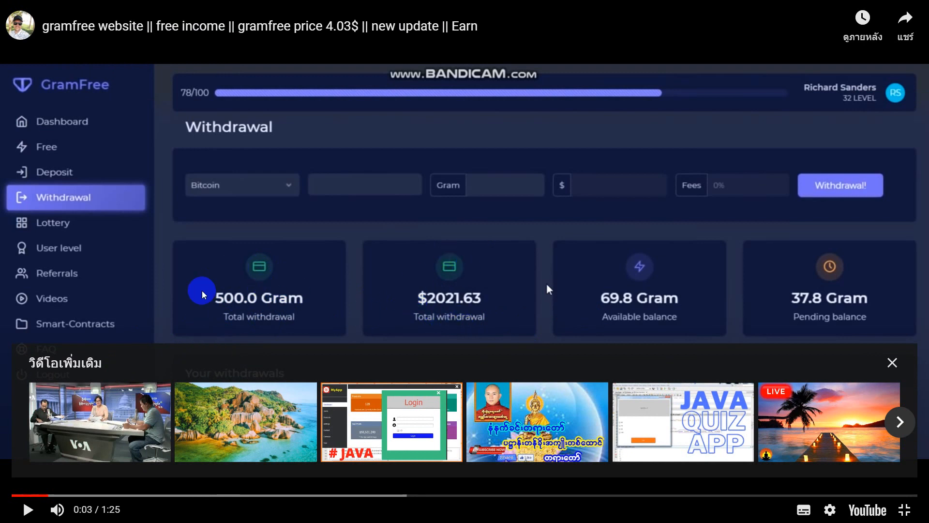
mouse_move(244, 313)
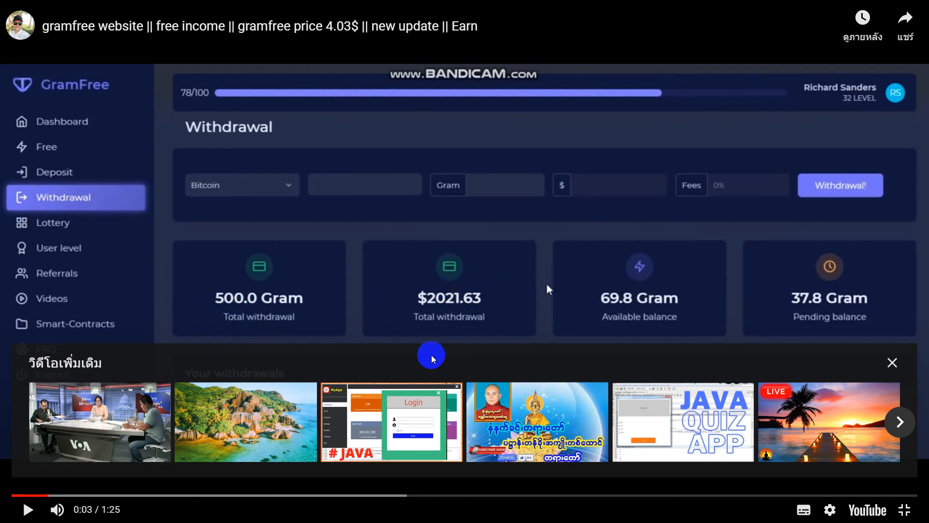
mouse_move(703, 370)
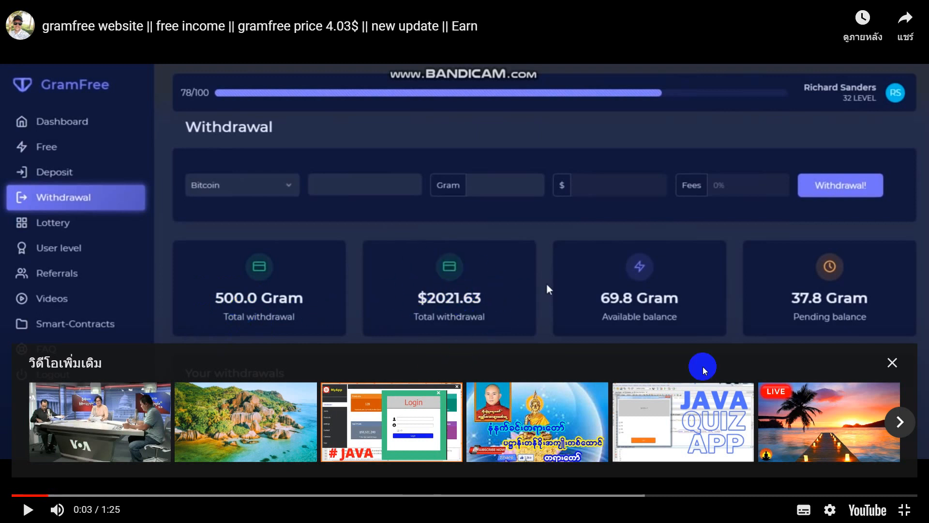
left_click(891, 363)
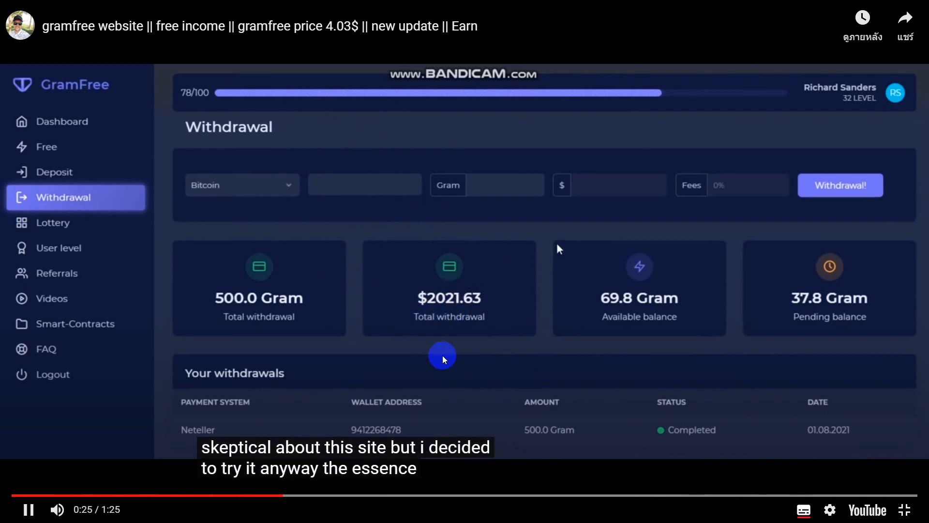
mouse_move(730, 448)
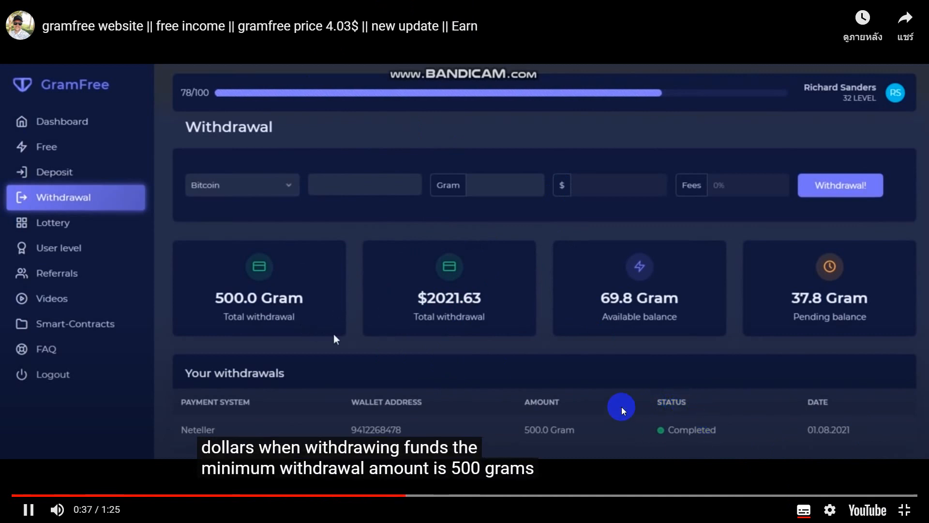
mouse_move(669, 415)
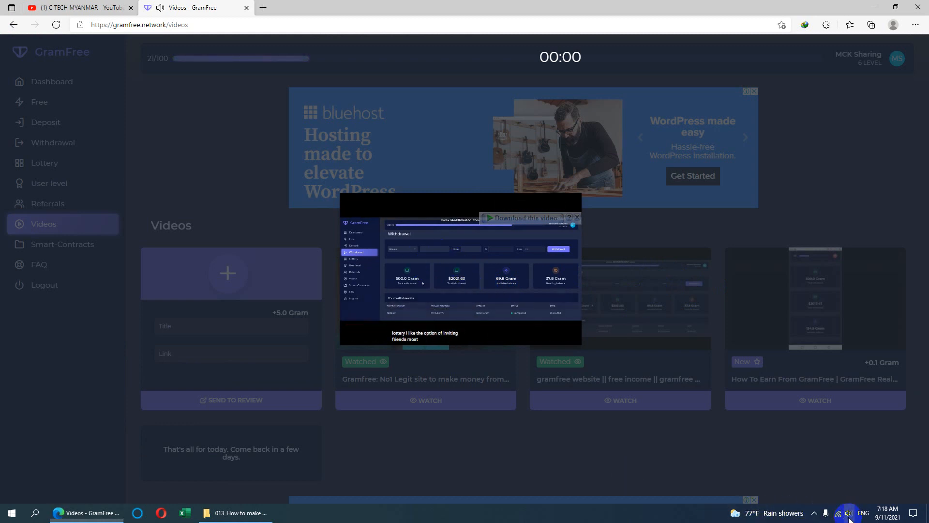
left_click(849, 513)
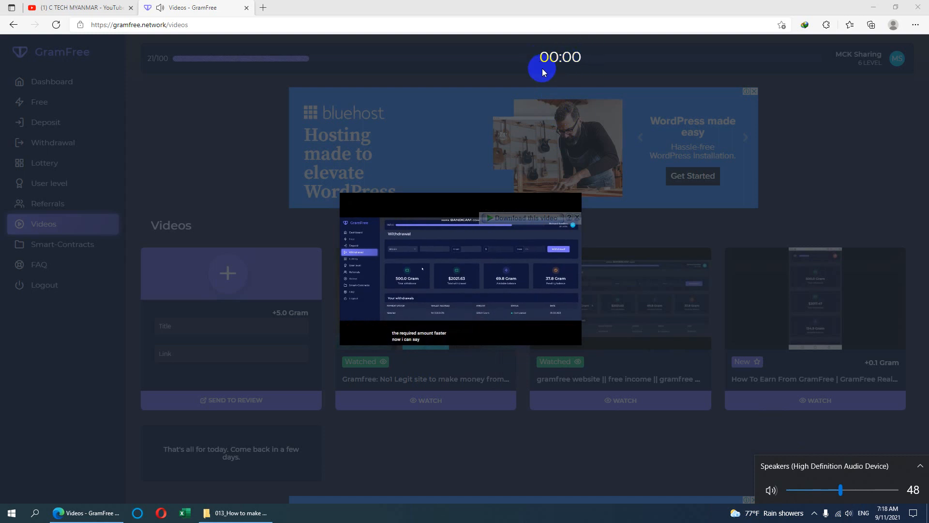
left_click(476, 341)
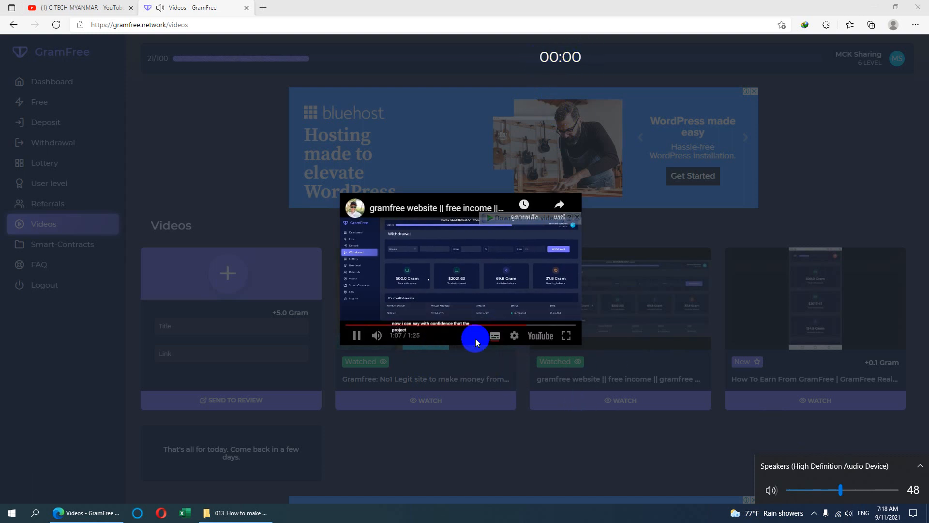
mouse_move(533, 478)
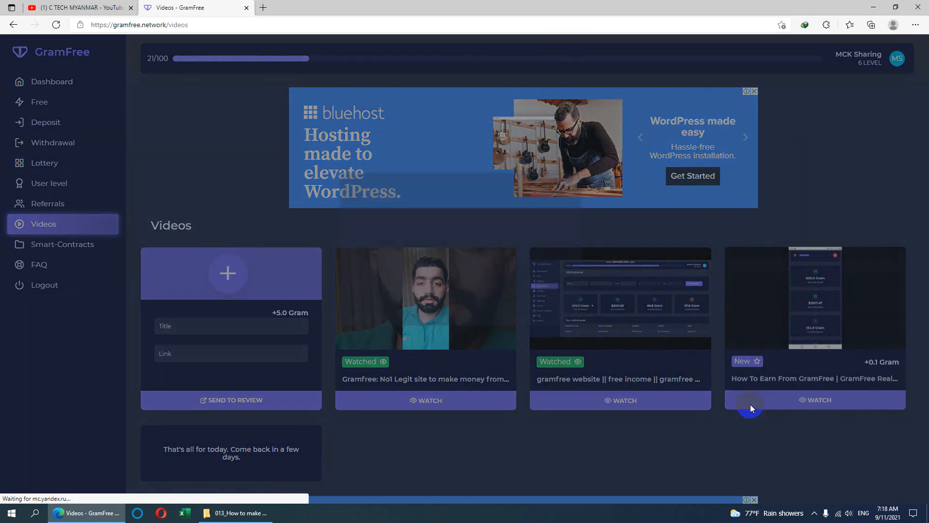
Start the third video 'How To Earn From GramFree' playing fullscreen with its countdown running
left_click(819, 400)
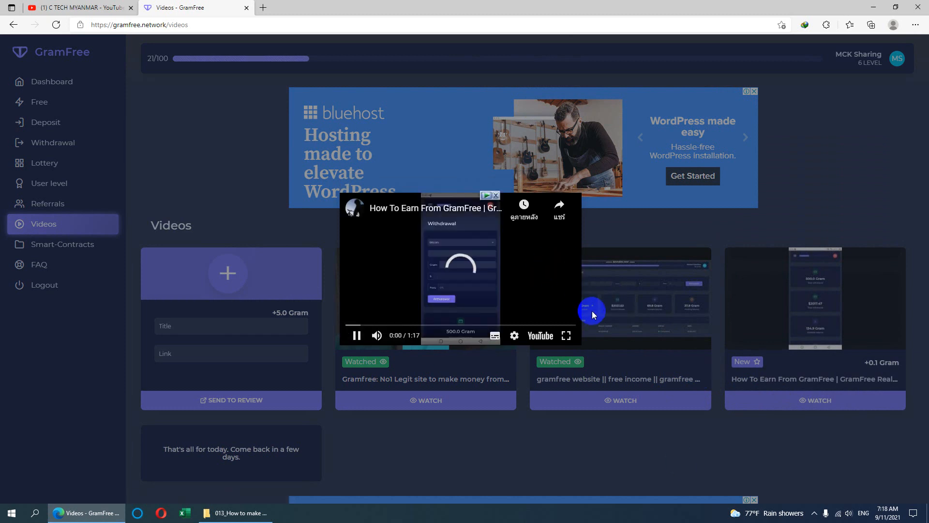
left_click(566, 336)
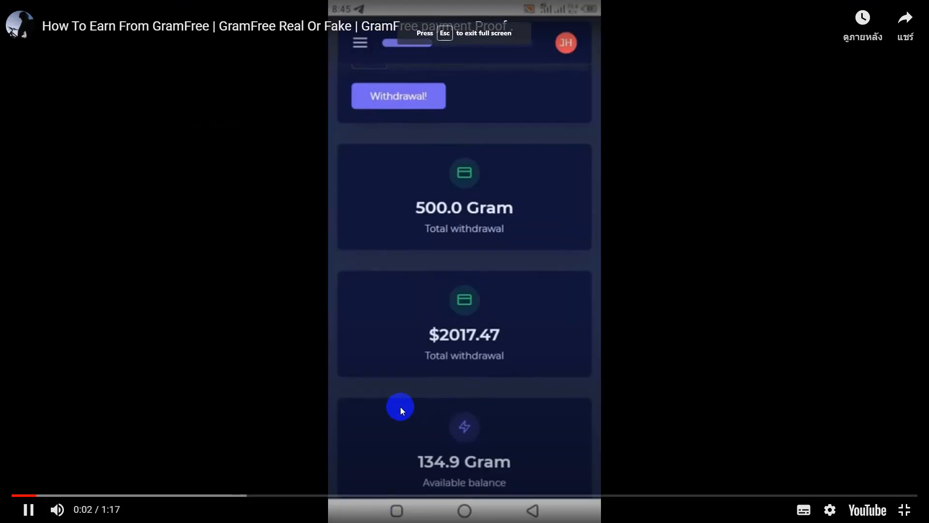
mouse_move(436, 234)
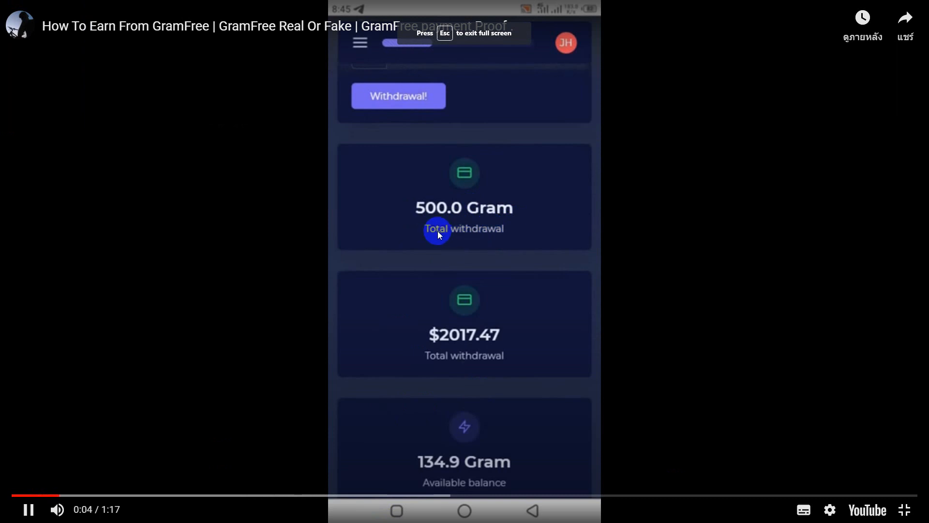
mouse_move(487, 231)
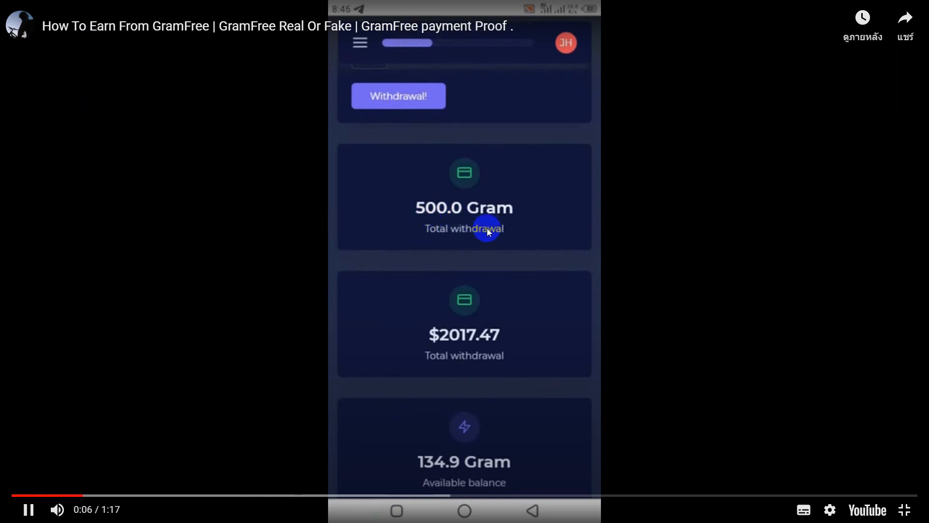
mouse_move(483, 379)
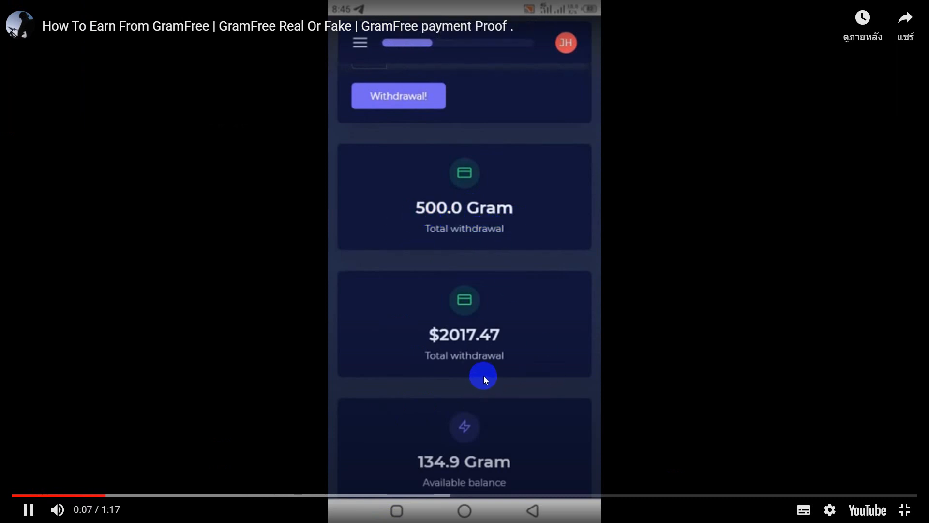
mouse_move(441, 229)
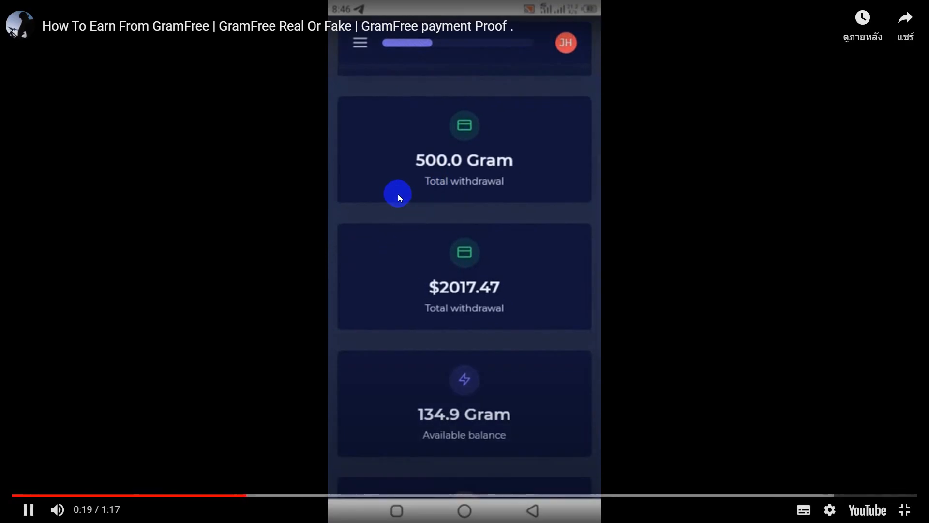
mouse_move(486, 249)
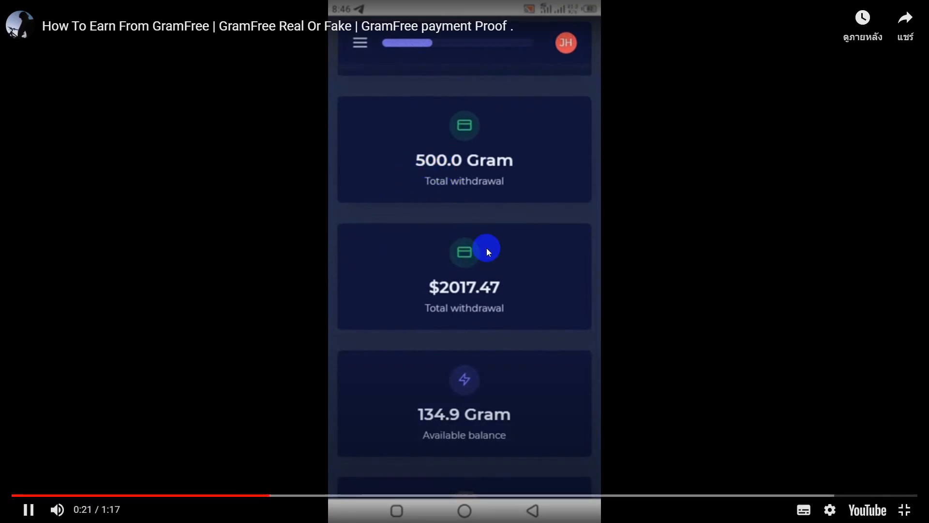
mouse_move(473, 201)
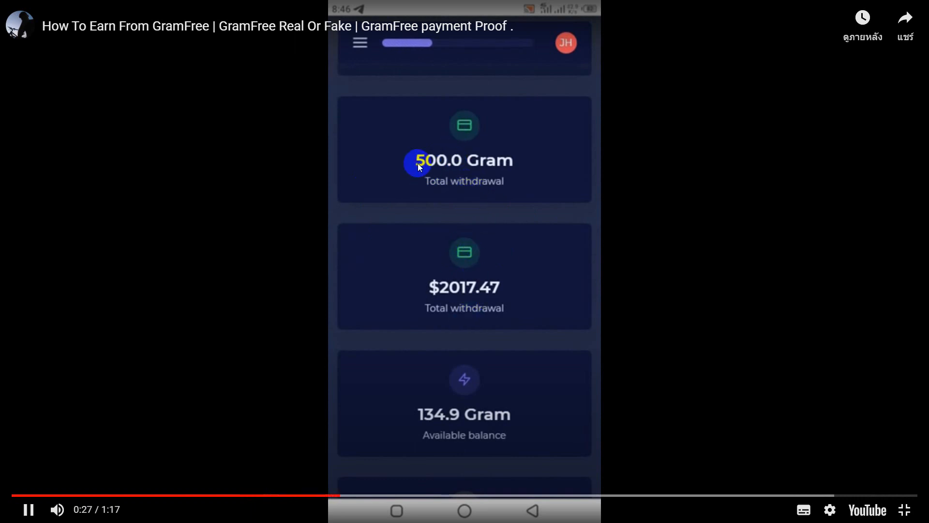
mouse_move(498, 262)
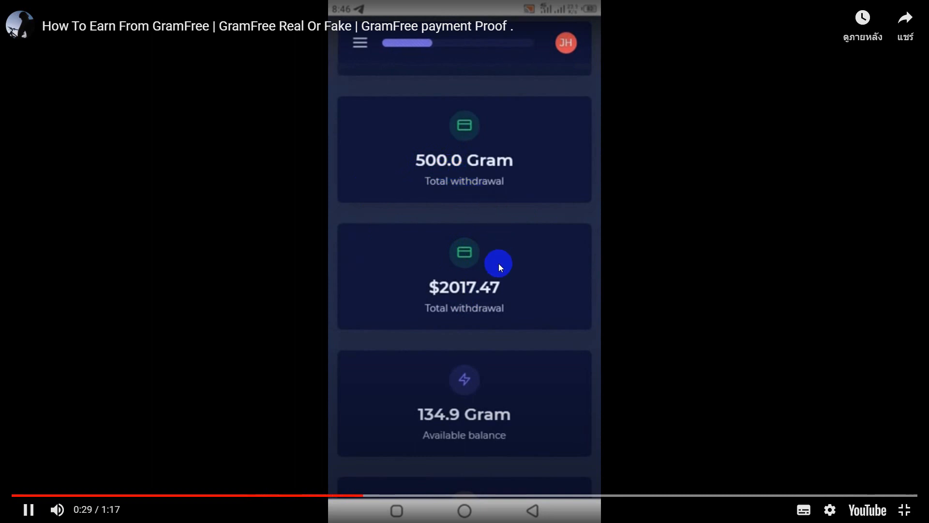
mouse_move(443, 336)
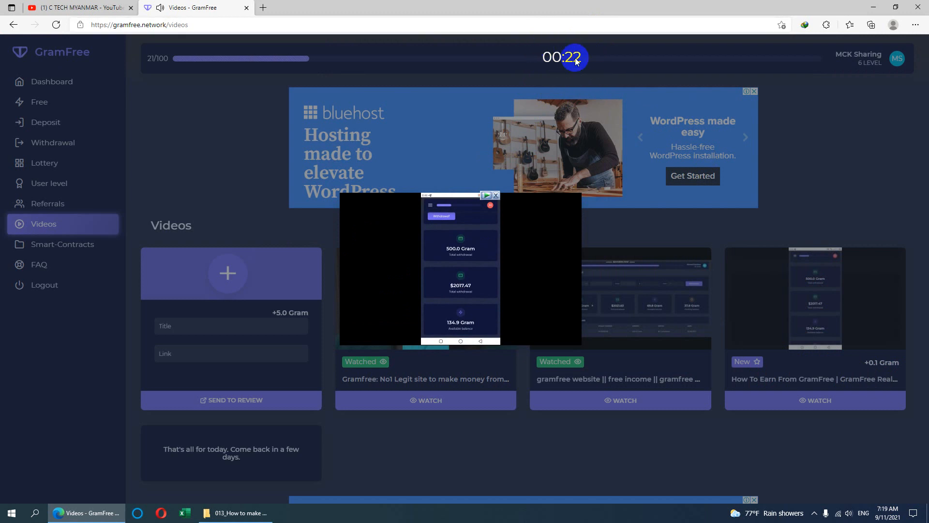
Watch the third remaining promo video so it gets the Watched badge
left_click(460, 281)
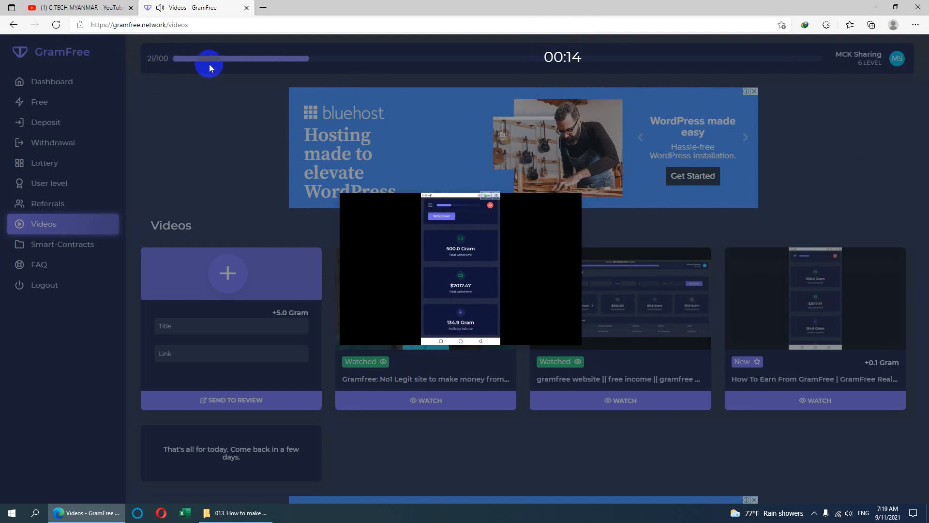
mouse_move(890, 129)
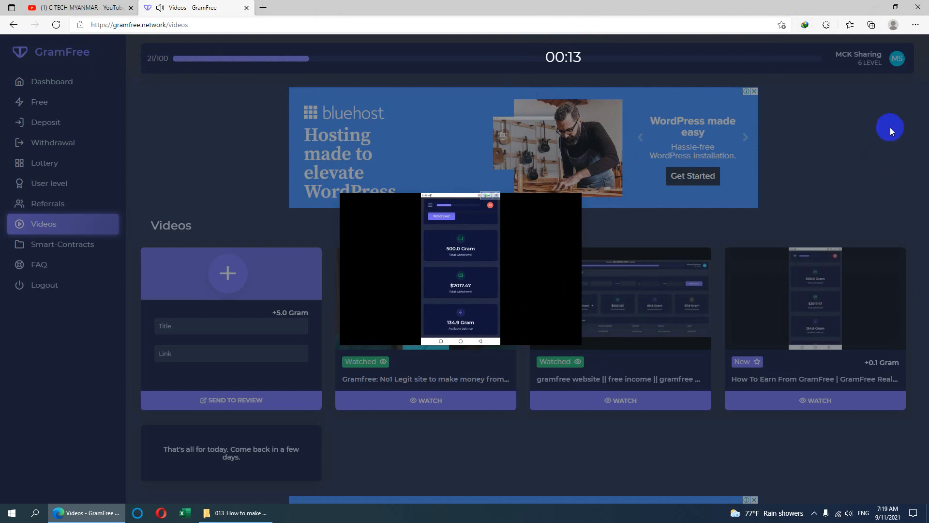
mouse_move(857, 53)
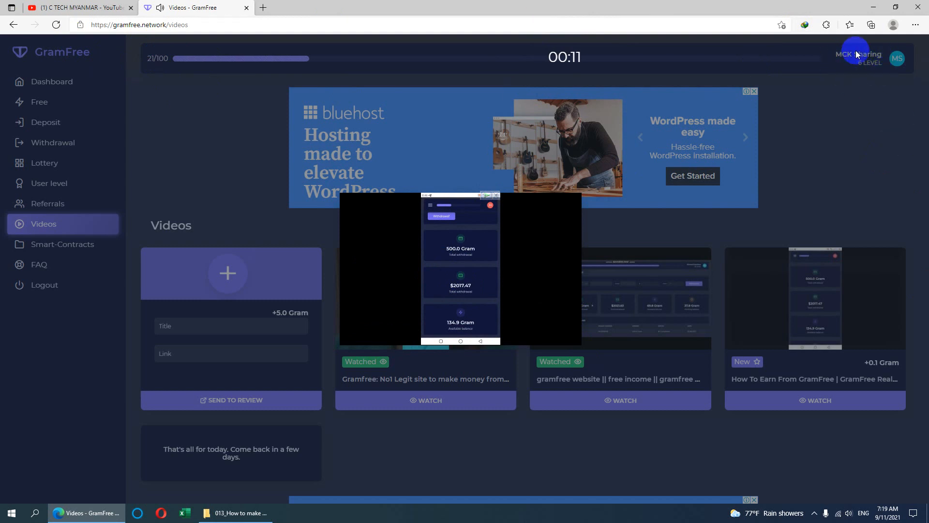
mouse_move(857, 82)
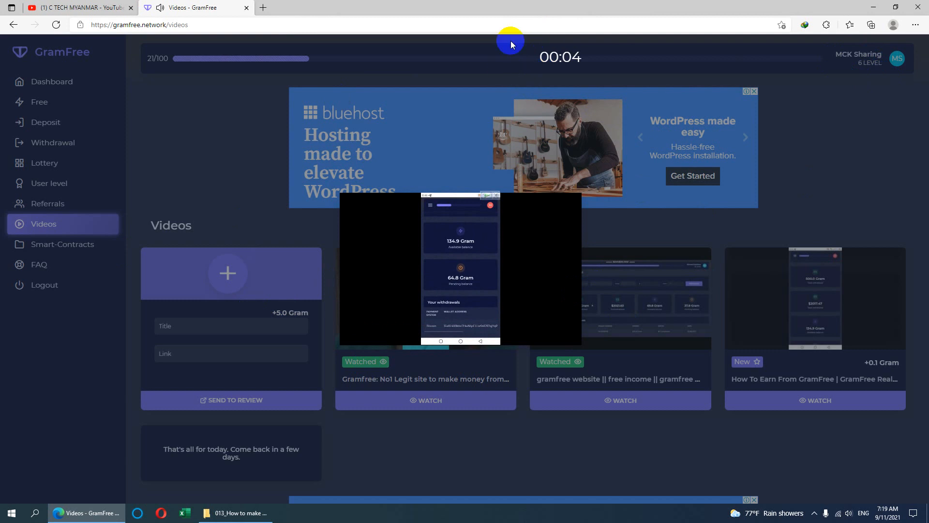
mouse_move(563, 74)
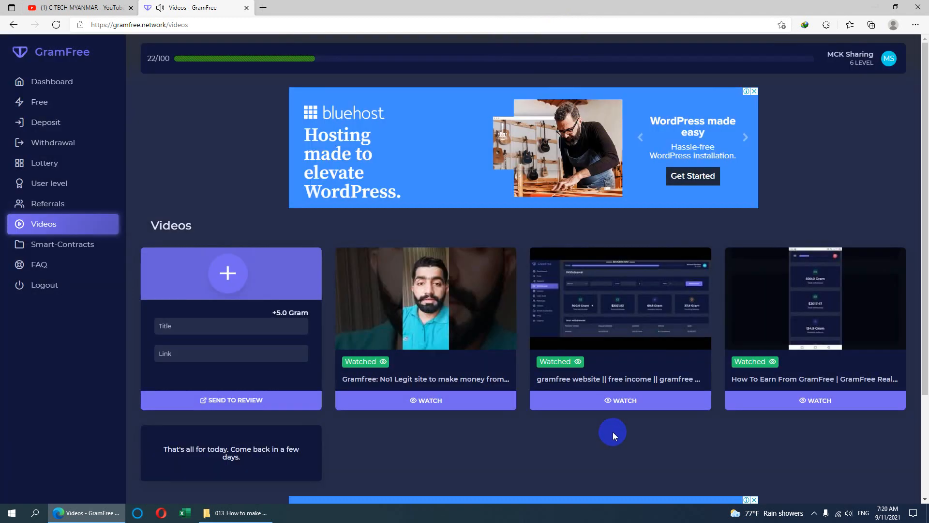
mouse_move(833, 412)
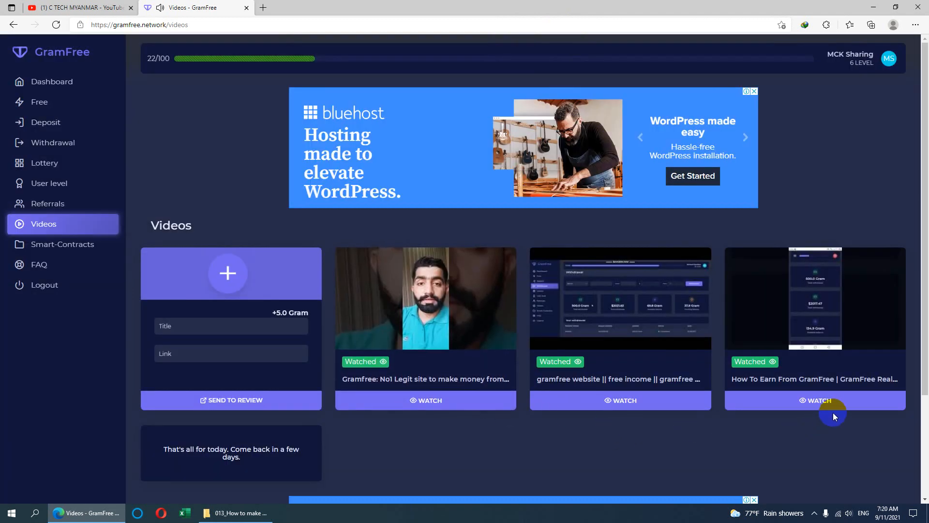
Review the Smart-Contracts list to confirm each contract counts down, then return to Videos
left_click(66, 244)
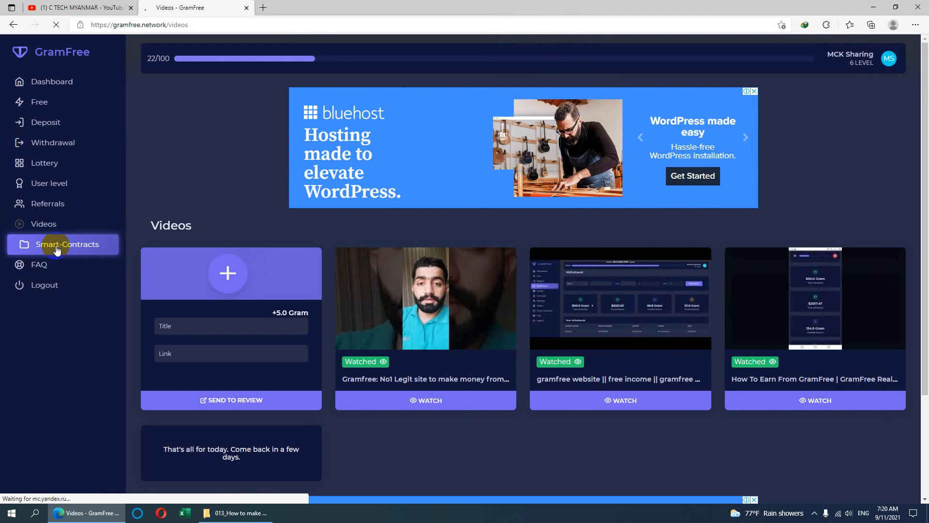
left_click(61, 243)
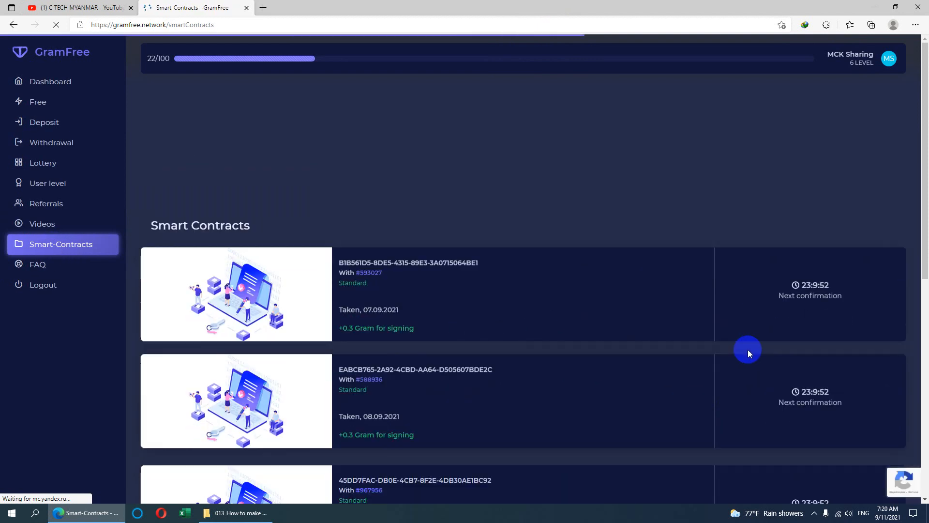
scroll("down", 3)
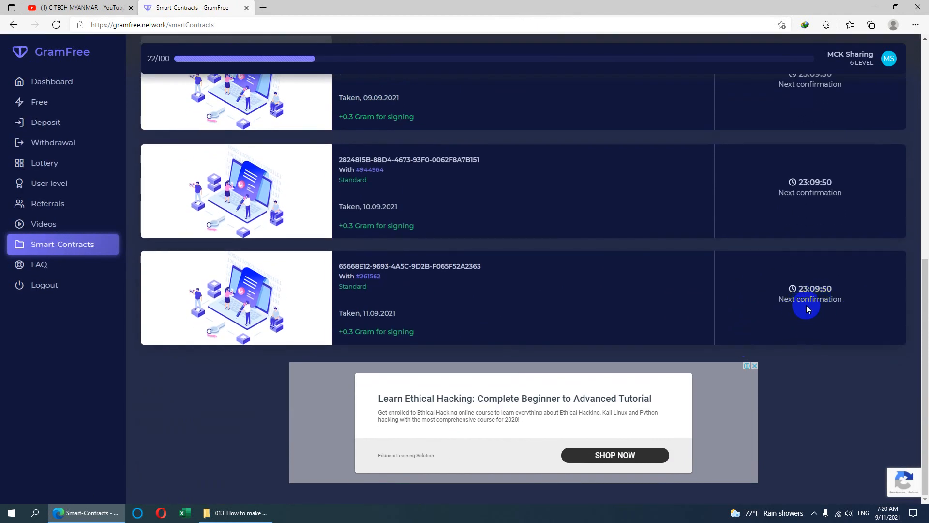
scroll("up", 3)
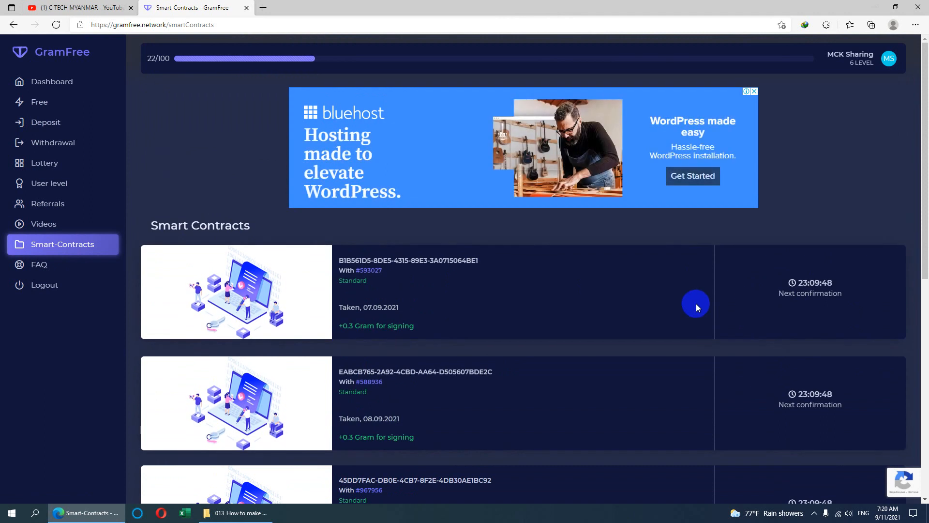
left_click(42, 224)
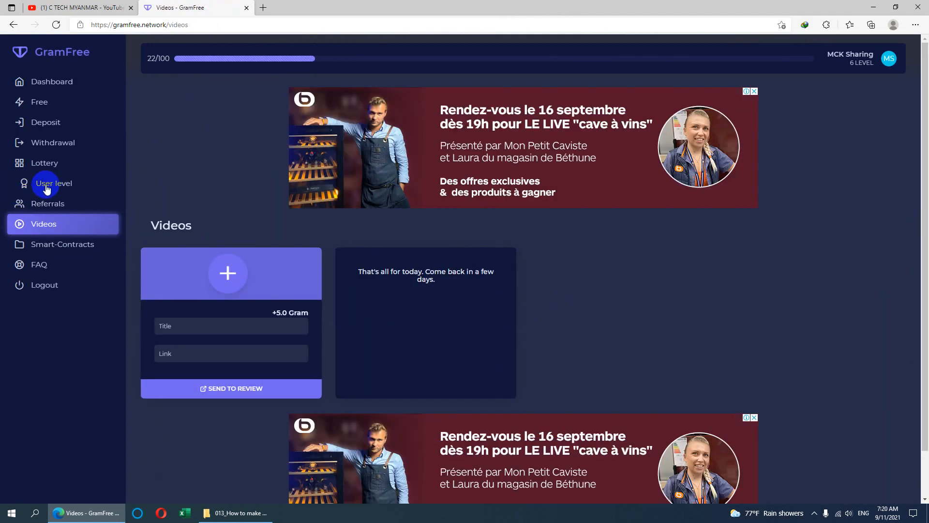
mouse_move(52, 204)
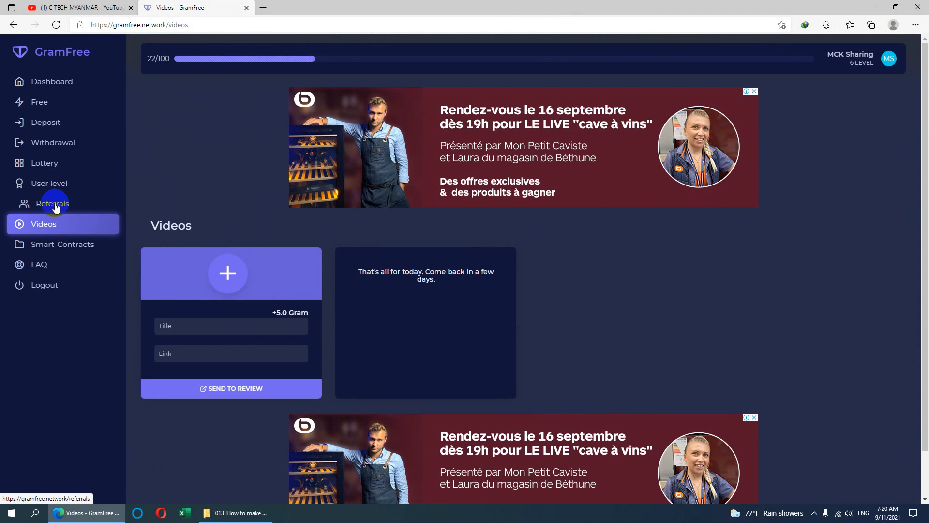
mouse_move(40, 101)
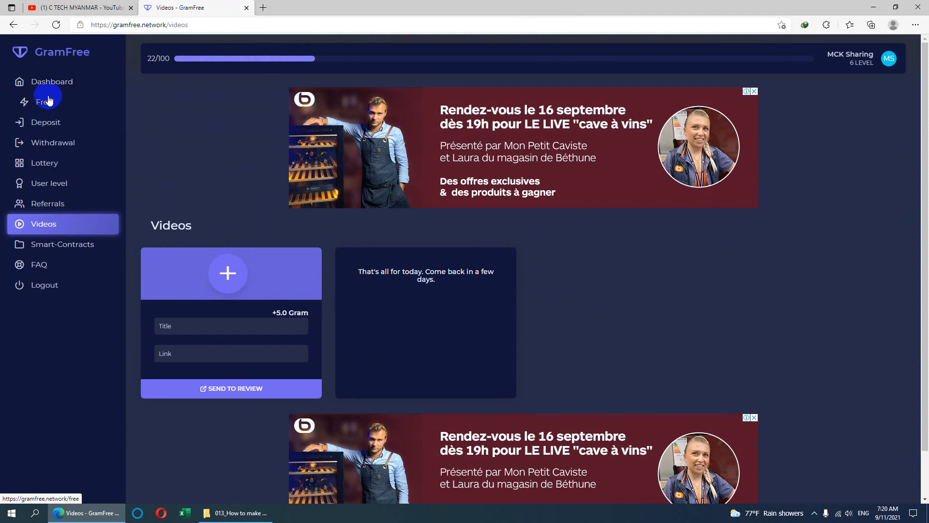
Check the Free roll page, the Lottery round #734 ticket in Last 5 rounds, then Referrals
left_click(40, 102)
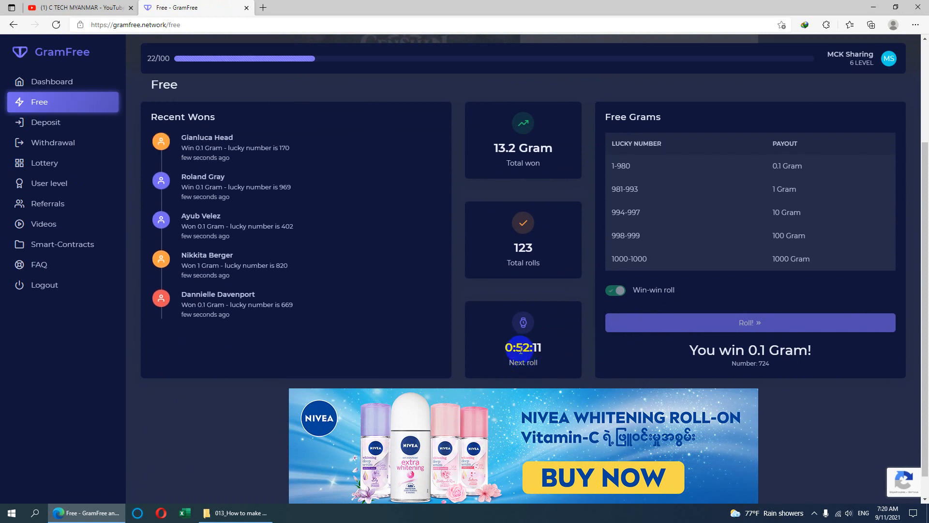
left_click(44, 163)
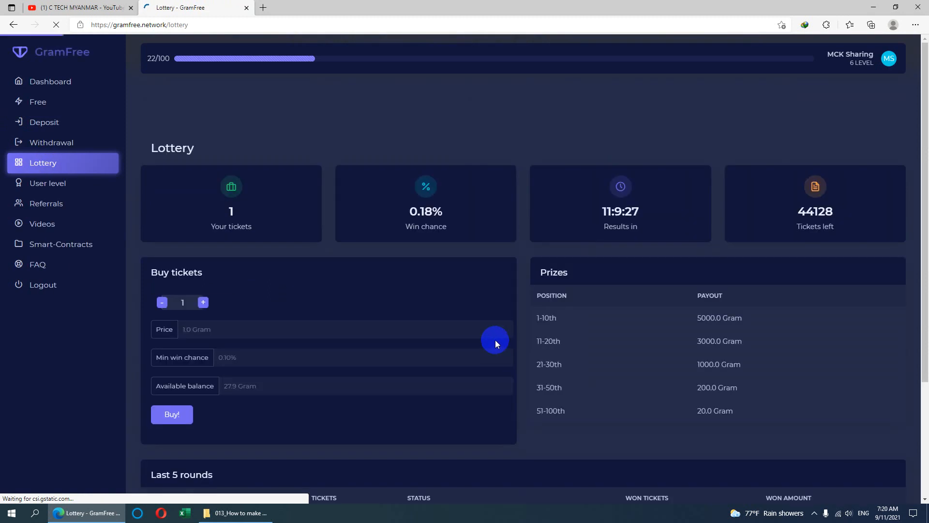
scroll("down", 3)
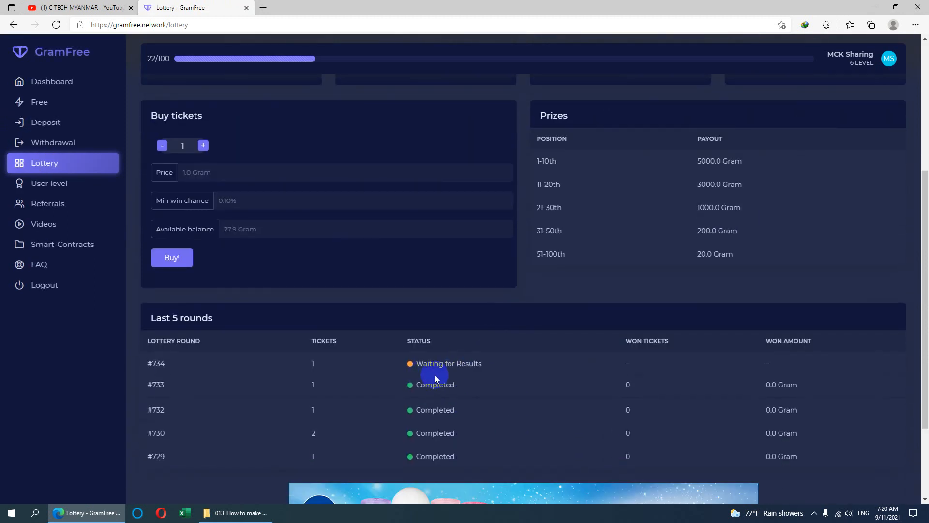
mouse_move(56, 202)
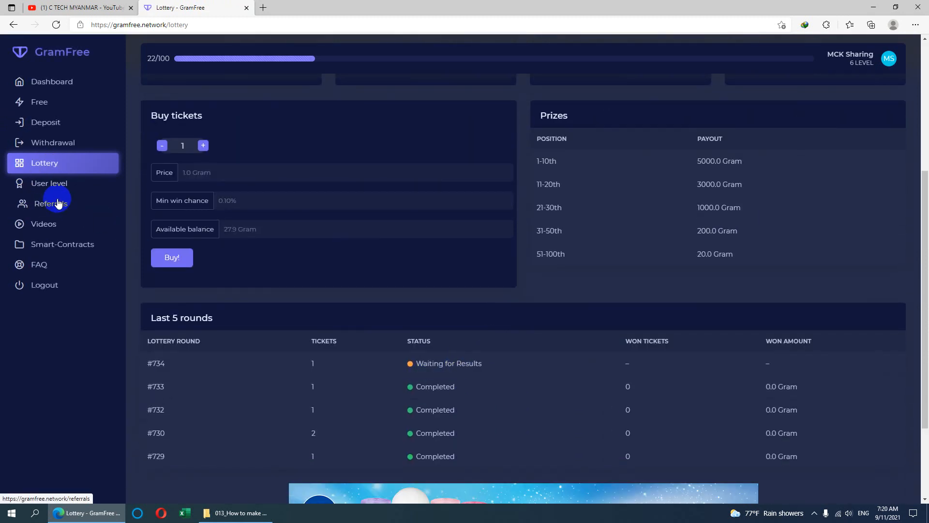
left_click(49, 203)
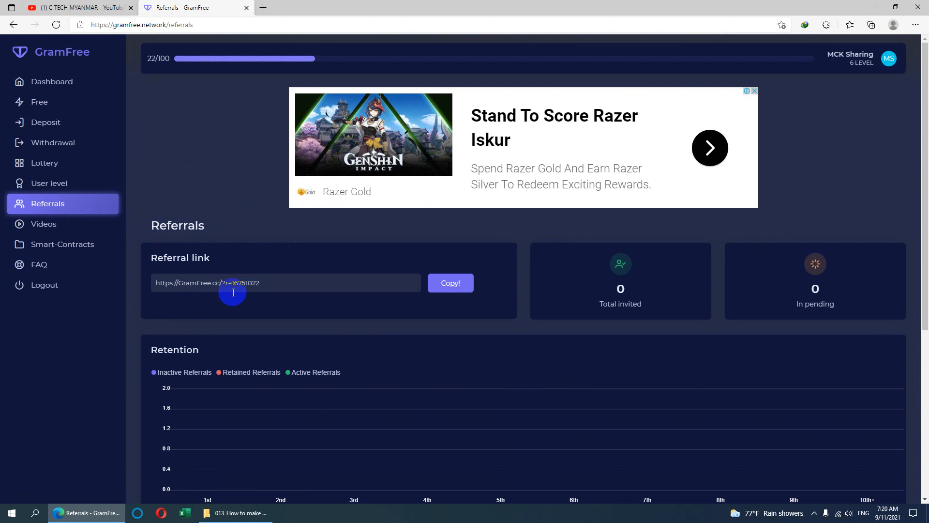
mouse_move(264, 296)
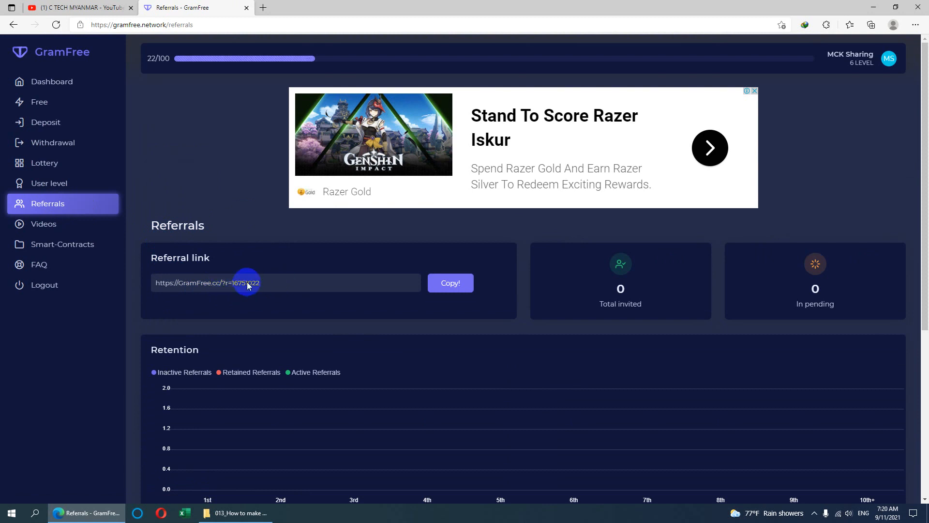
mouse_move(142, 122)
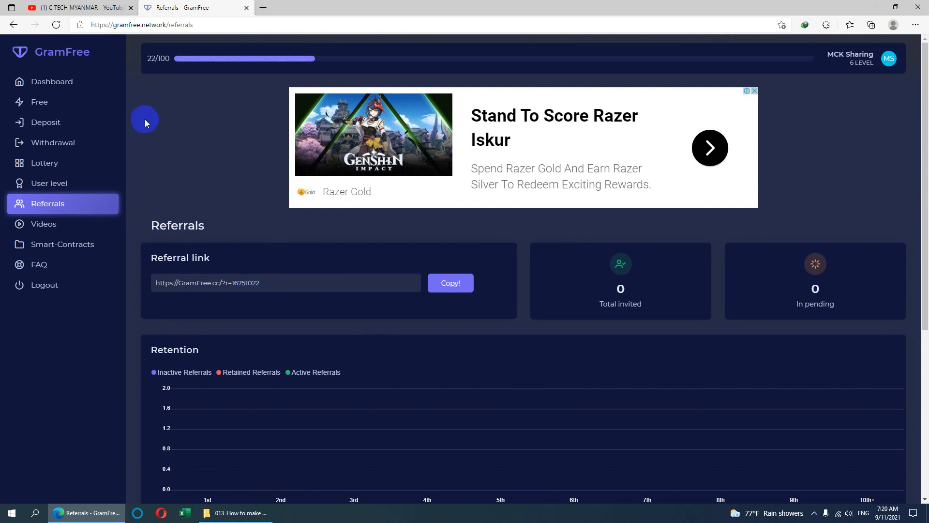
mouse_move(263, 261)
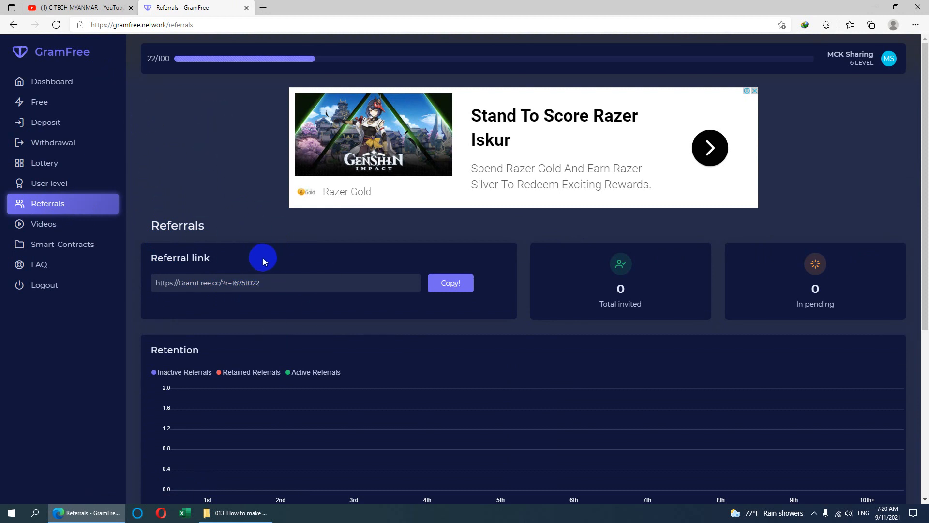
mouse_move(251, 287)
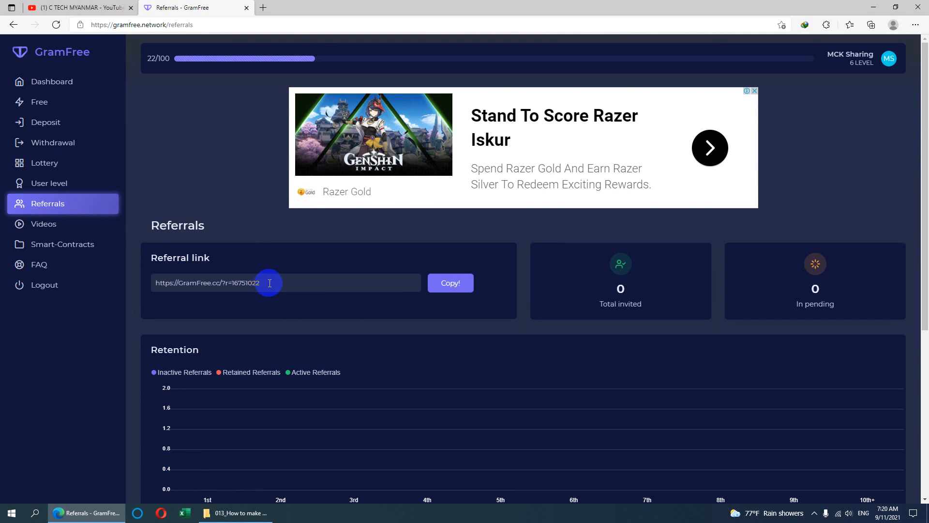
mouse_move(267, 297)
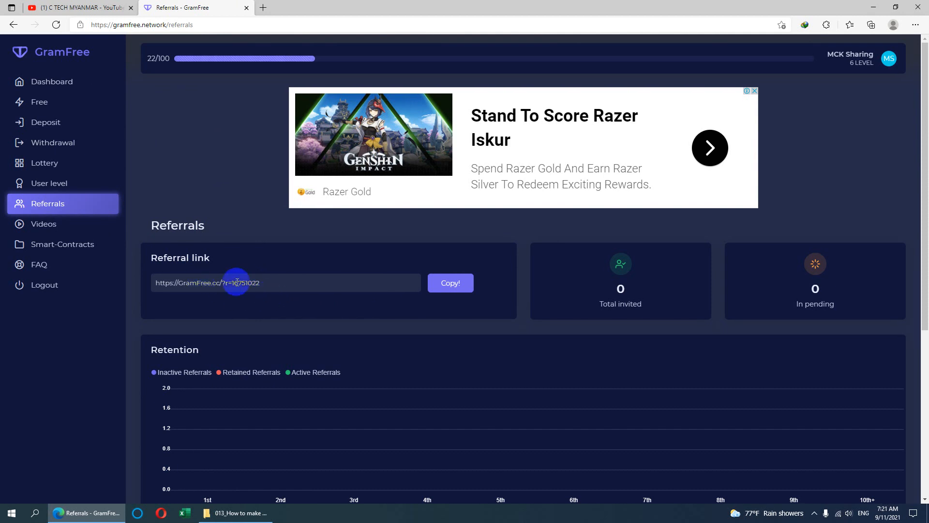
mouse_move(260, 162)
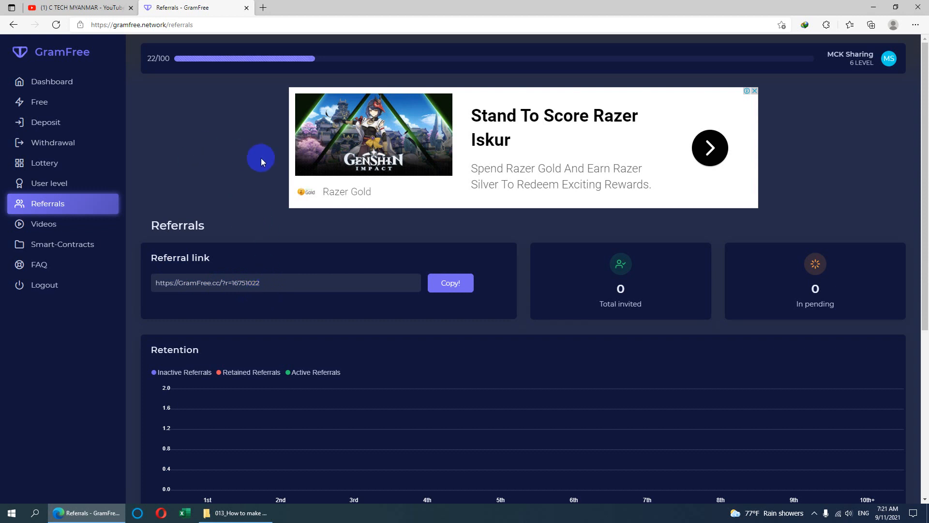
mouse_move(63, 111)
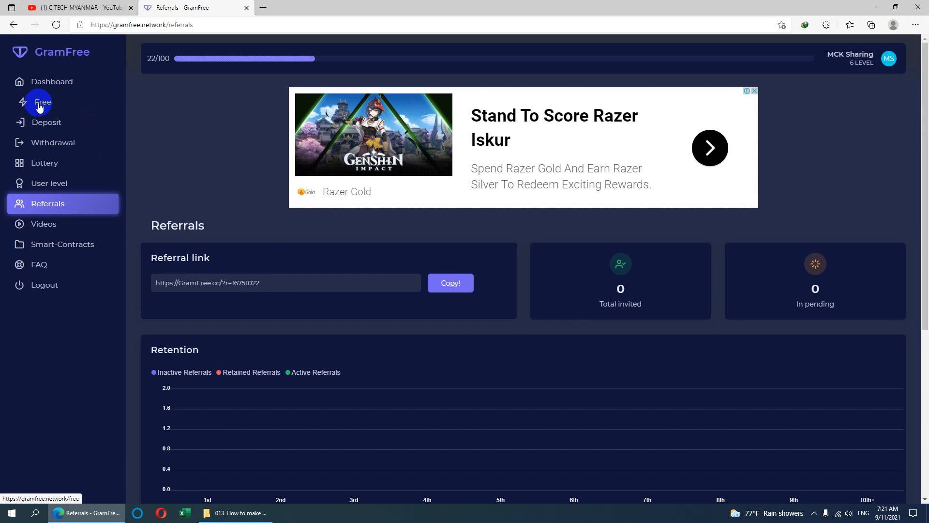
mouse_move(43, 231)
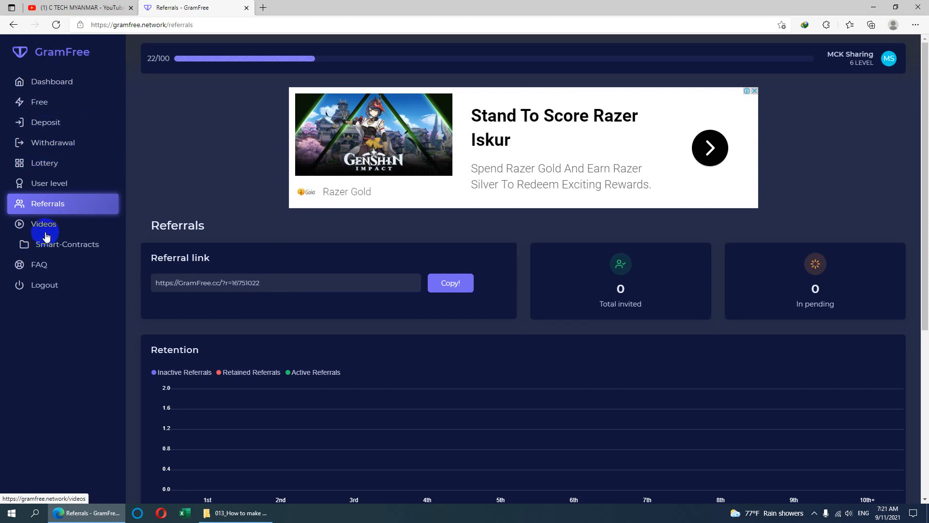
mouse_move(161, 249)
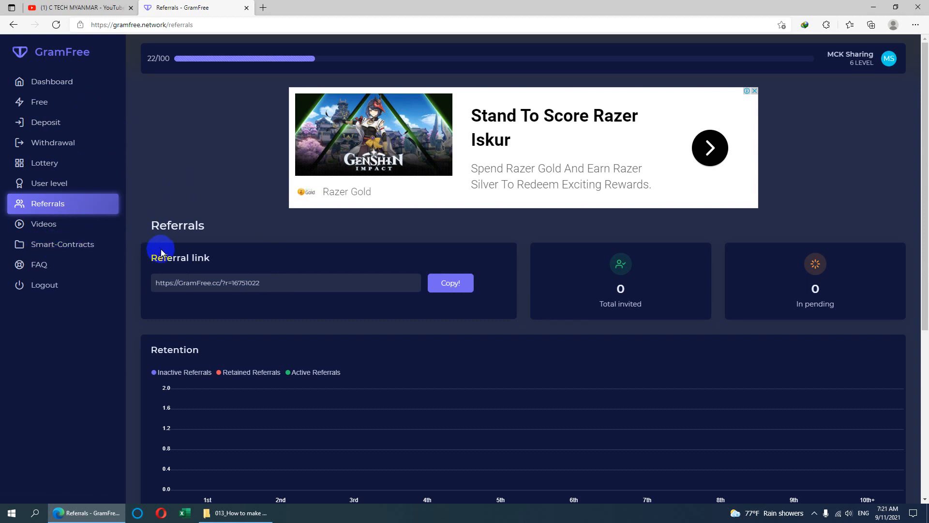
mouse_move(273, 297)
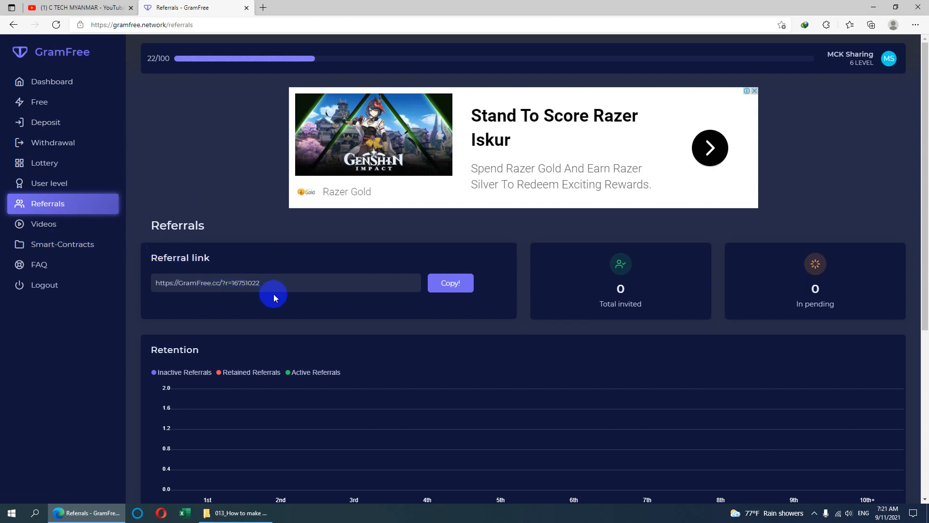
mouse_move(92, 103)
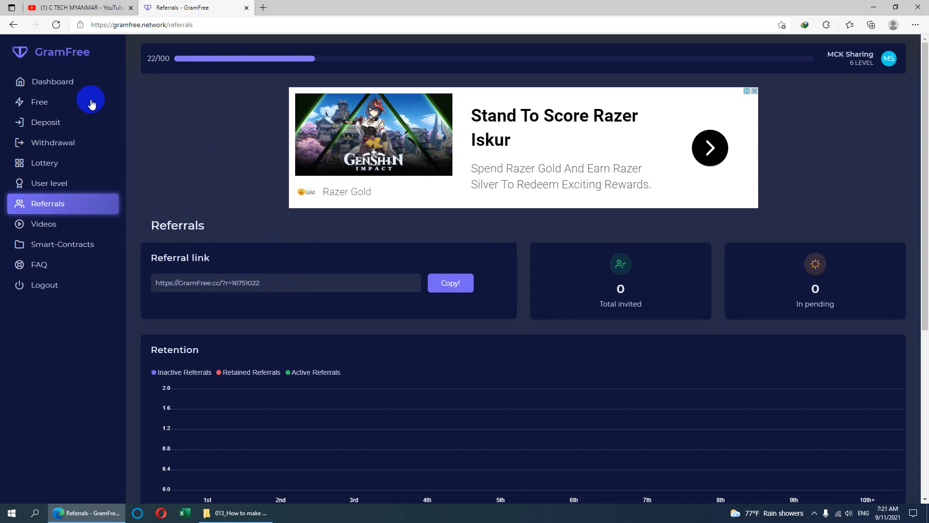
mouse_move(238, 176)
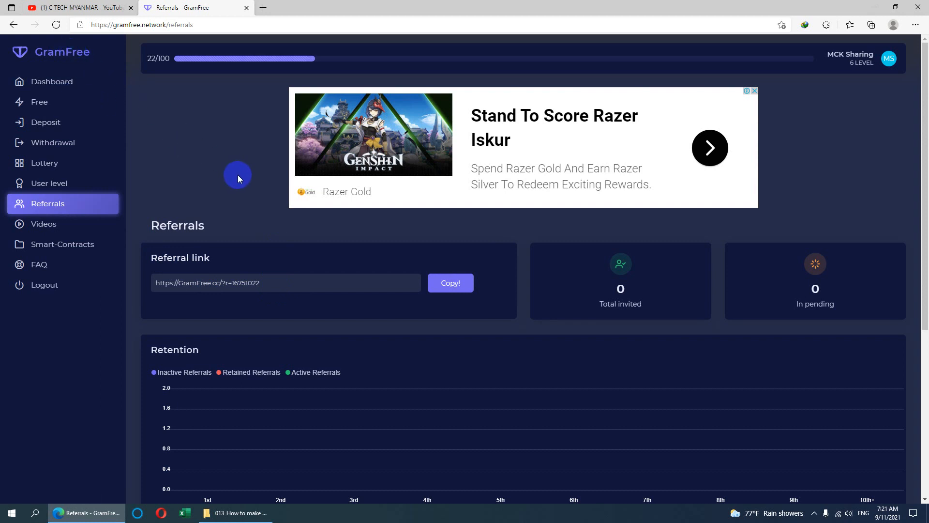
mouse_move(465, 250)
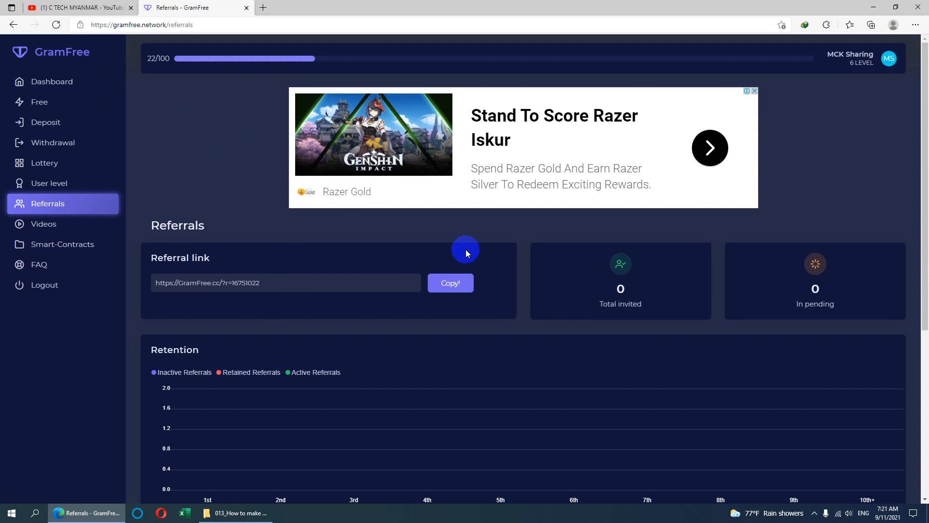